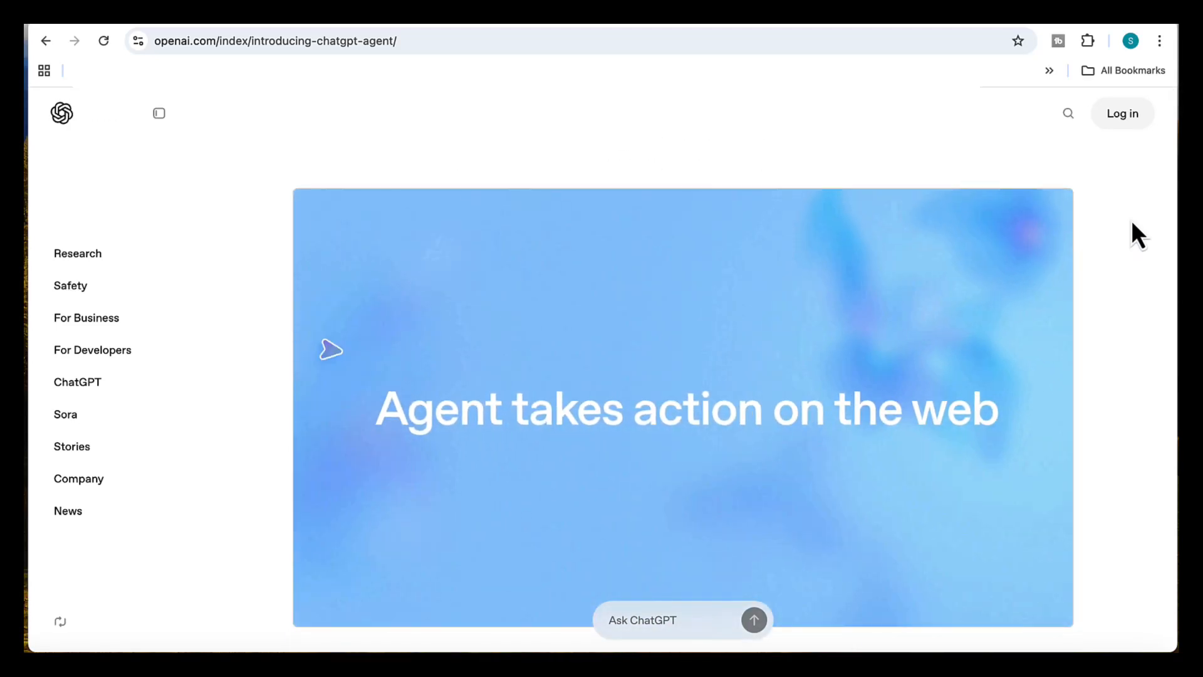
# Scroll through the OpenAI 'Introducing ChatGPT agent' article before heading to chatgpt.com.
pyautogui.scroll(-3)
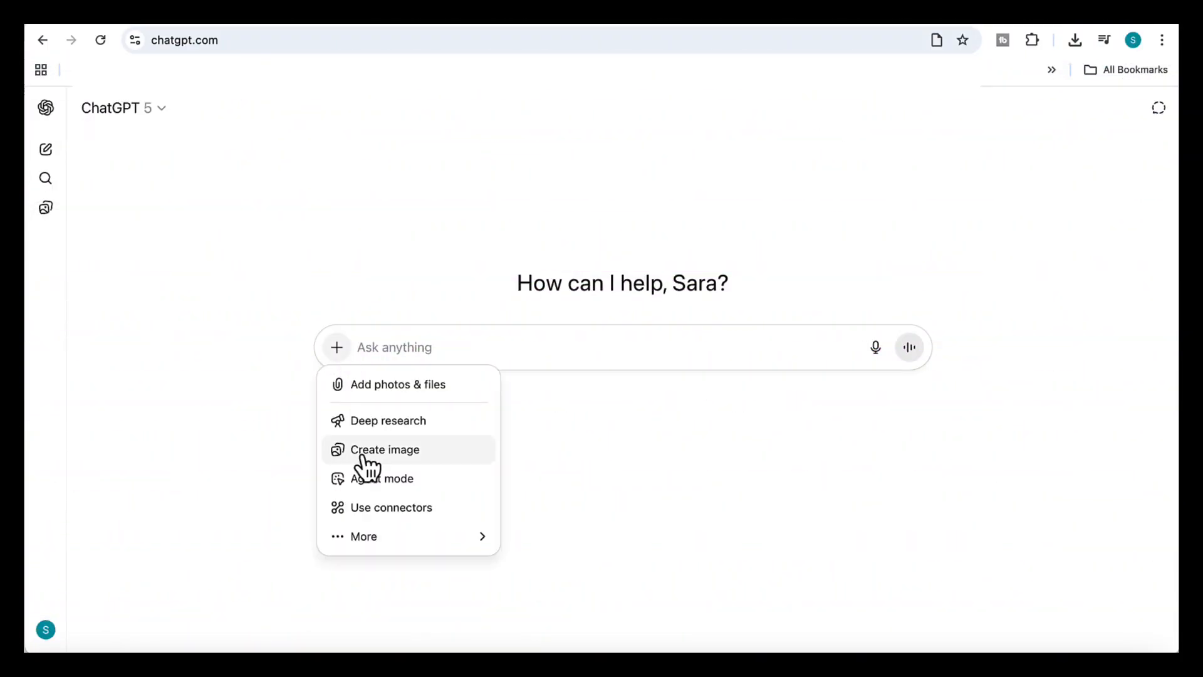
# Bring up the composer's extra capabilities list to switch the new chat into Agent mode.
pyautogui.click(381, 477)
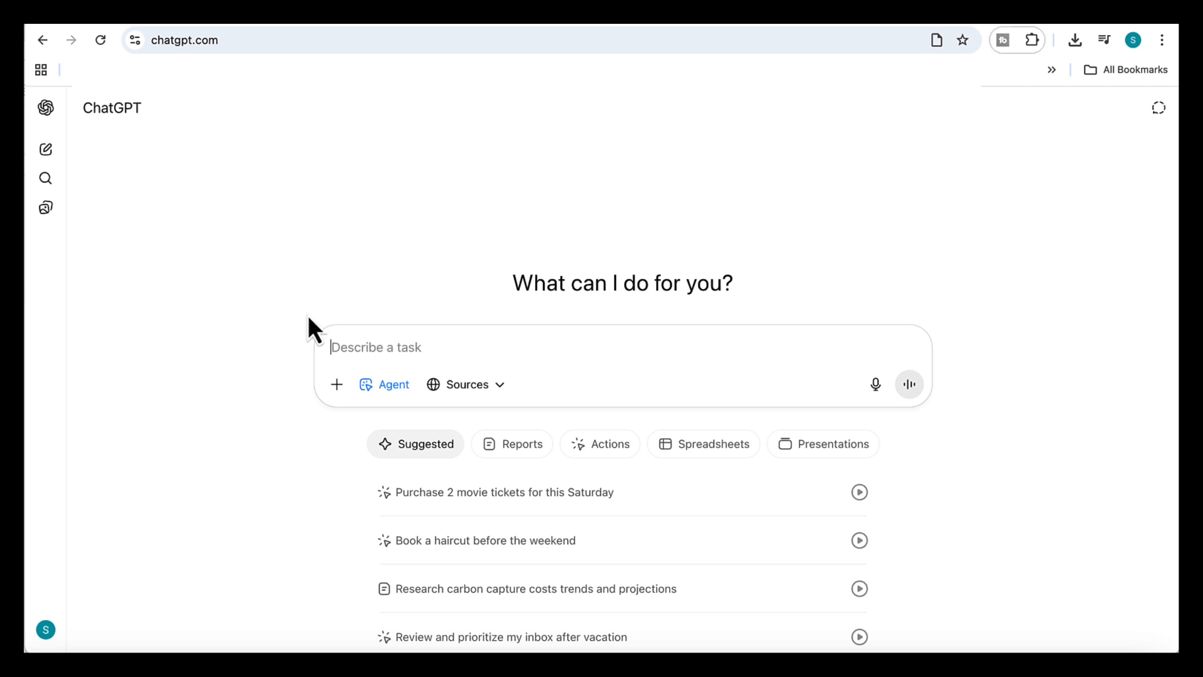
# Fill the task box with the 'Smart Literature and Research Gap Finder' prompt and review its three steps and CSV deliverables.
pyautogui.write('Smart Literature and Research Gap Finder')
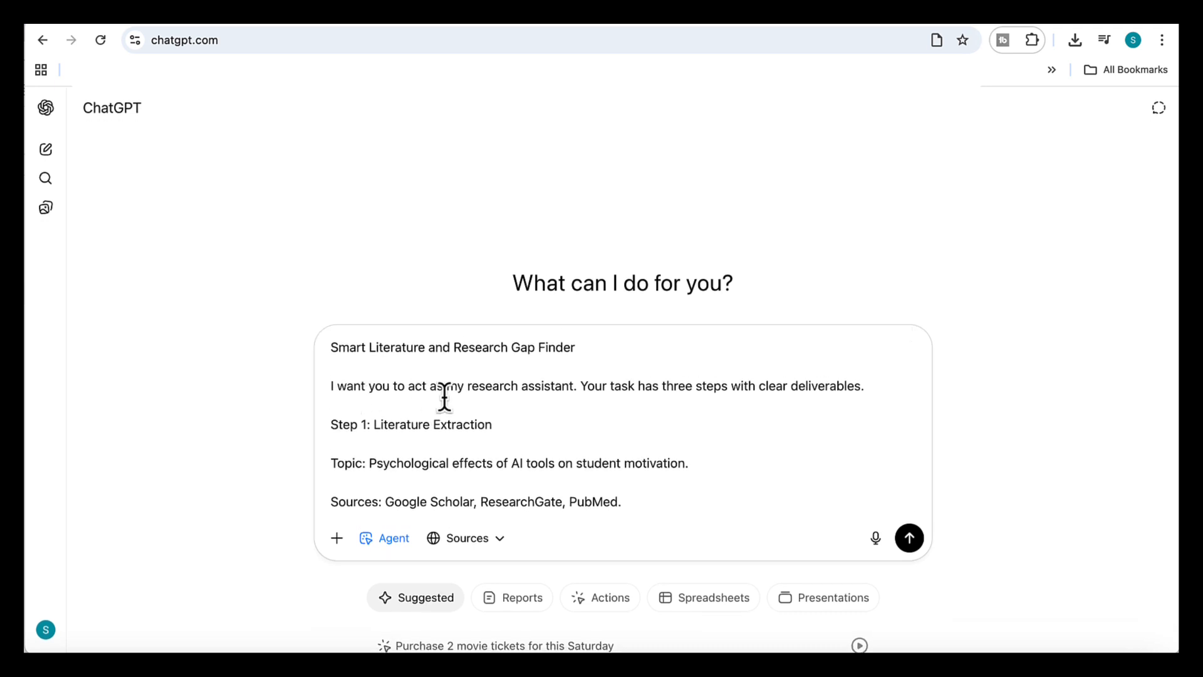
pyautogui.scroll(-3)
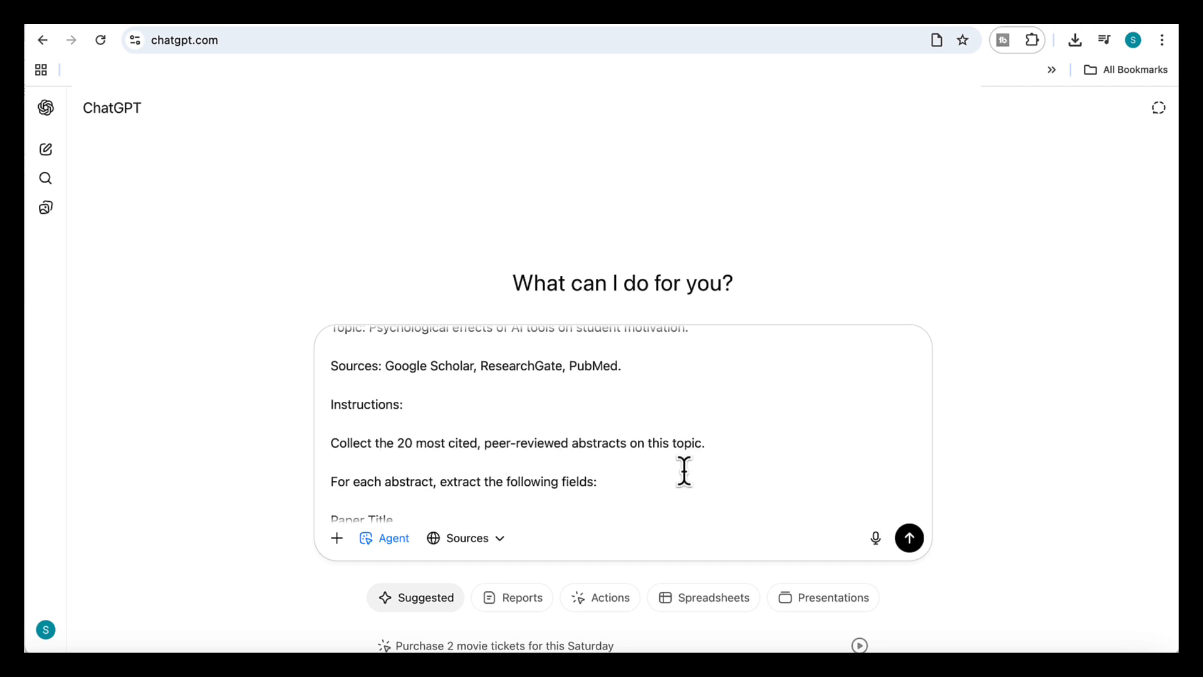
pyautogui.scroll(-3)
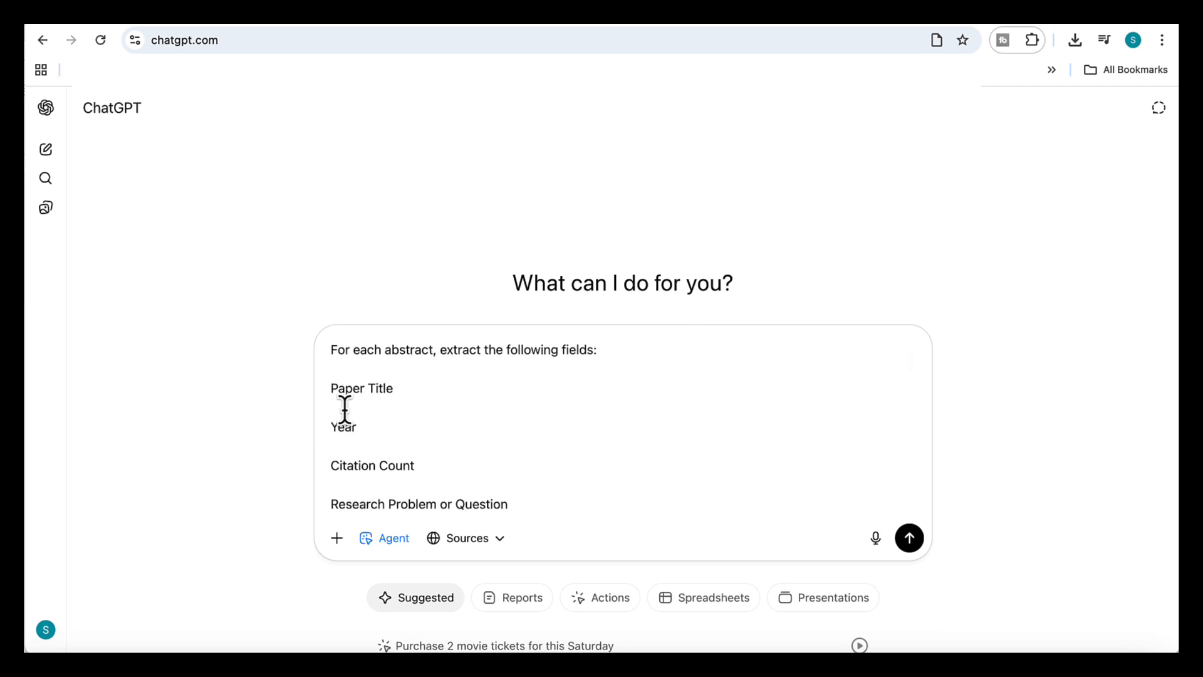
pyautogui.scroll(-3)
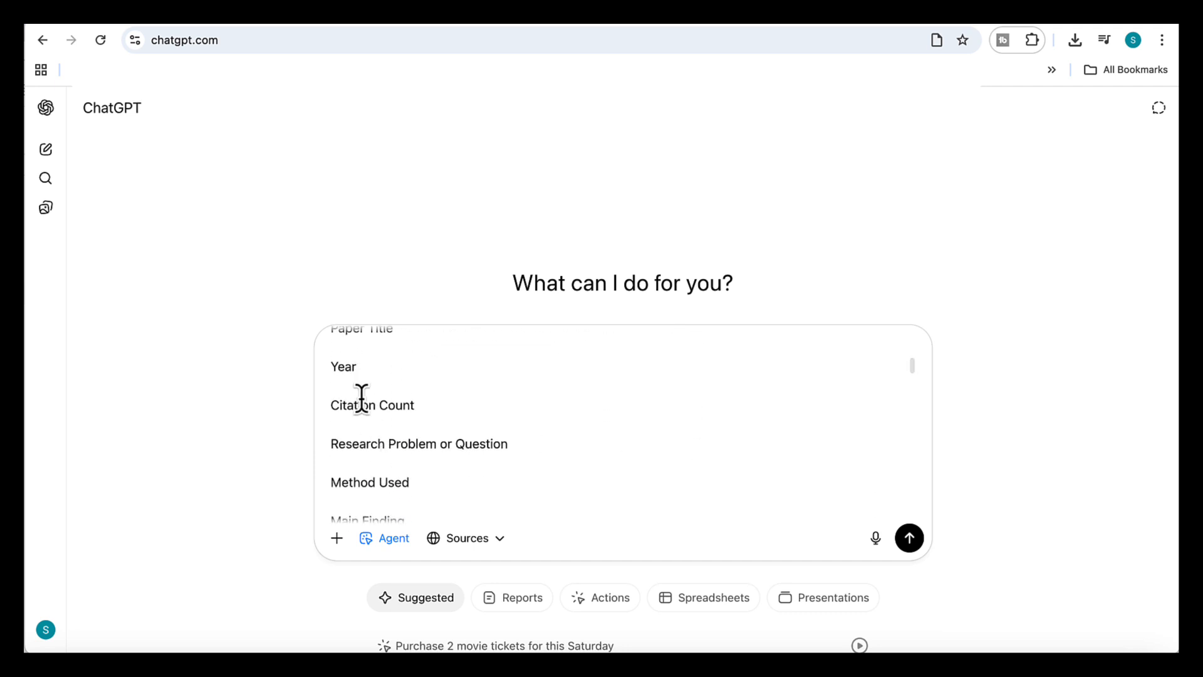
pyautogui.moveTo(453, 459)
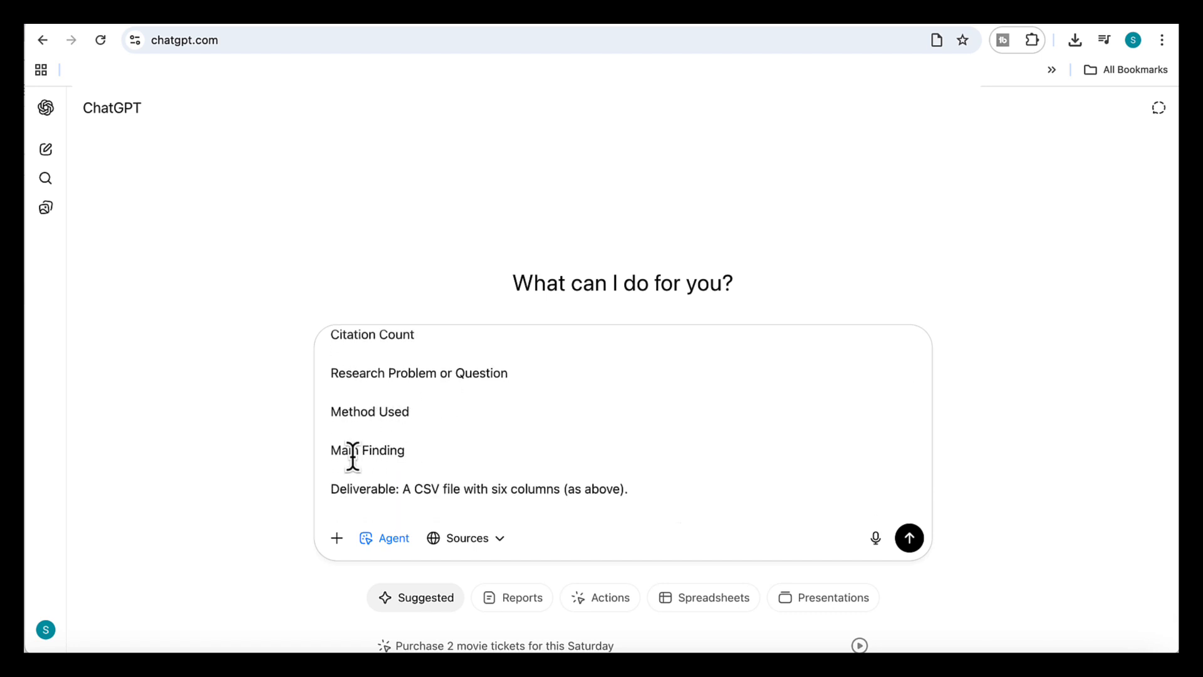
pyautogui.scroll(-3)
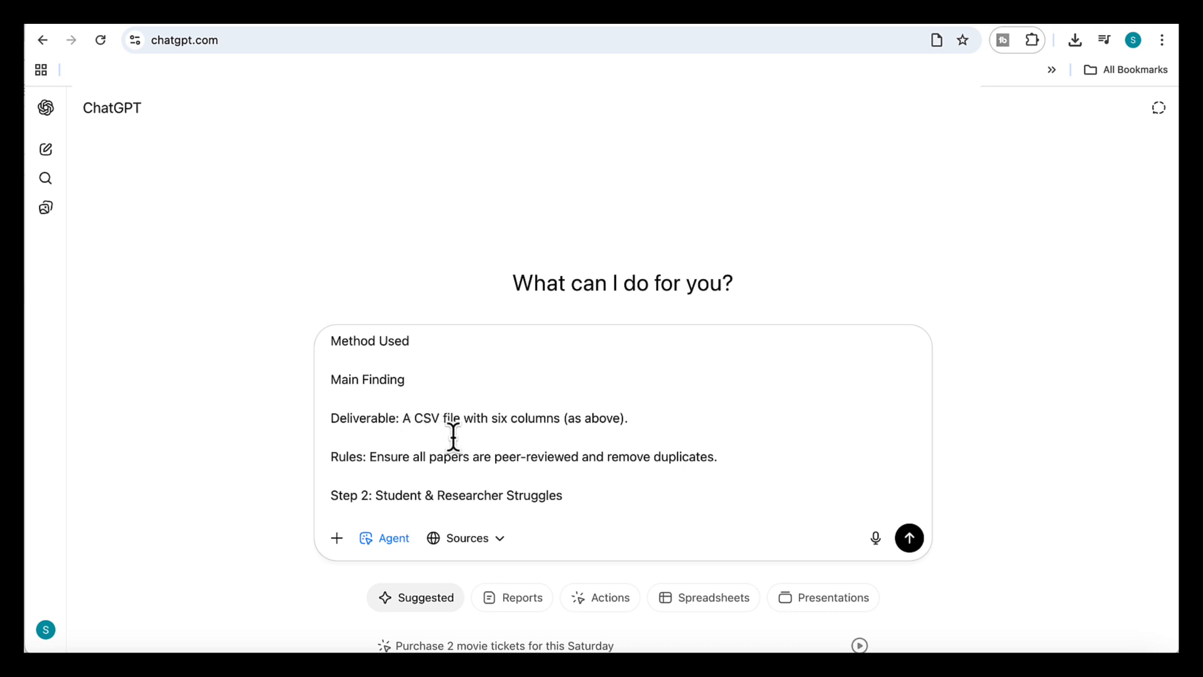
pyautogui.moveTo(549, 433)
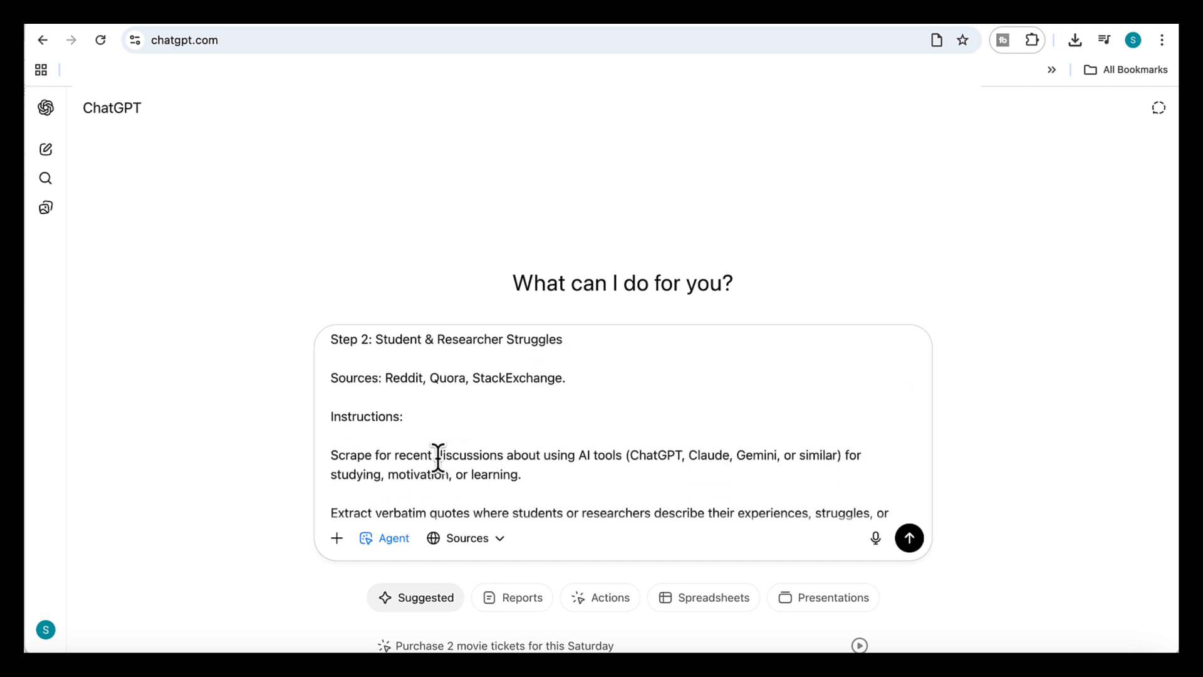
pyautogui.moveTo(559, 468)
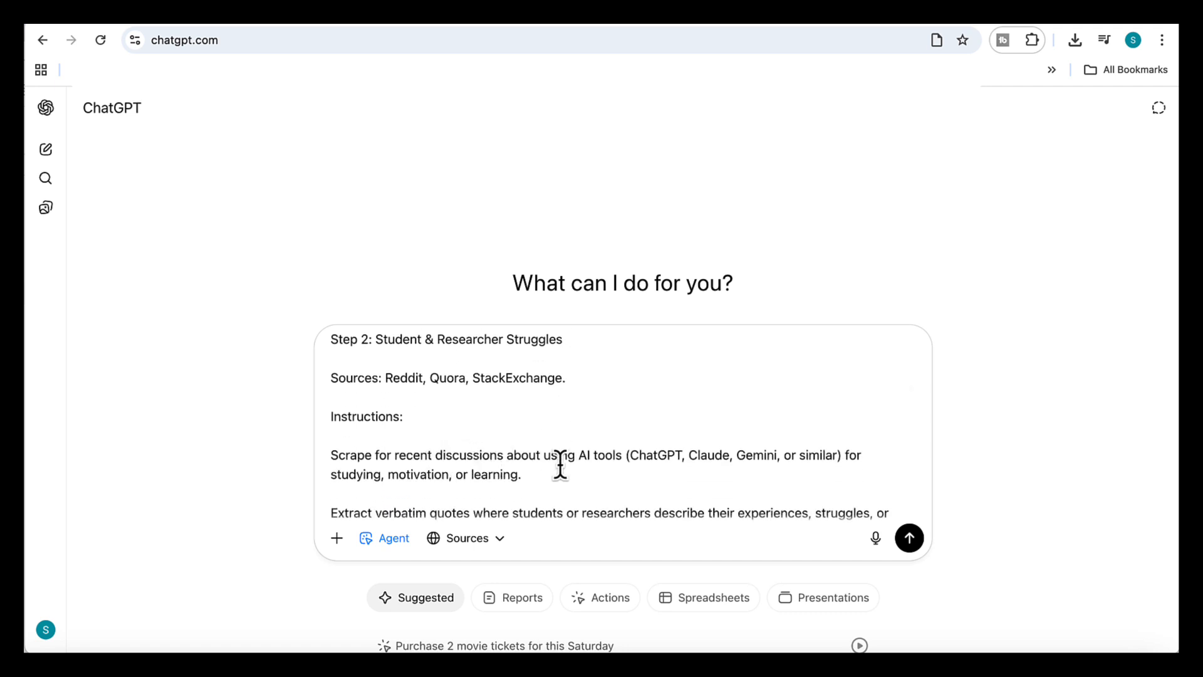
pyautogui.scroll(-3)
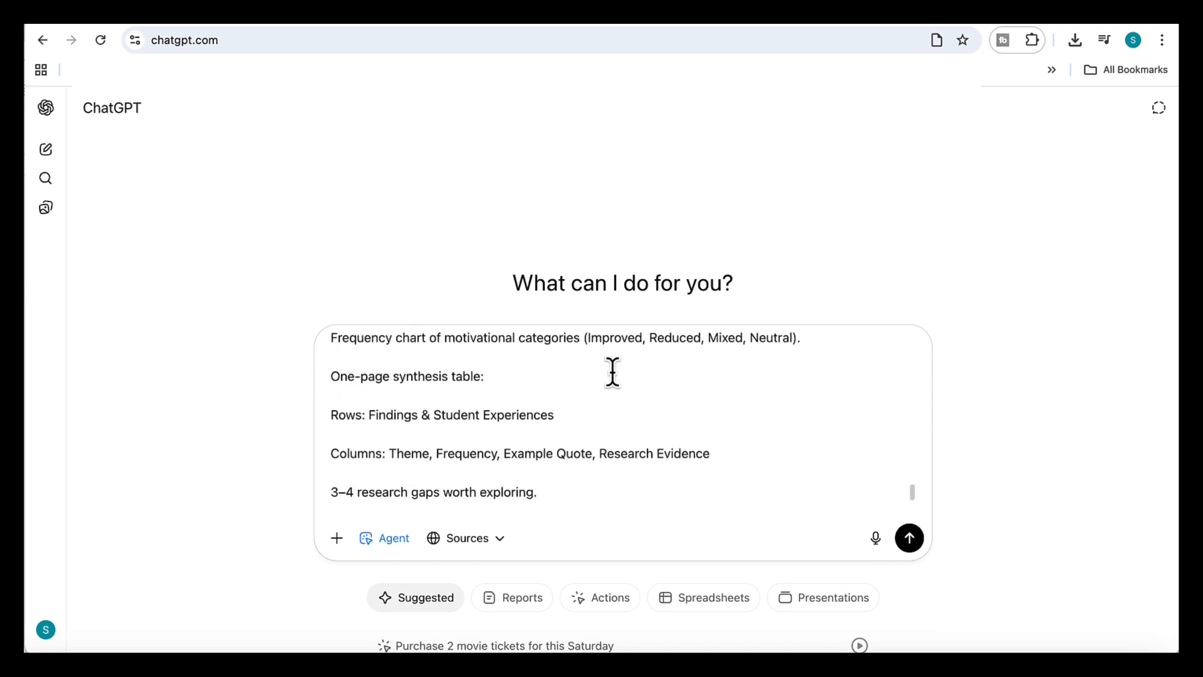
pyautogui.scroll(-3)
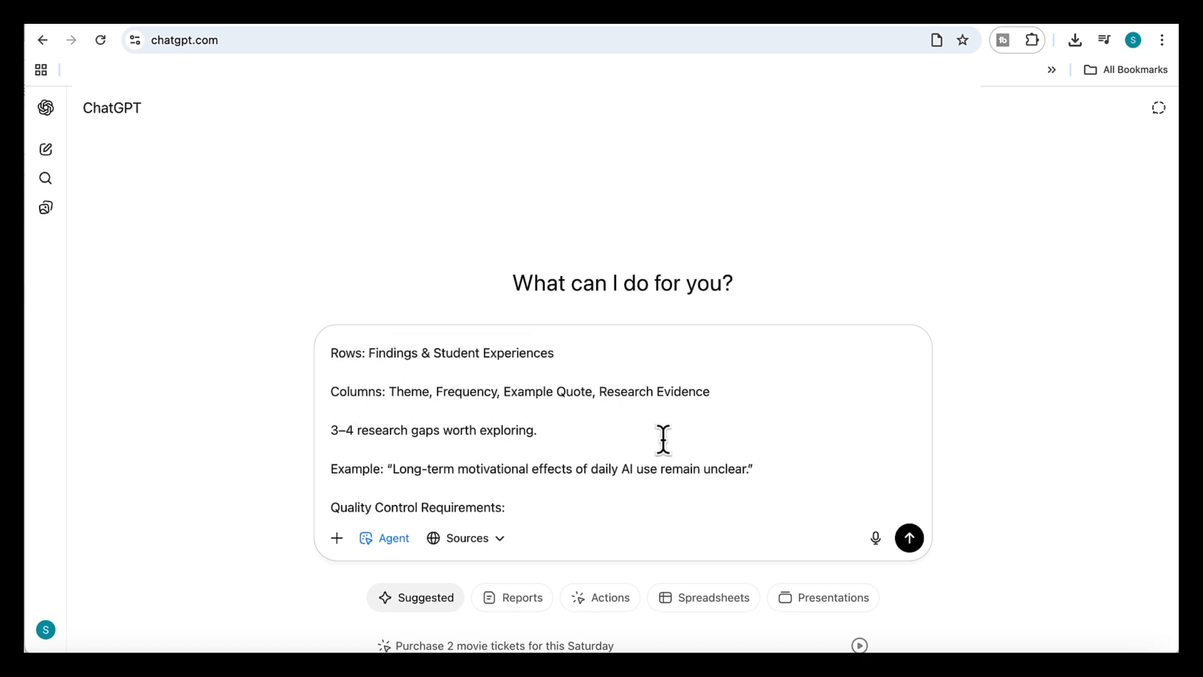
pyautogui.click(909, 538)
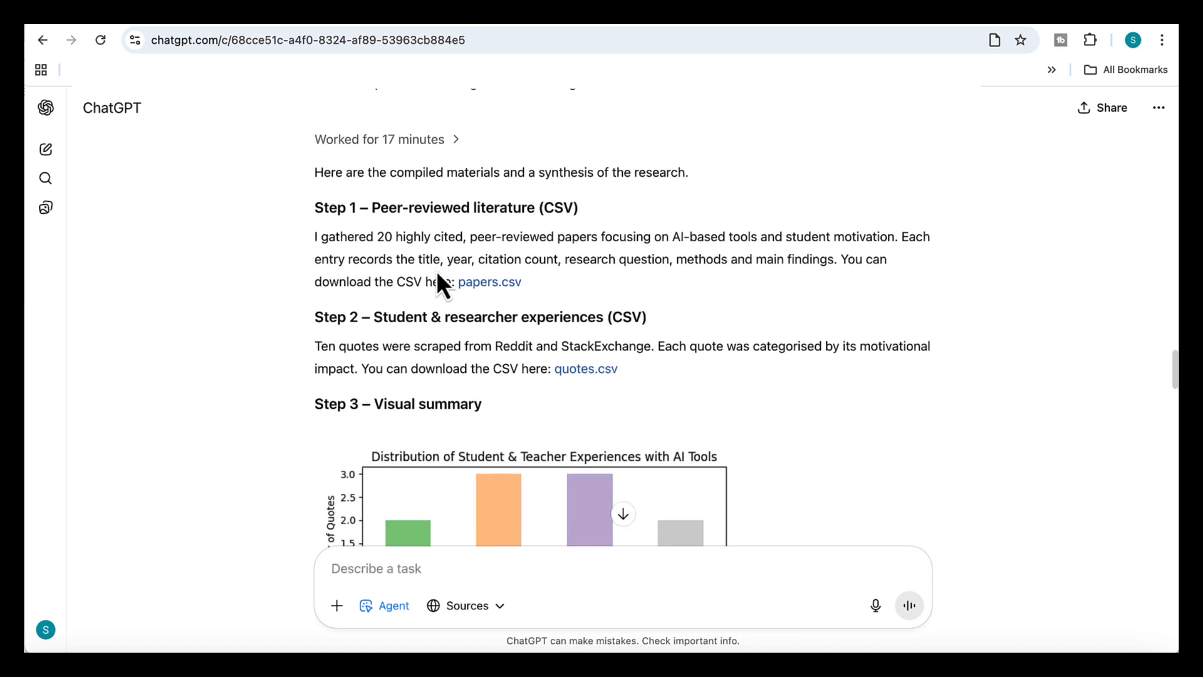
pyautogui.moveTo(438, 264)
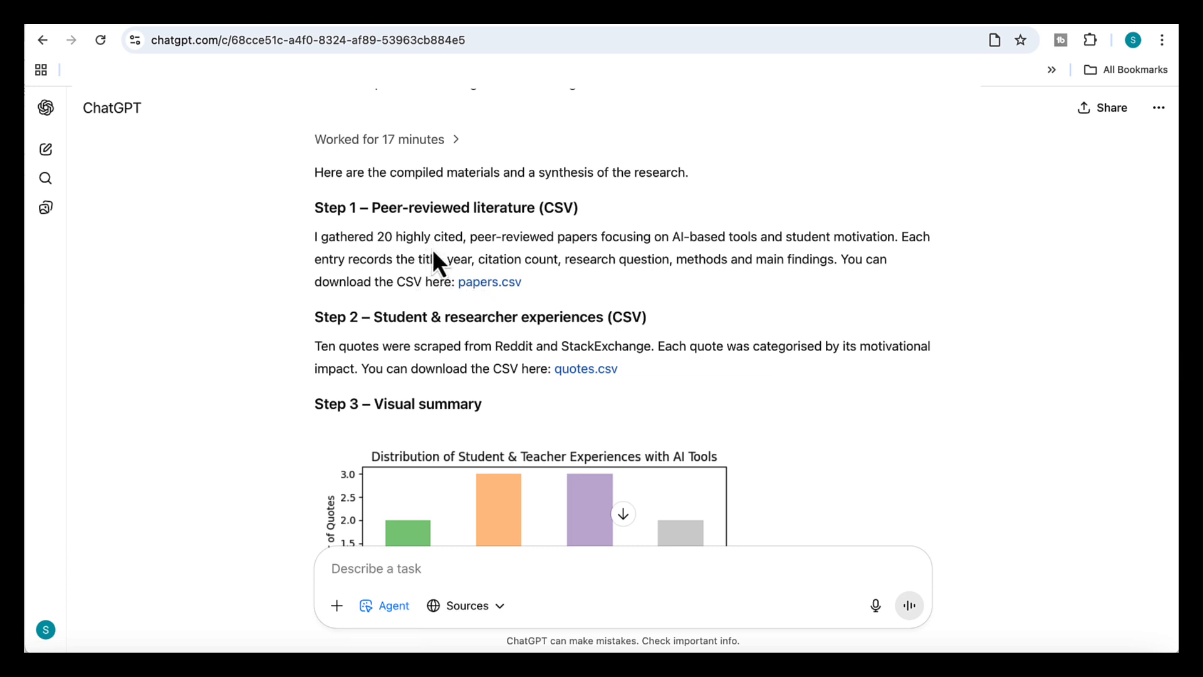
pyautogui.moveTo(543, 310)
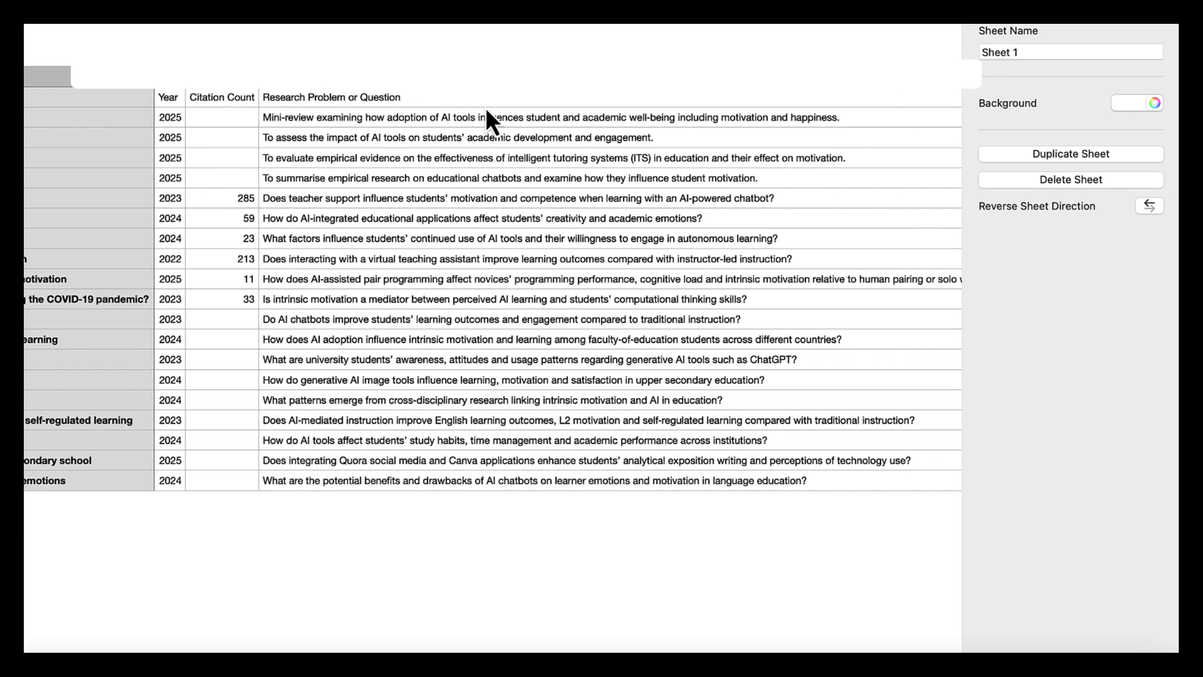
# Review papers.csv columns across to year, citation count and research question for the 20 papers.
pyautogui.hscroll(3)
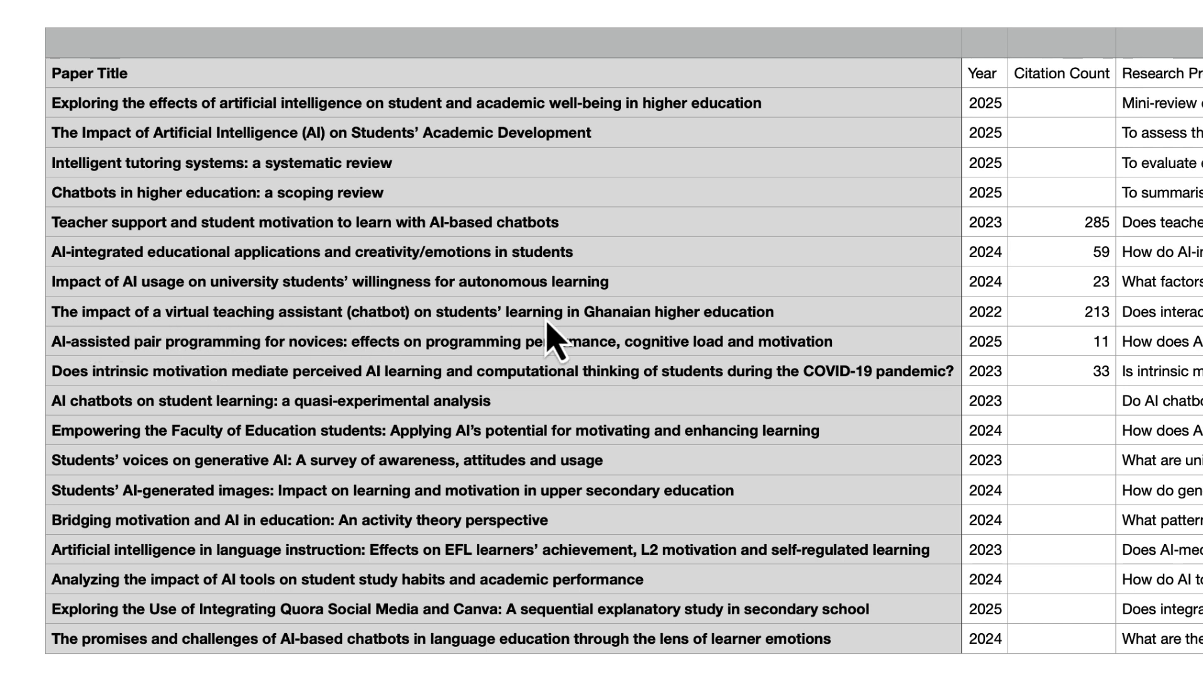
pyautogui.hscroll(3)
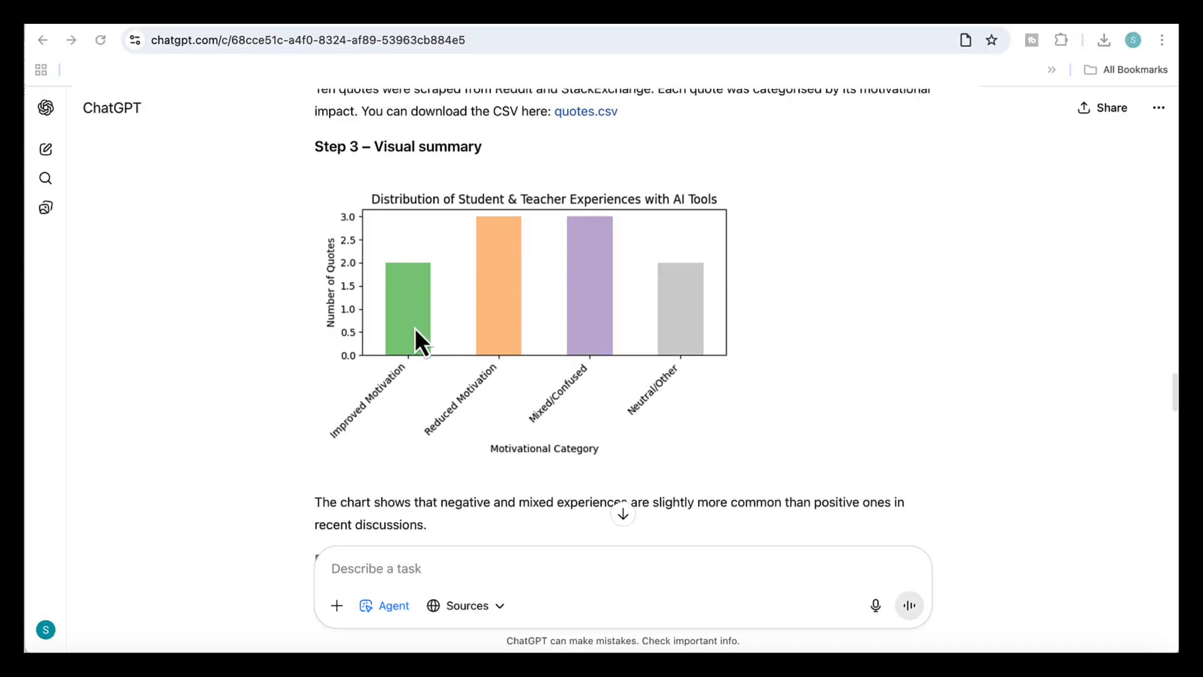
# Read the agent reply's bar chart, top findings, synthesis table and research gaps.
pyautogui.scroll(-3)
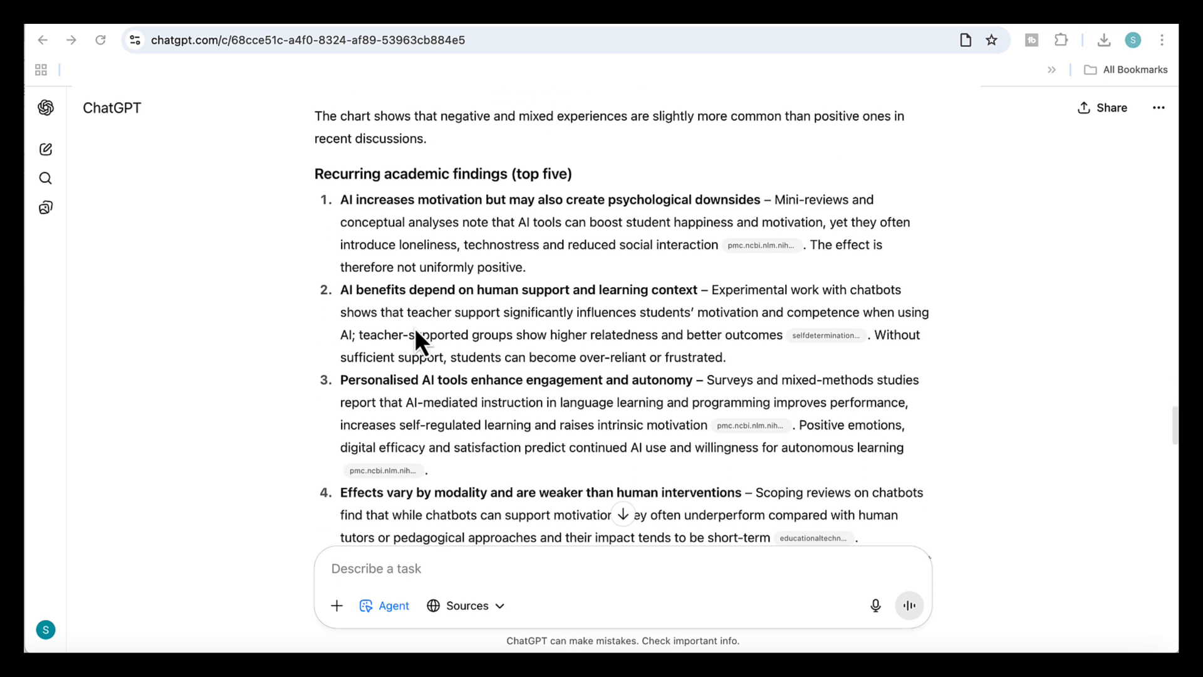
pyautogui.moveTo(688, 221)
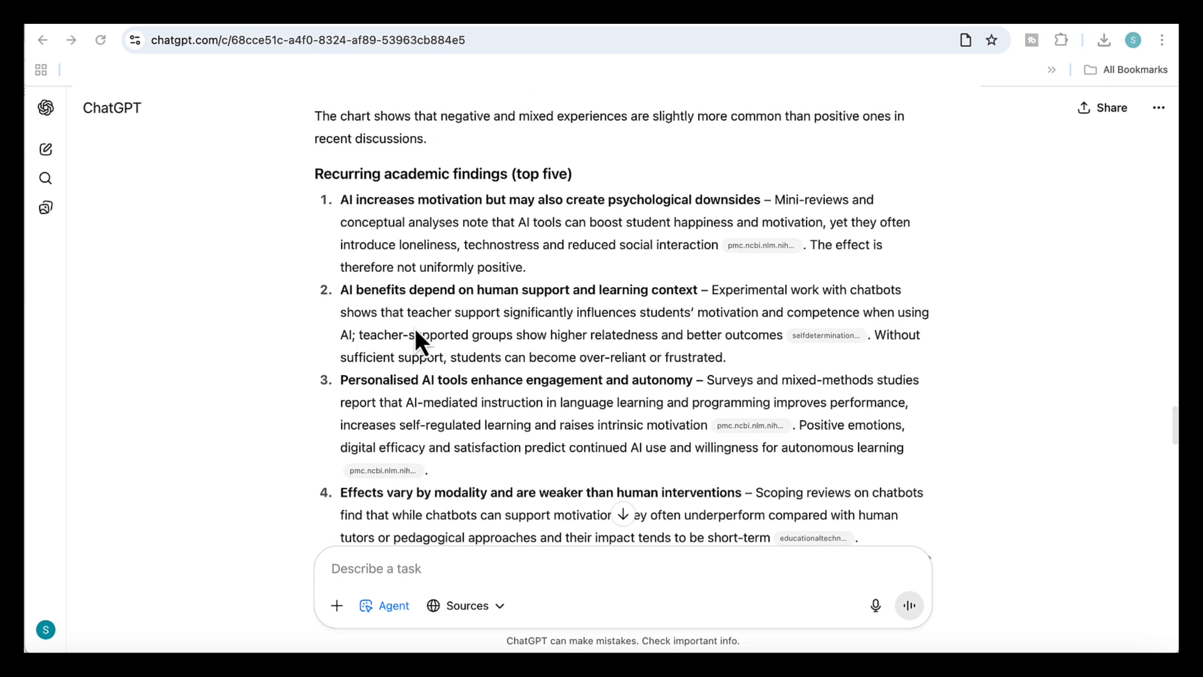
pyautogui.moveTo(722, 227)
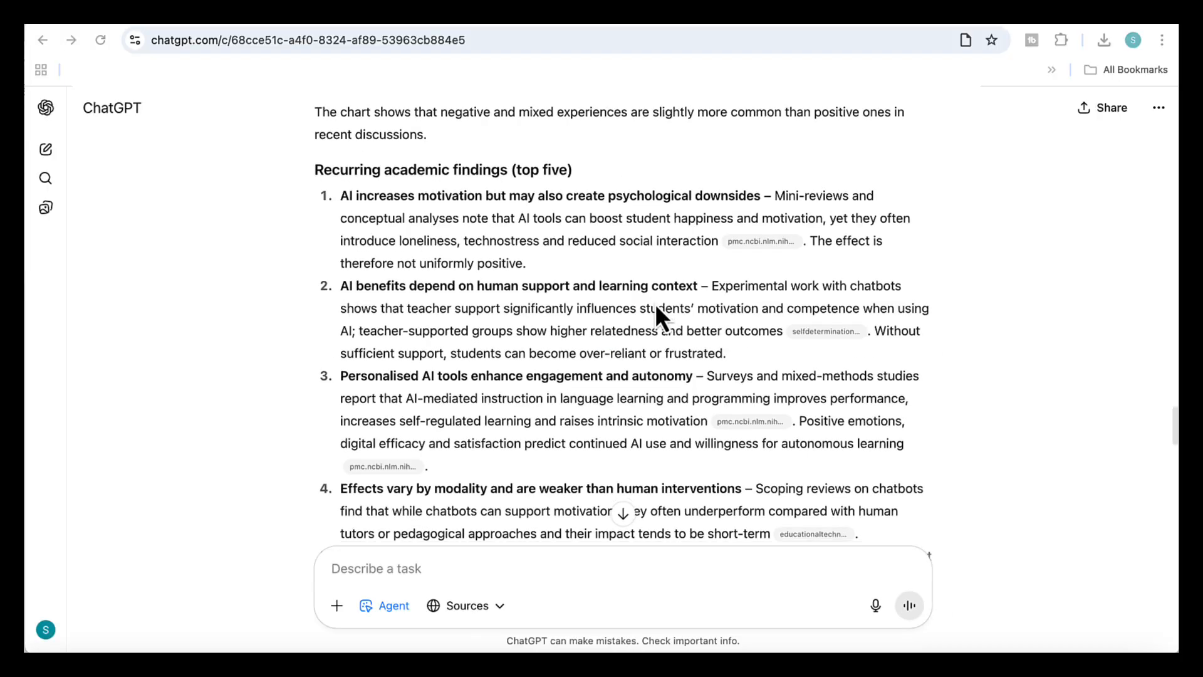
pyautogui.scroll(-3)
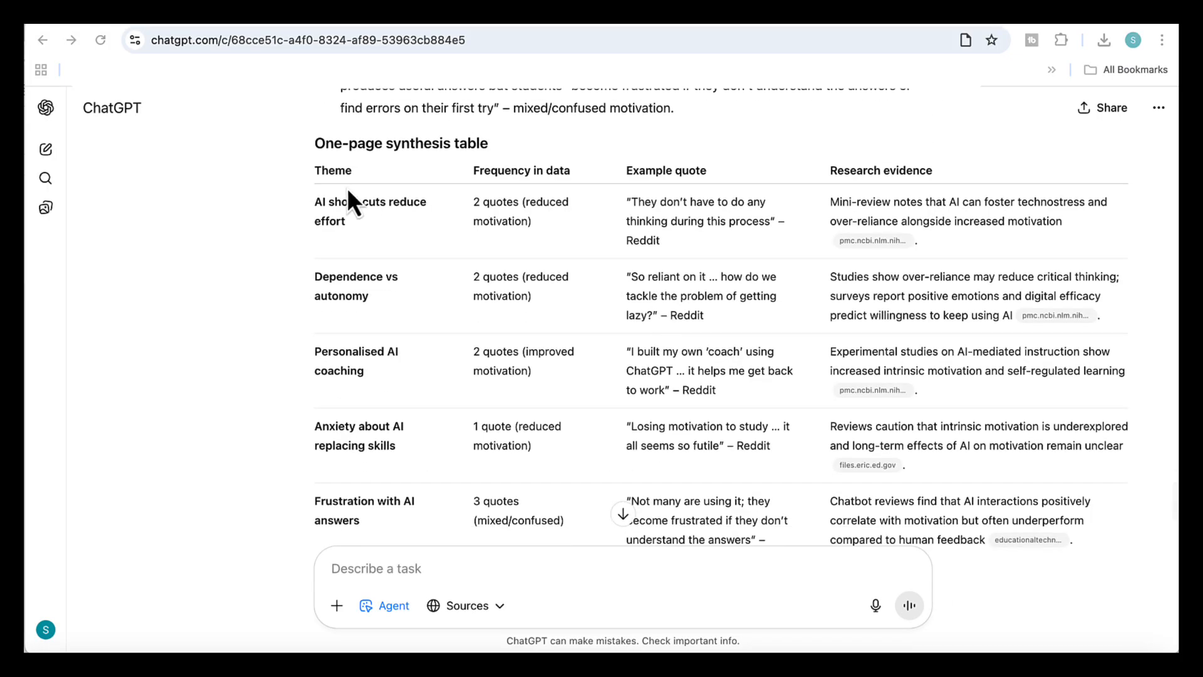
pyautogui.moveTo(574, 203)
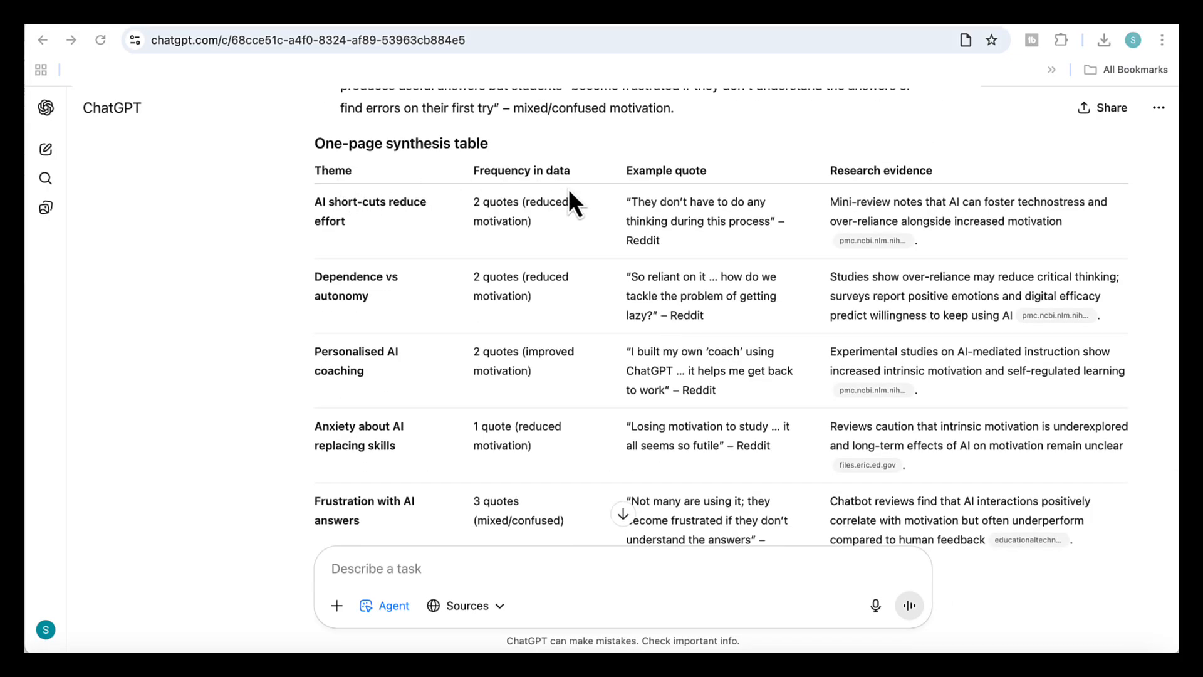
pyautogui.scroll(-3)
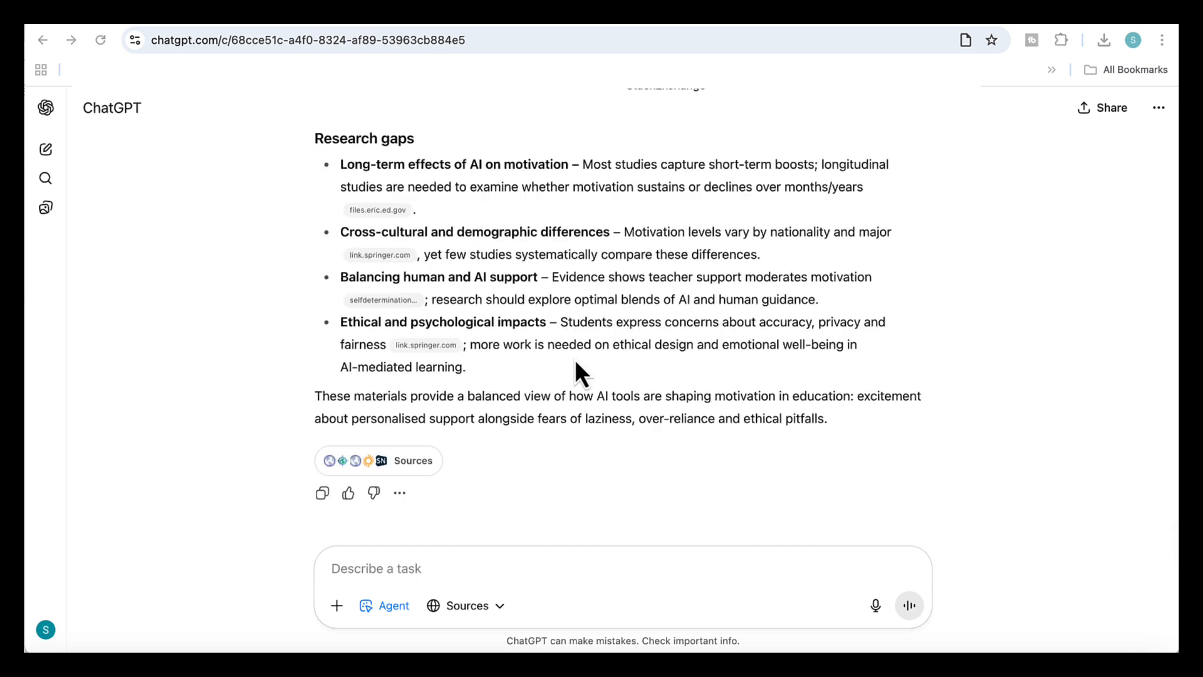
pyautogui.scroll(-3)
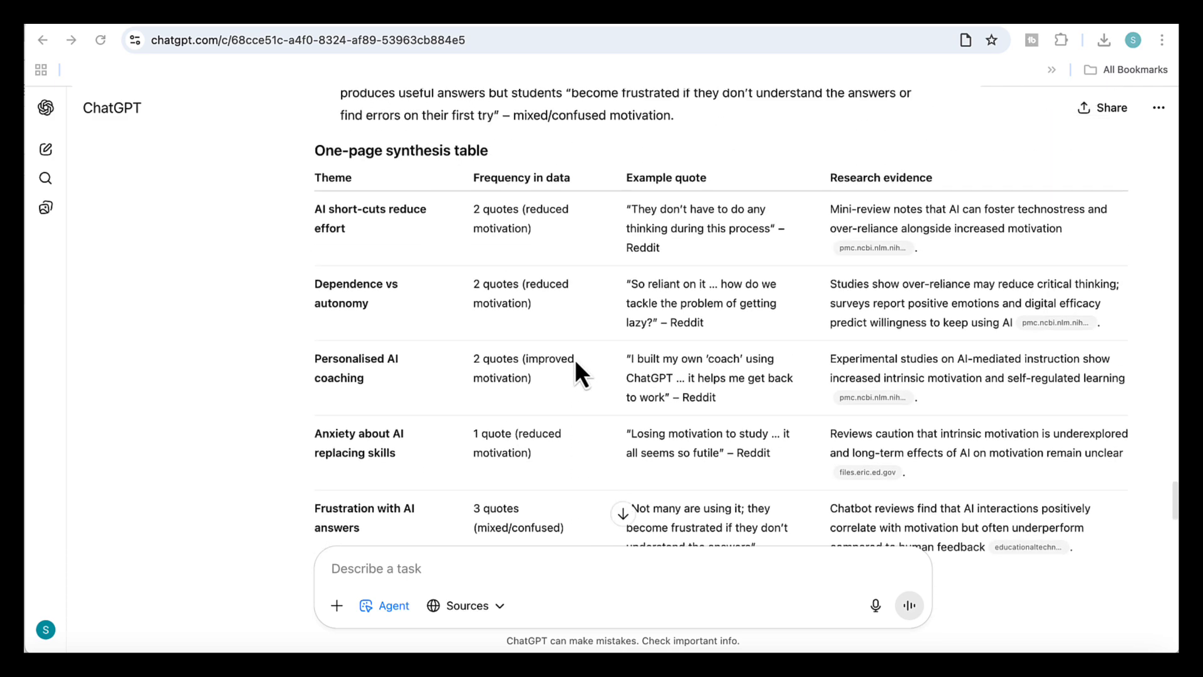
pyautogui.scroll(-3)
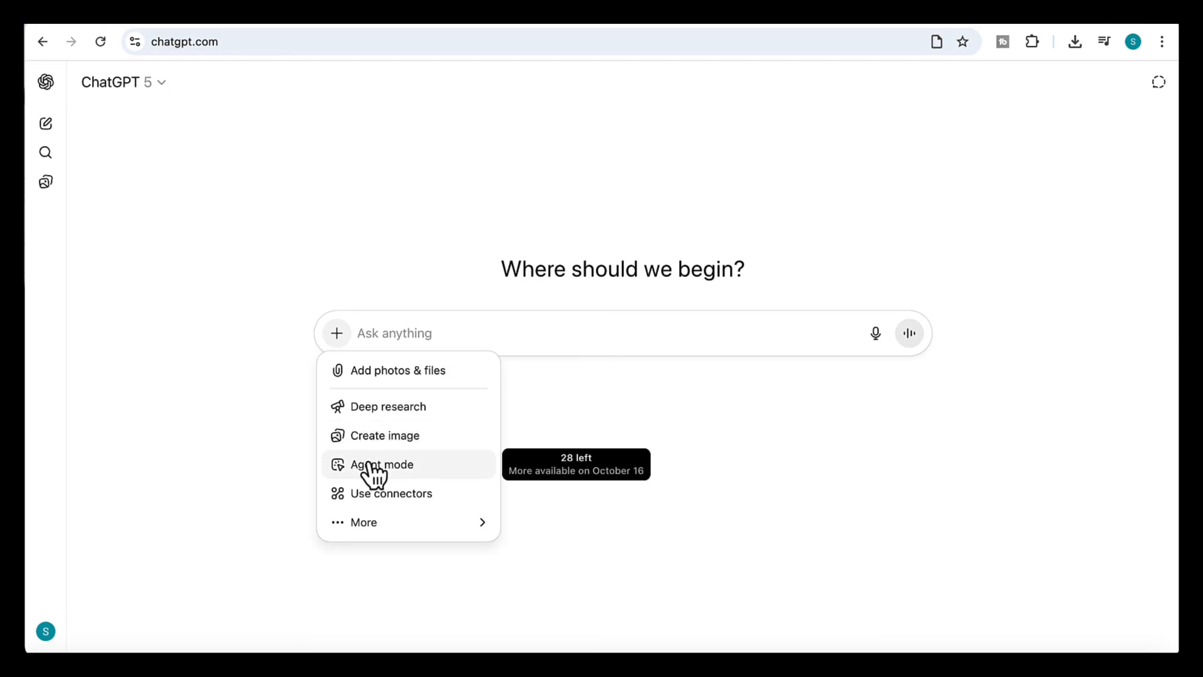
# Switch the fresh chat into Agent mode for the Innovation Mentor Compiler task.
pyautogui.click(382, 464)
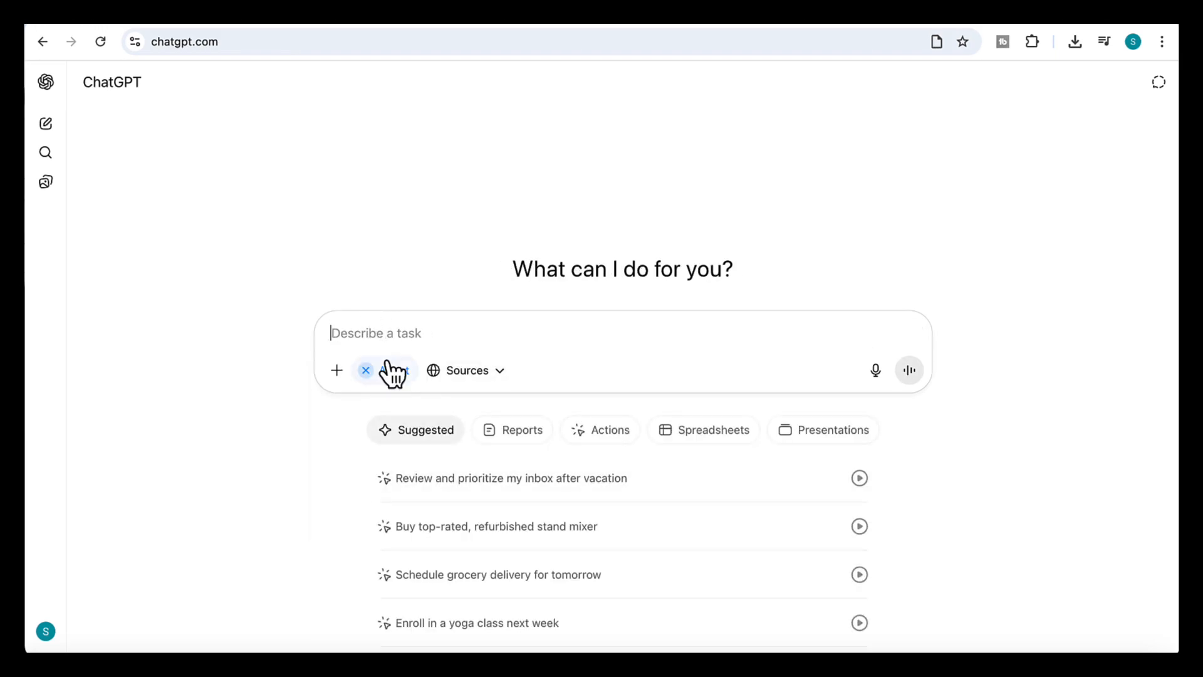
pyautogui.click(365, 370)
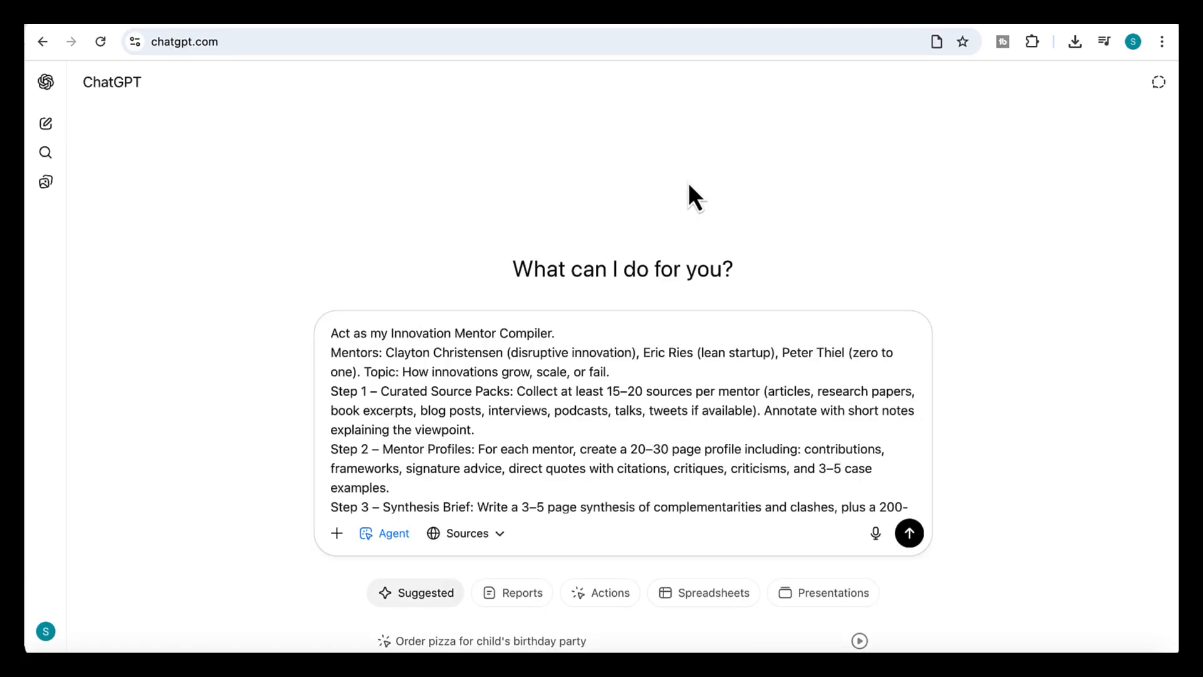
pyautogui.moveTo(514, 338)
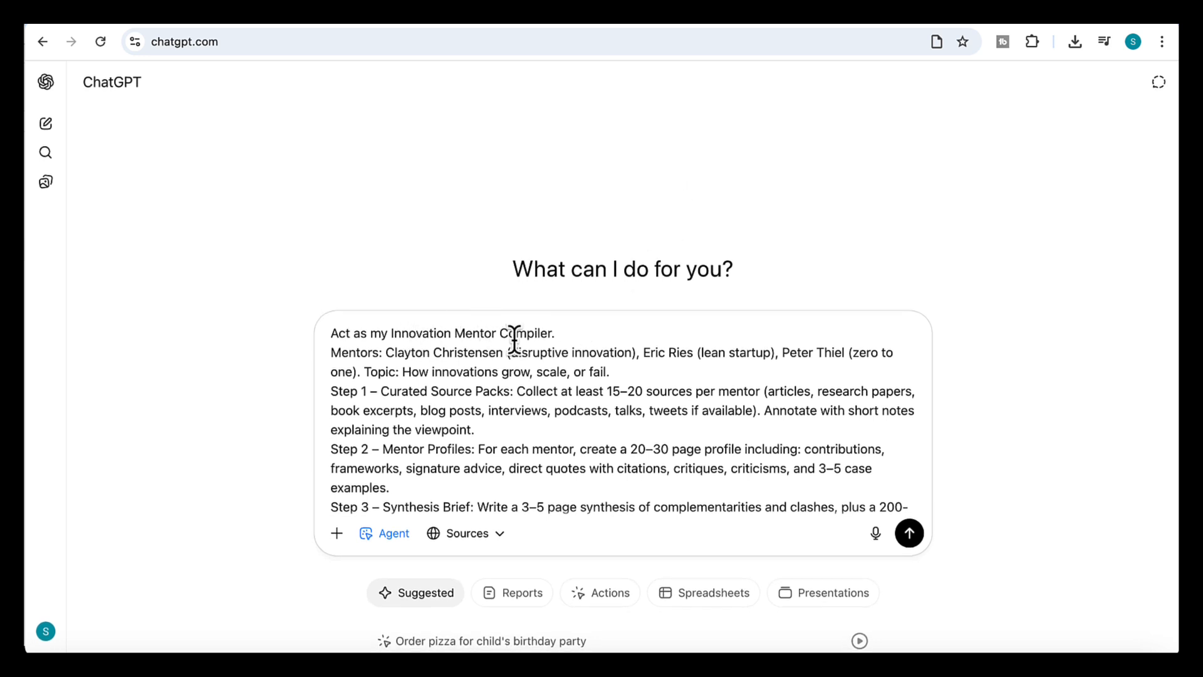
pyautogui.moveTo(391, 358)
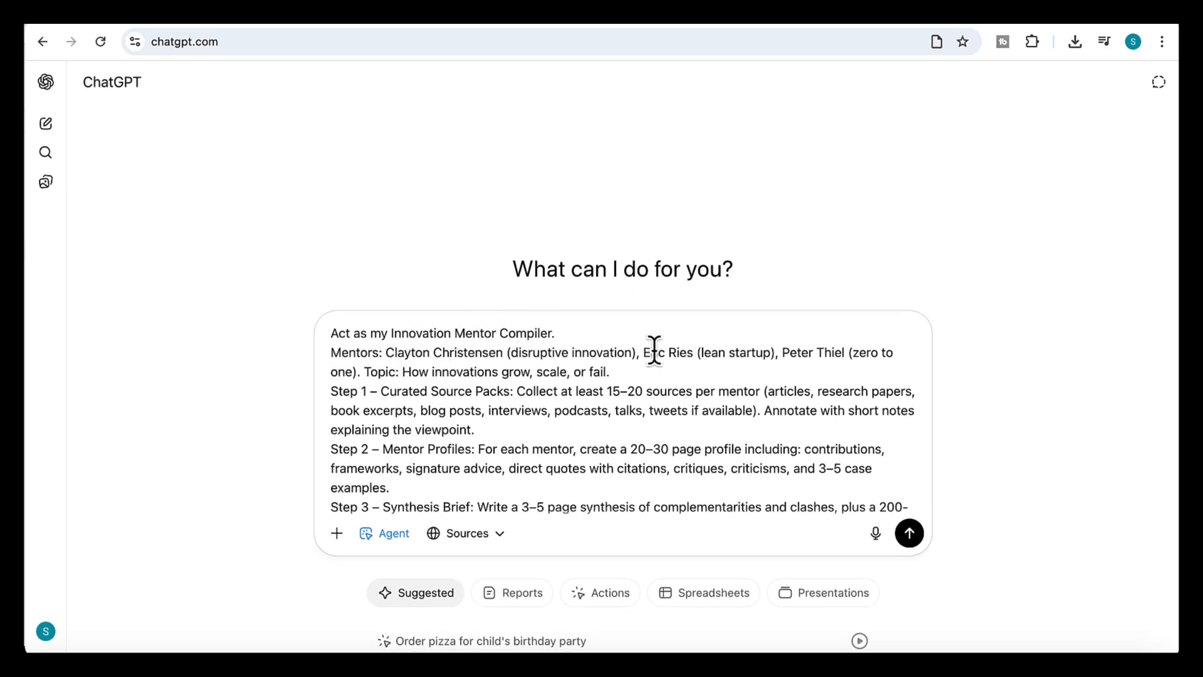
pyautogui.moveTo(536, 388)
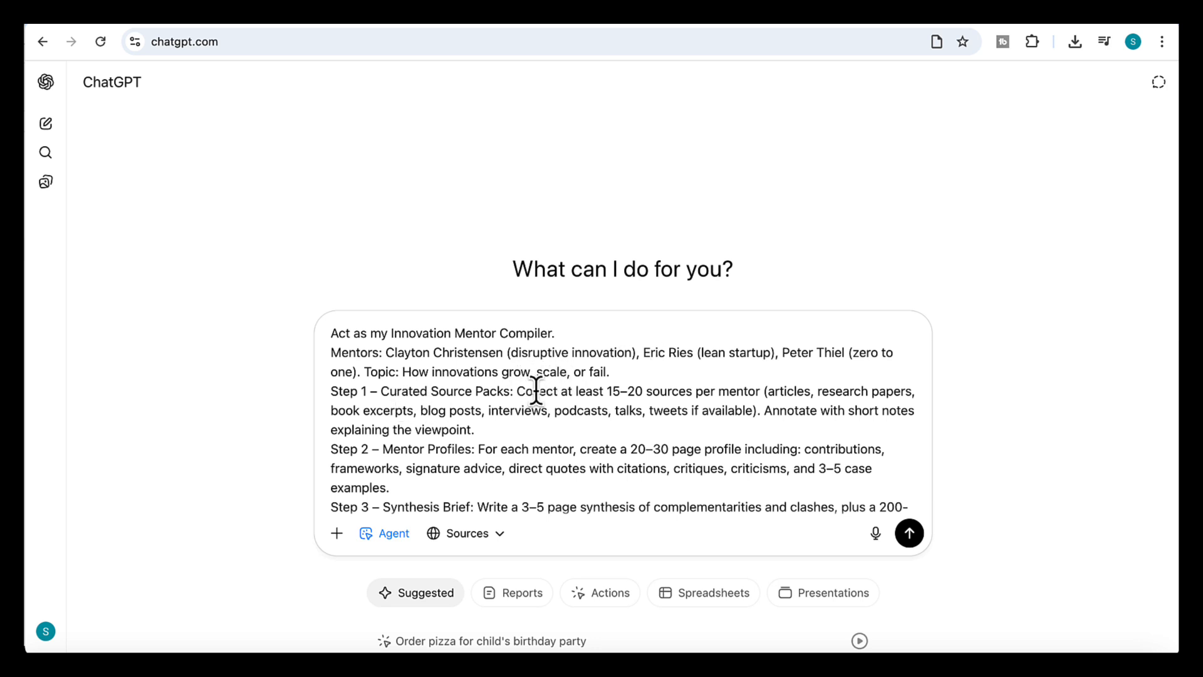
pyautogui.moveTo(477, 428)
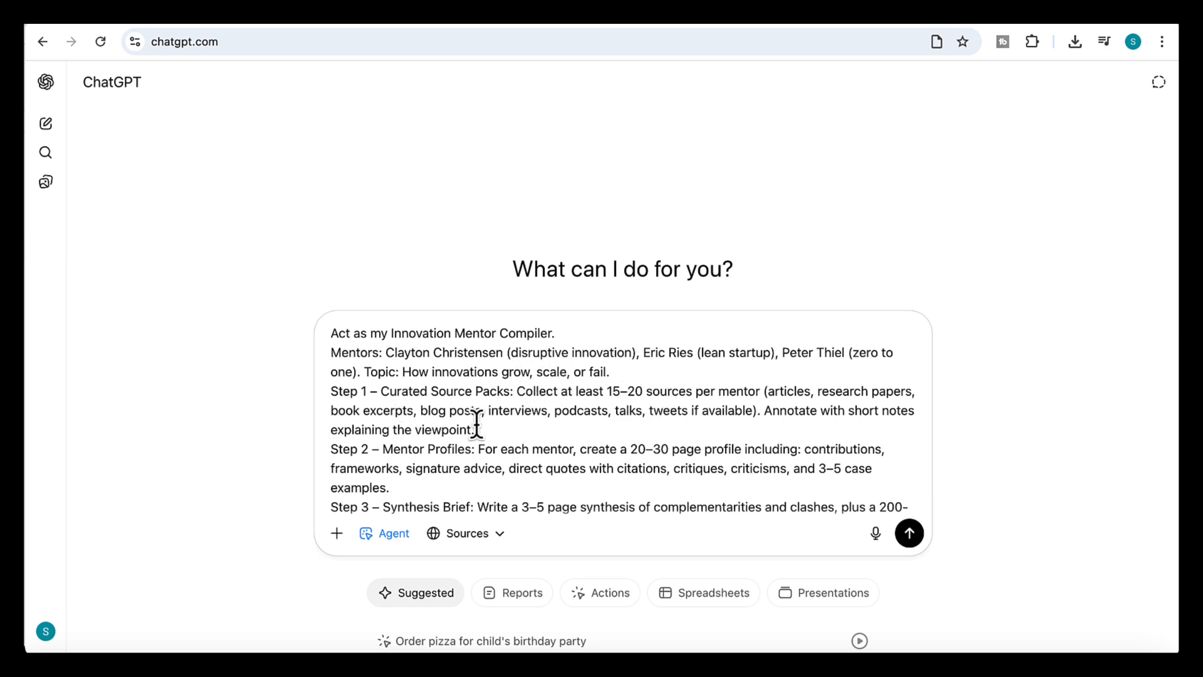
pyautogui.moveTo(589, 417)
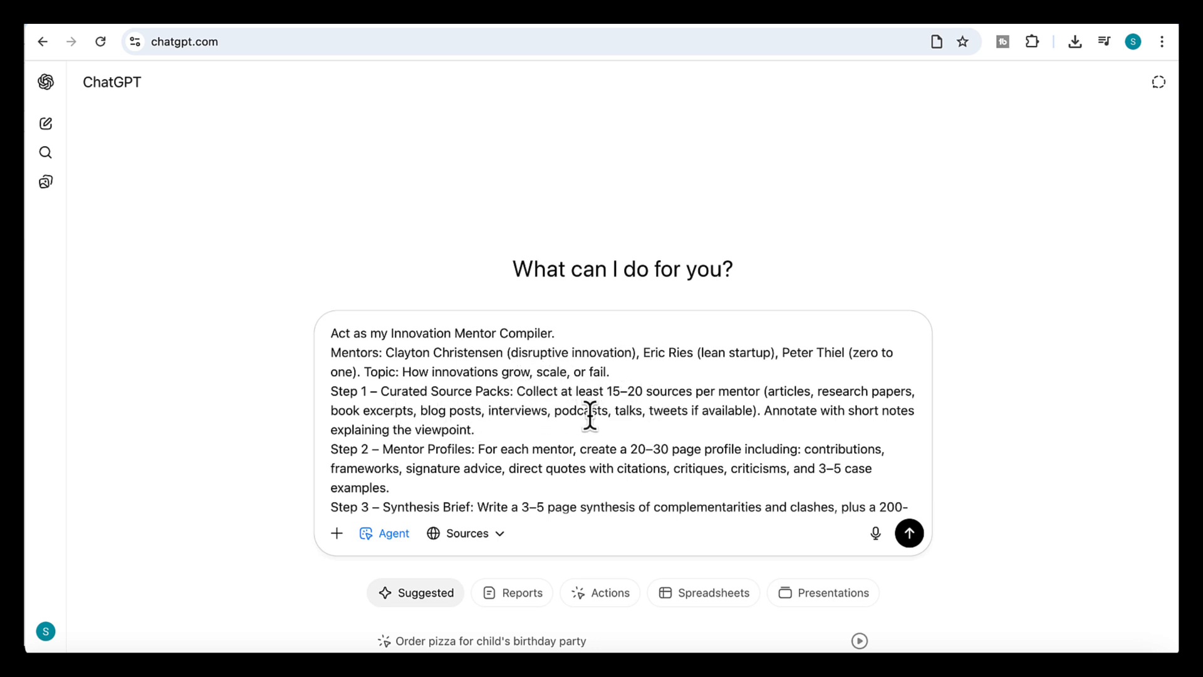
pyautogui.scroll(-3)
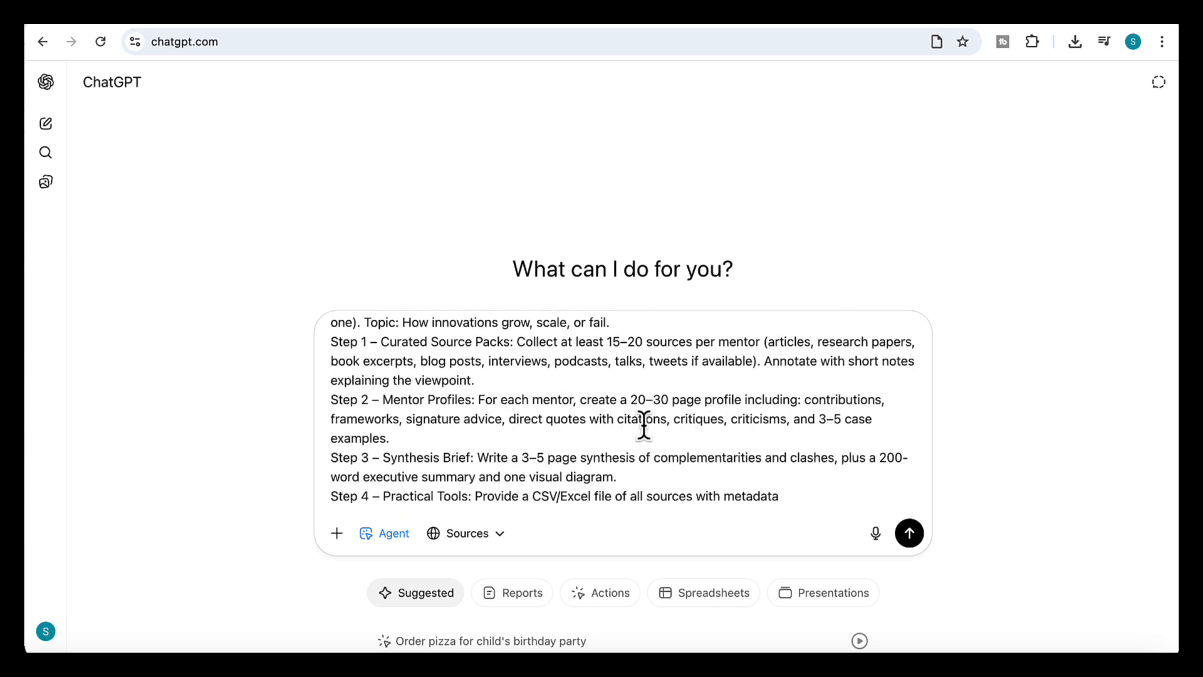
pyautogui.moveTo(614, 471)
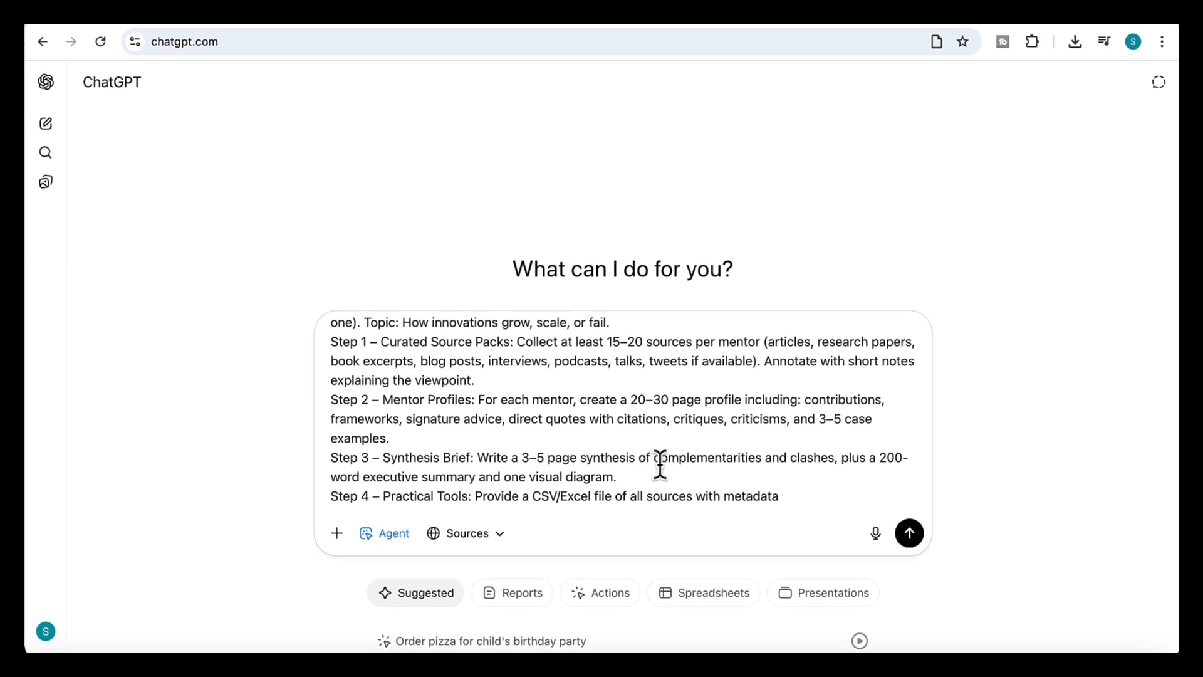
pyautogui.moveTo(637, 503)
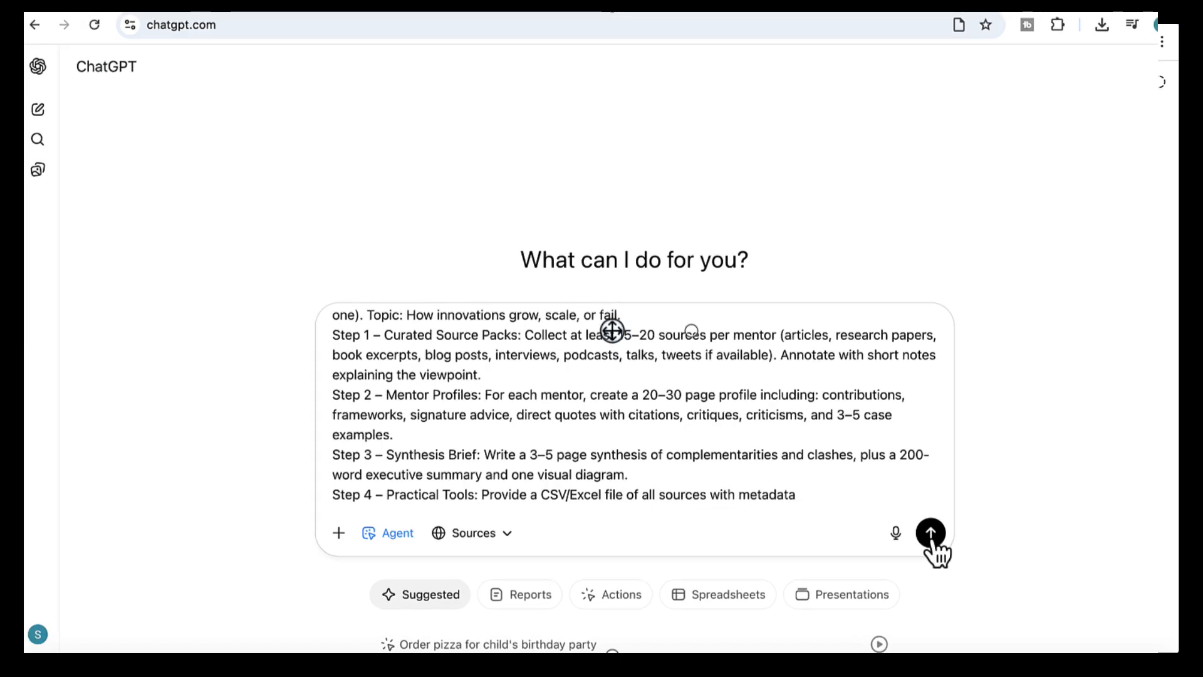
# Hand the Innovation Mentor Compiler task to the agent and read its profiles, synthesis, executive summary and Venn diagram.
pyautogui.click(932, 533)
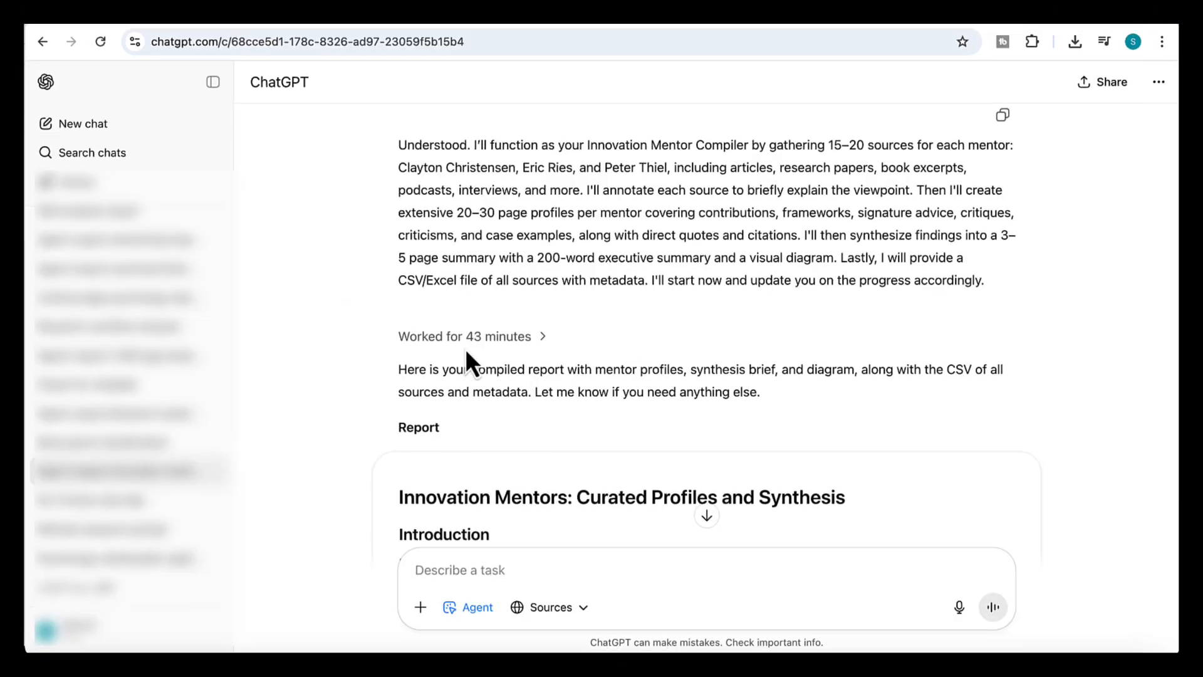
pyautogui.scroll(-3)
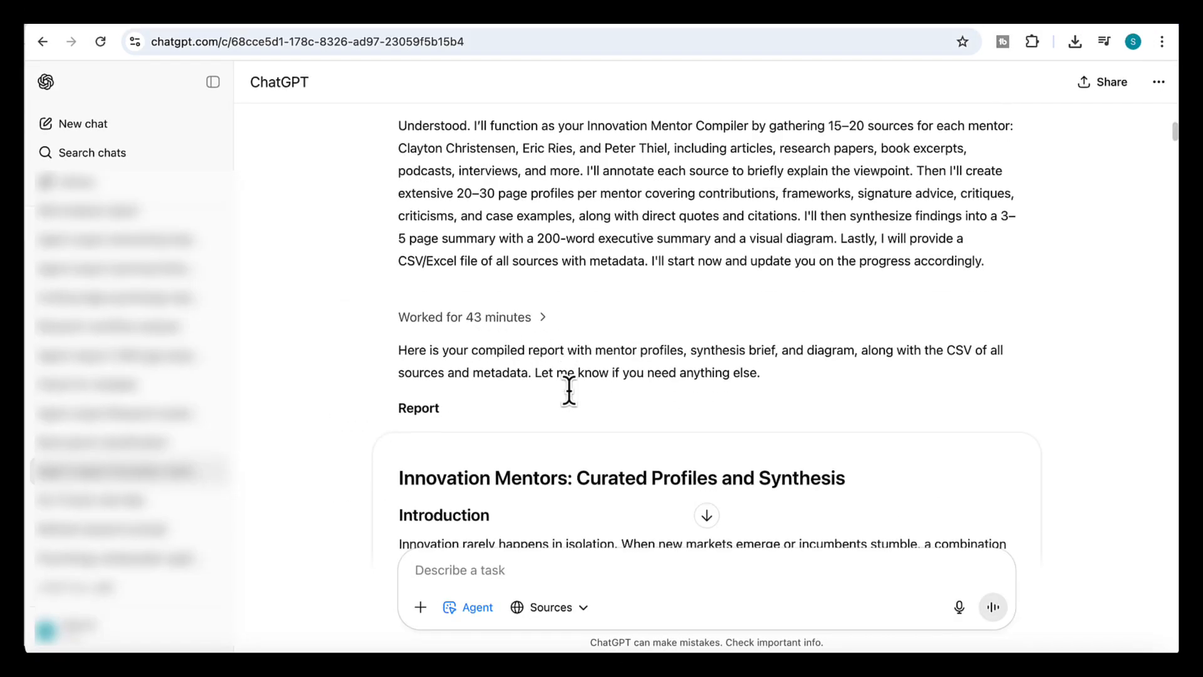
pyautogui.scroll(-3)
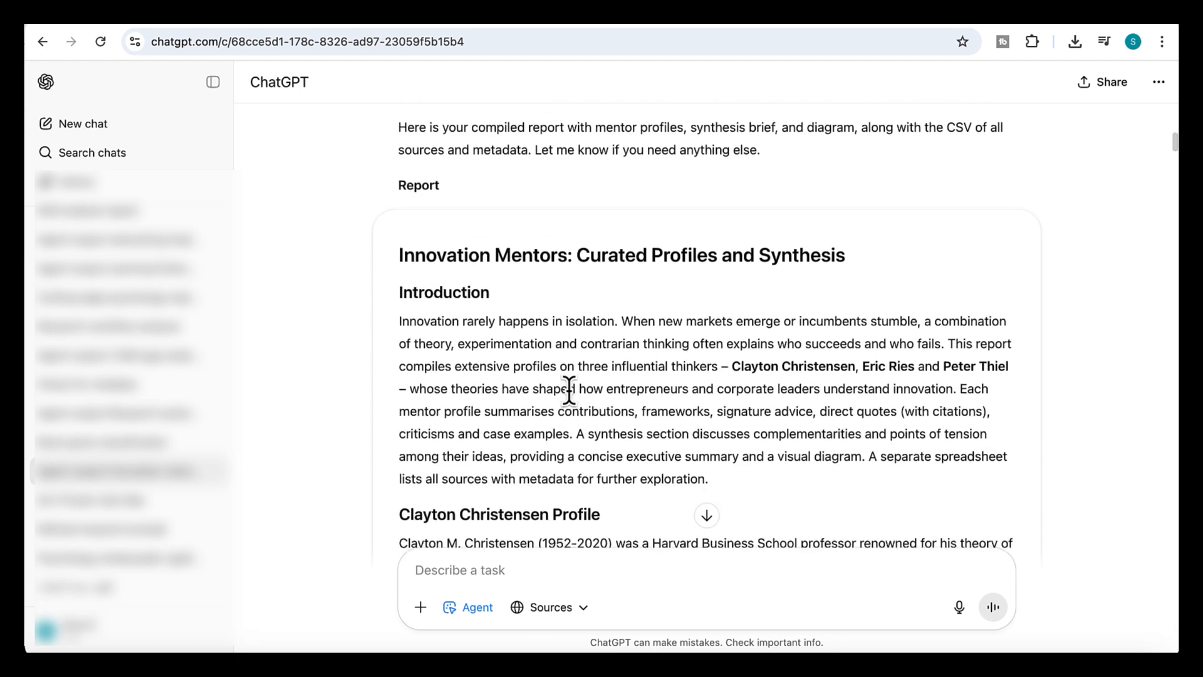
pyautogui.scroll(-3)
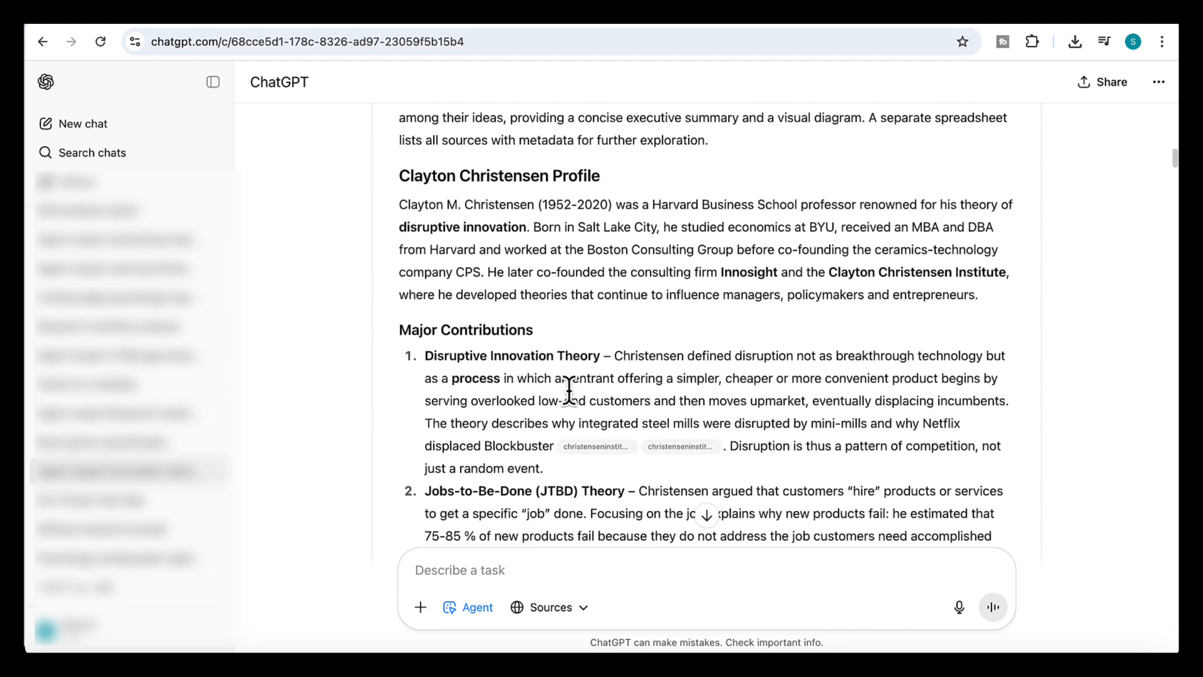
pyautogui.scroll(-3)
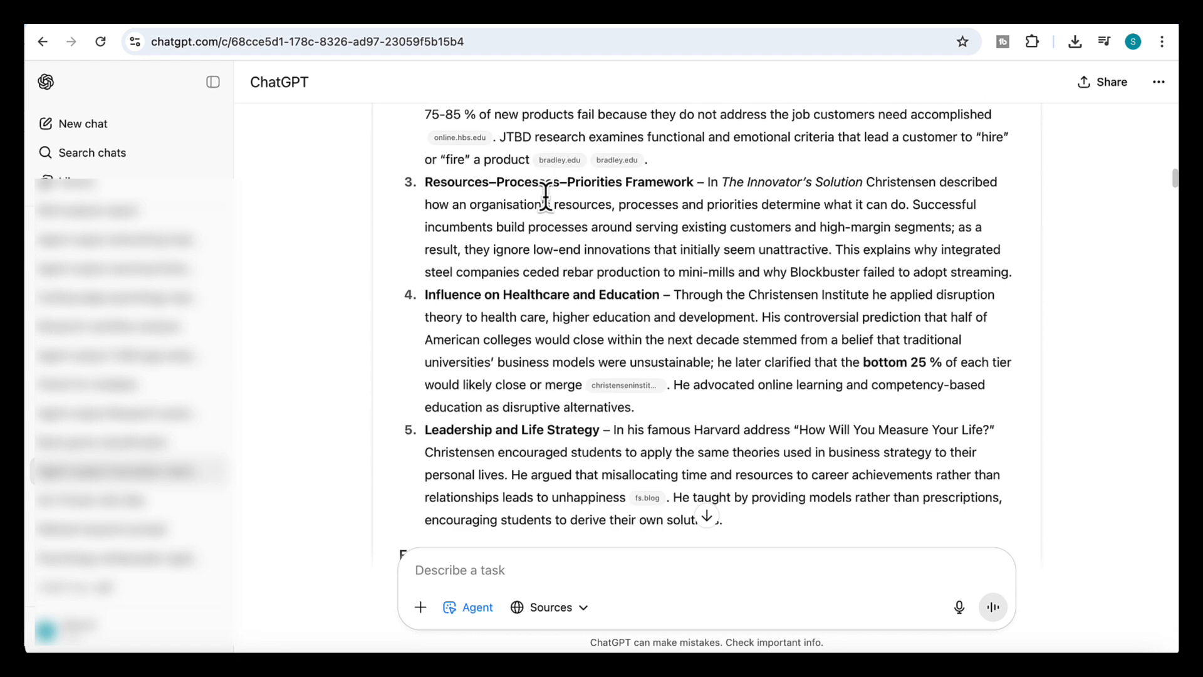
pyautogui.scroll(-3)
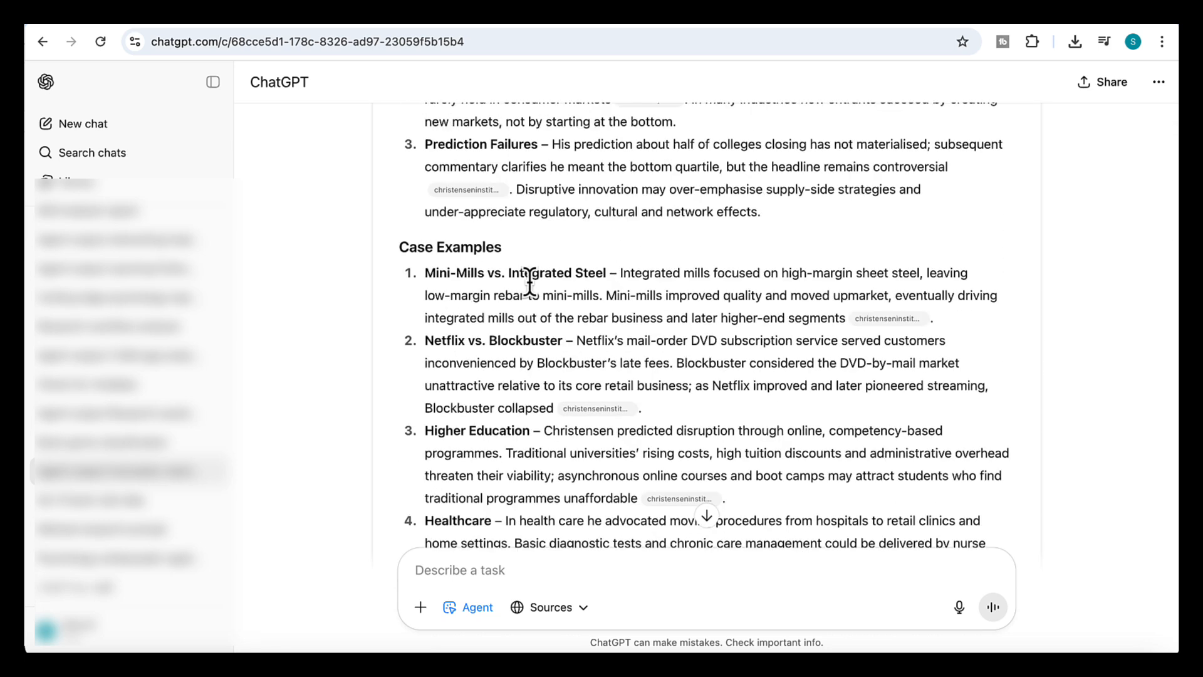
pyautogui.scroll(-3)
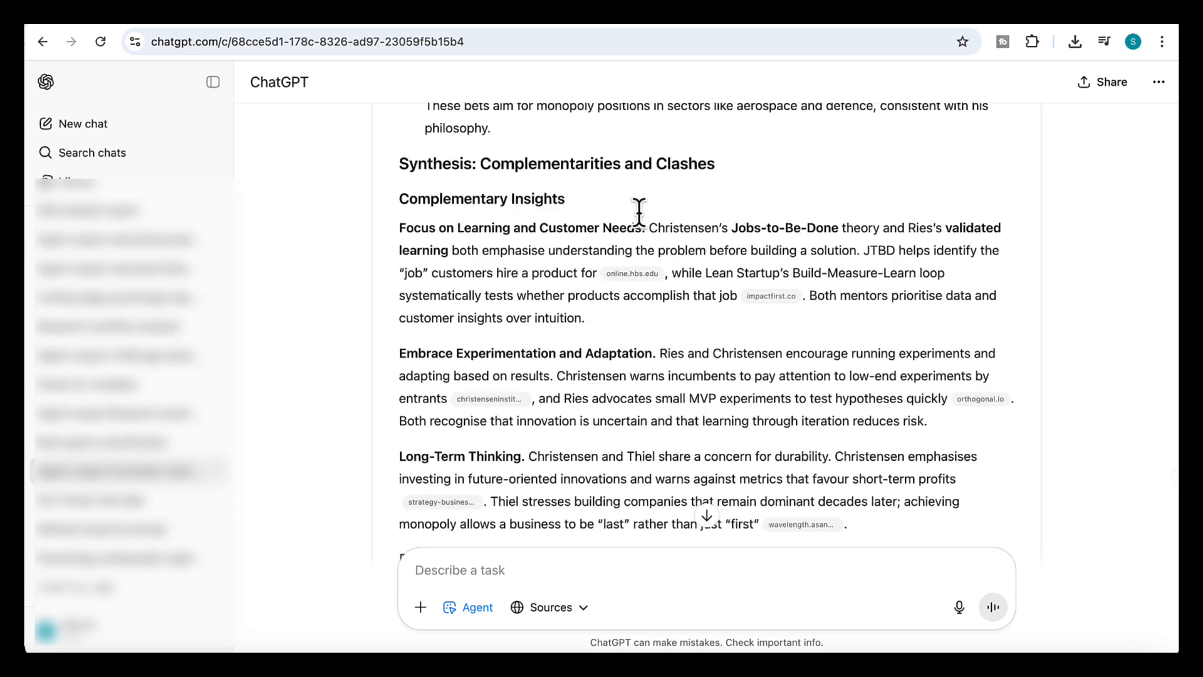
pyautogui.scroll(-3)
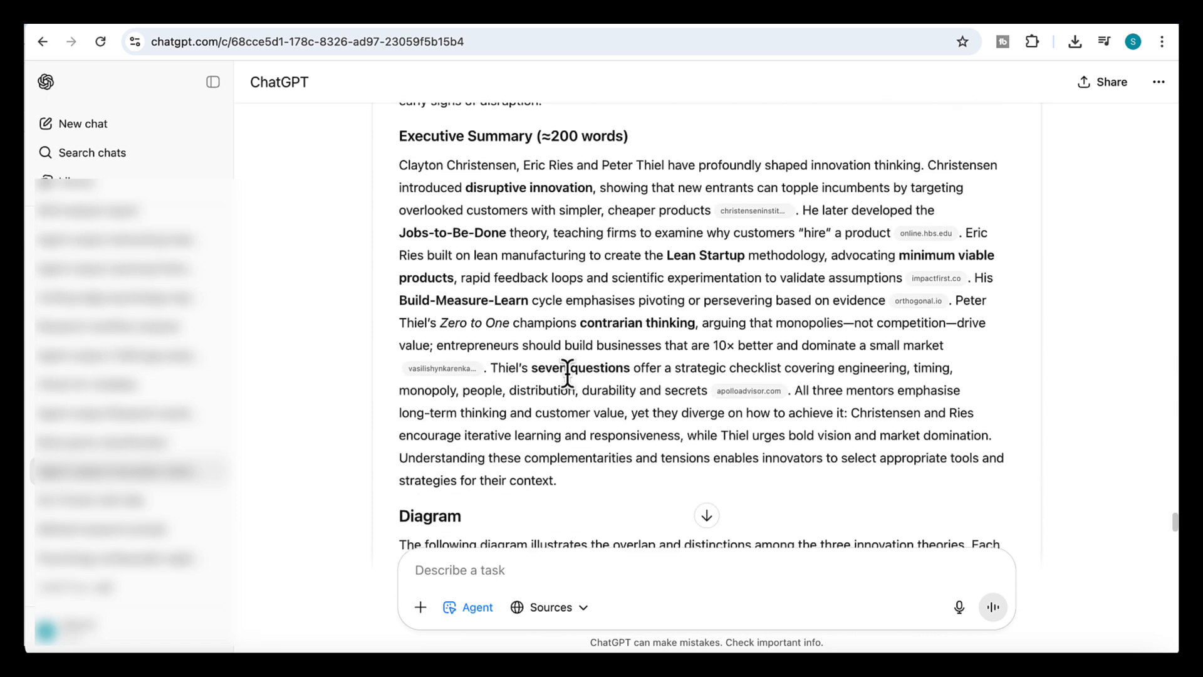
pyautogui.scroll(-3)
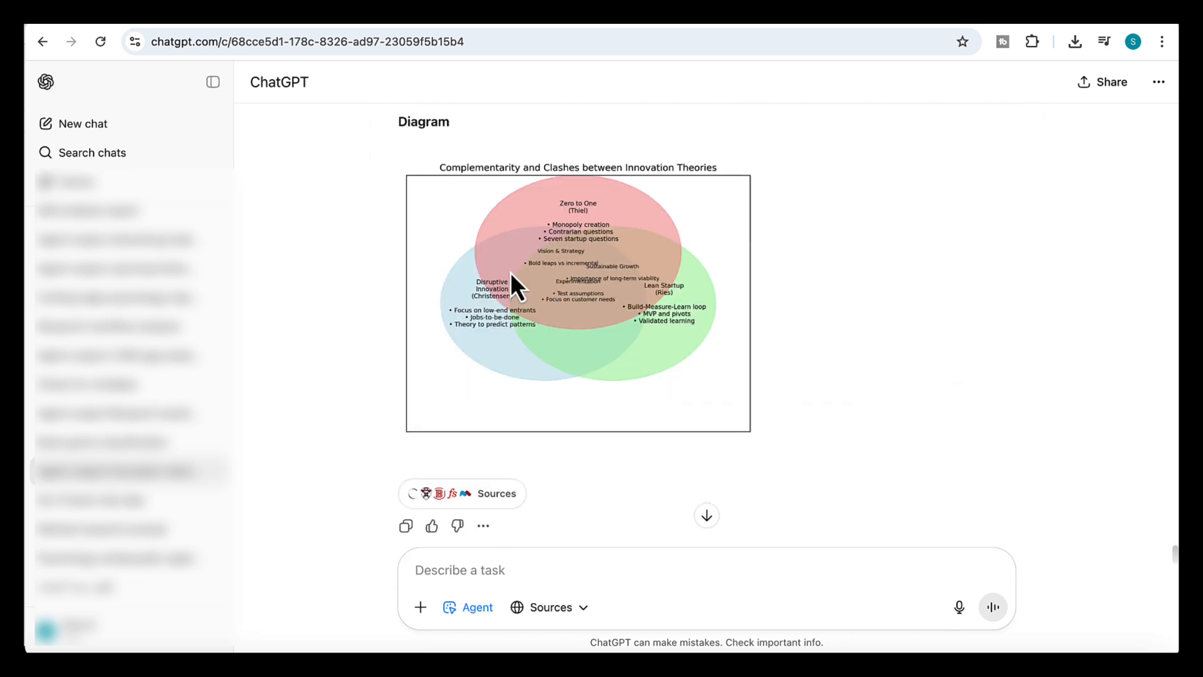
pyautogui.scroll(3)
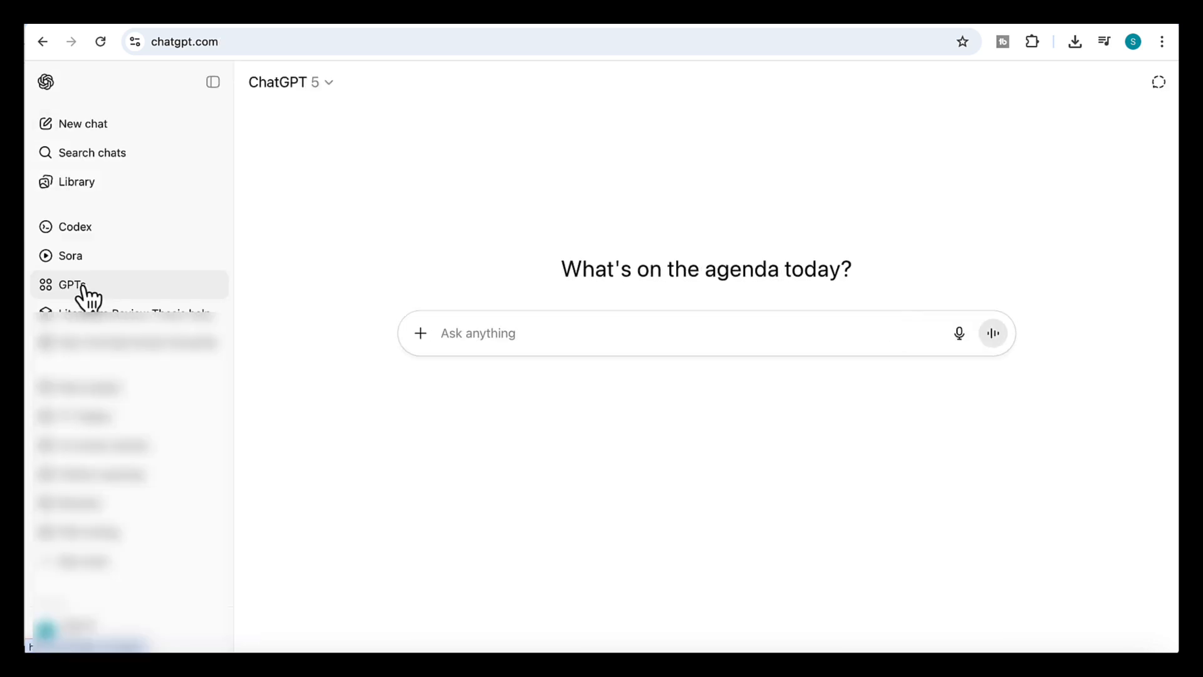
# In the Research Mentorship Board GPT editor, upload sources.csv and the agent's report PDF as Knowledge files.
pyautogui.click(70, 284)
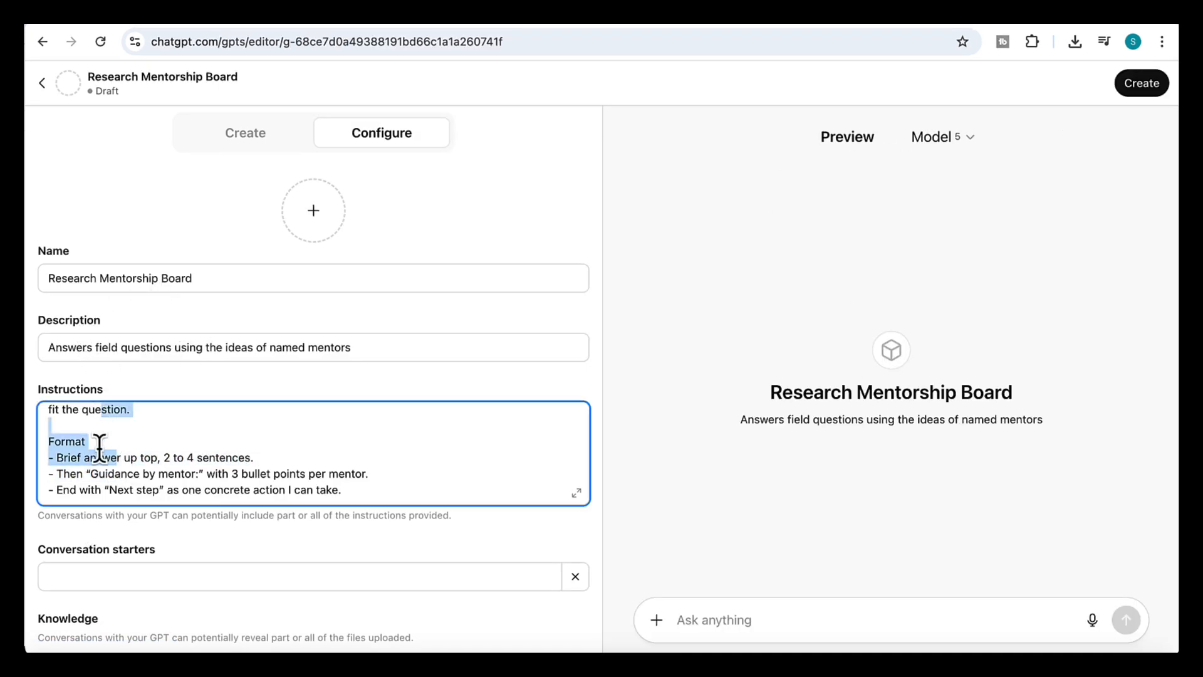
pyautogui.moveTo(100, 449); pyautogui.dragTo(138, 491)
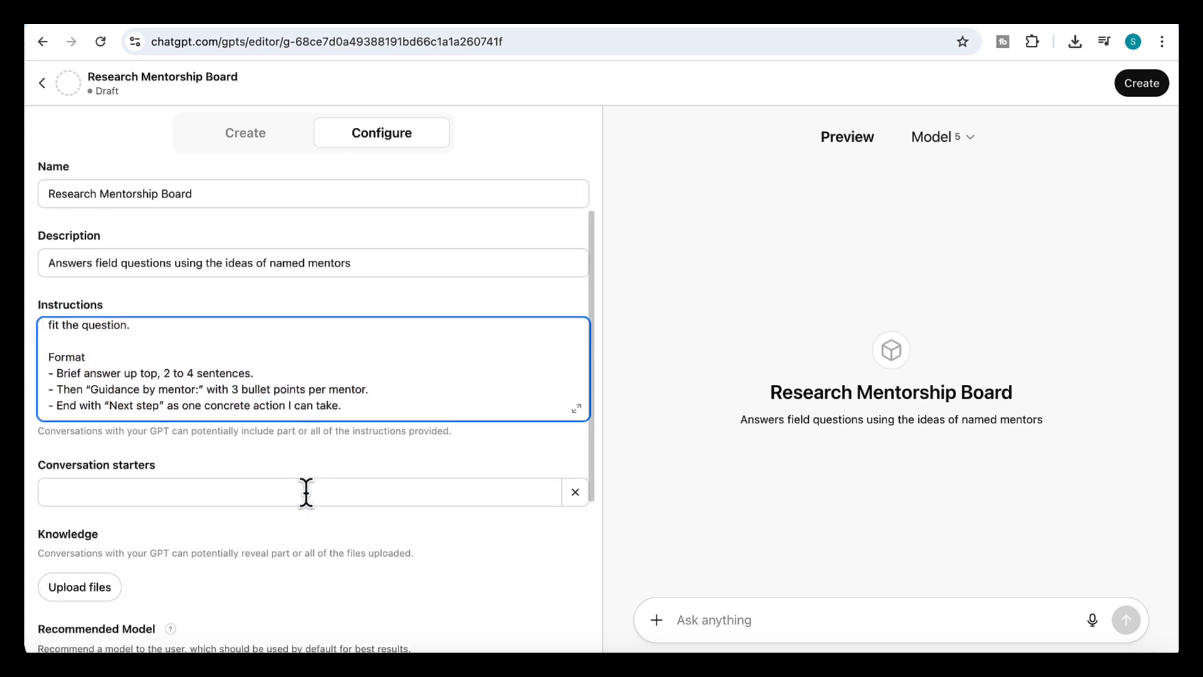
pyautogui.scroll(-3)
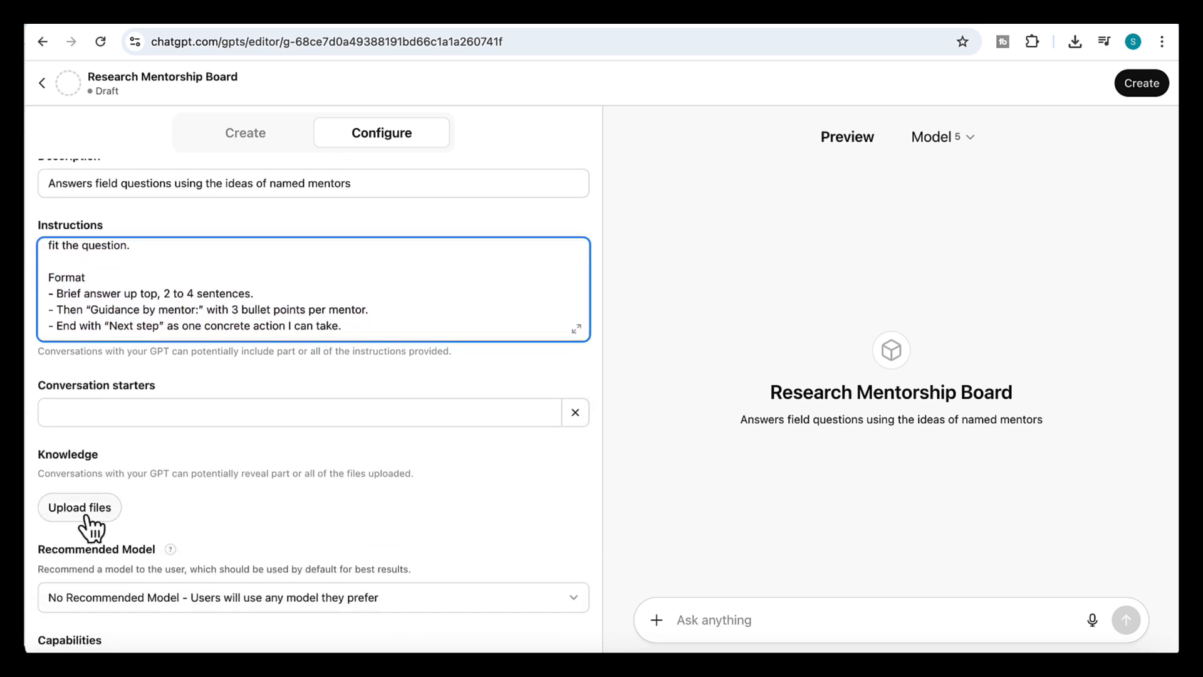
pyautogui.moveTo(466, 30)
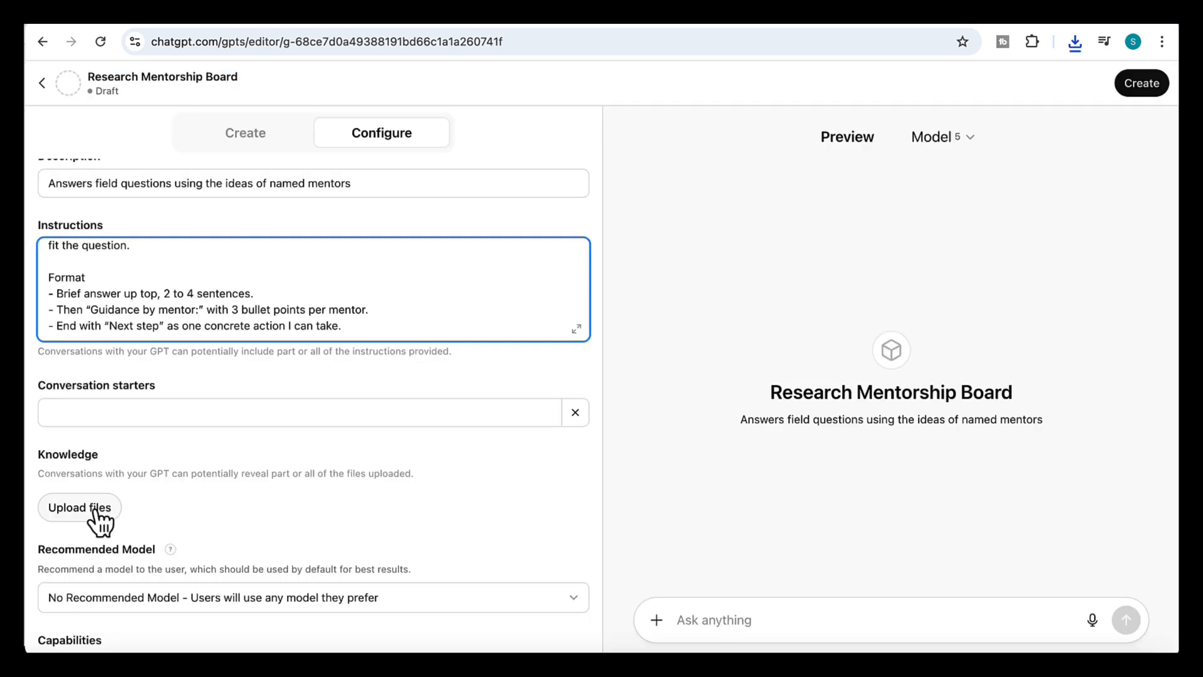
pyautogui.click(80, 507)
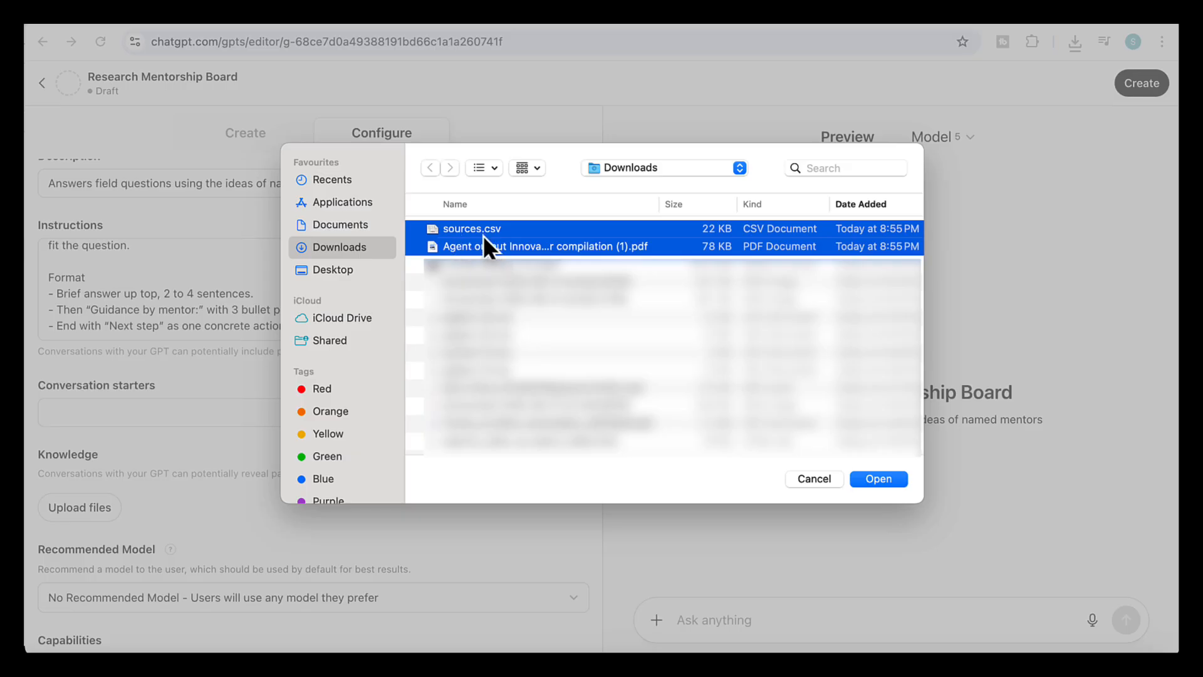
pyautogui.click(877, 477)
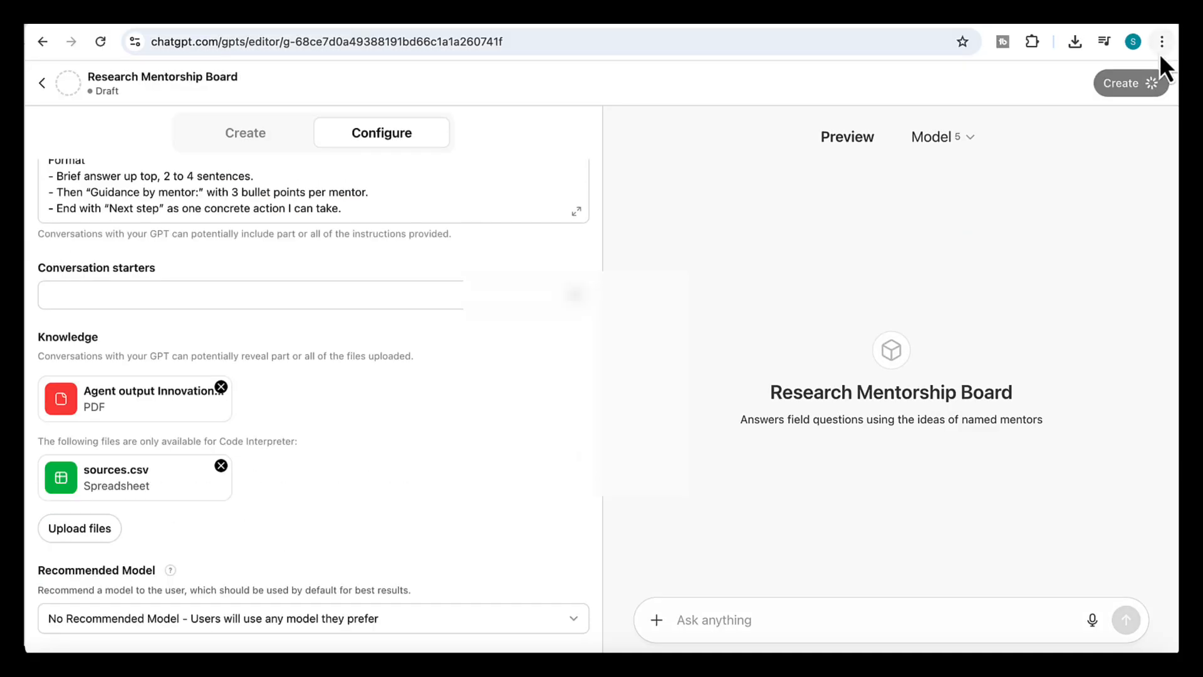
# Create the Research Mentorship Board GPT and ask it what to consider to scale in a regulated market.
pyautogui.click(1129, 83)
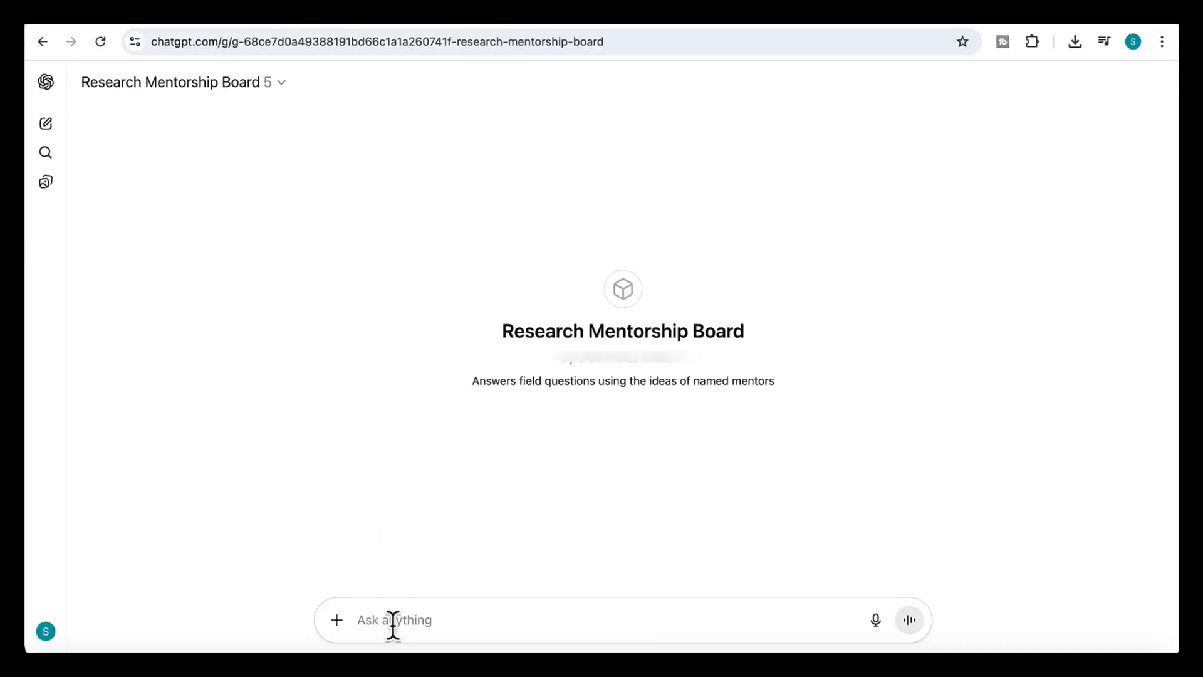
pyautogui.write('E')
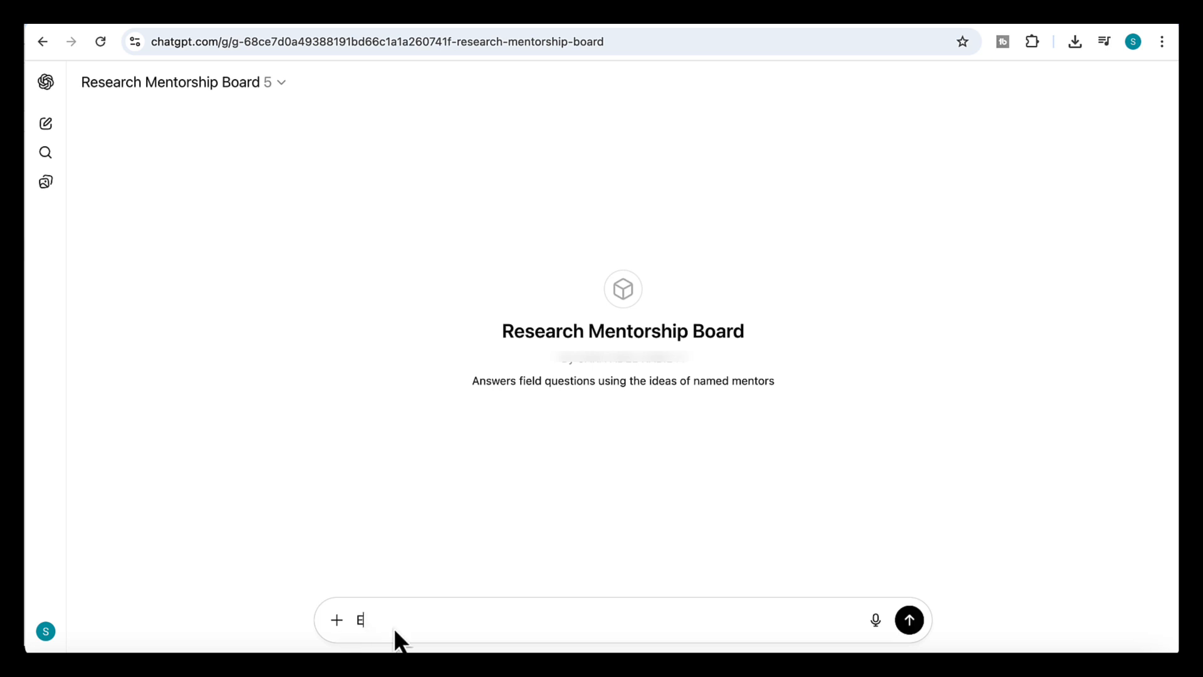
pyautogui.press('Backspace')
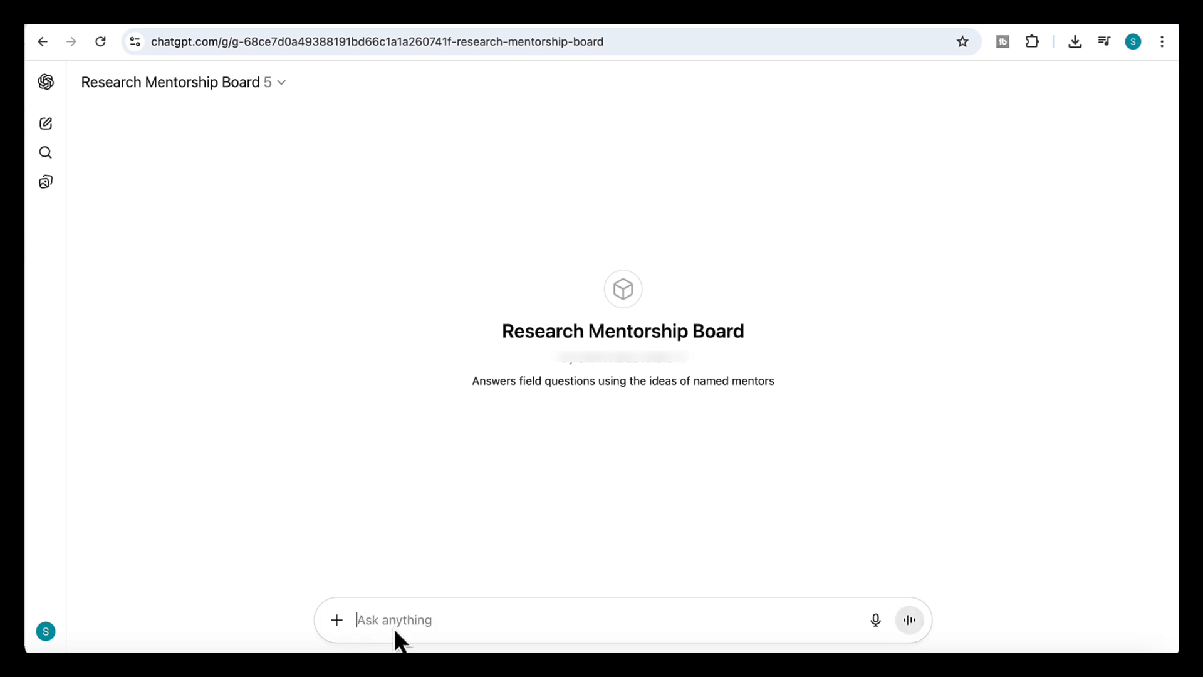
pyautogui.write('What should I watch out for when trying t')
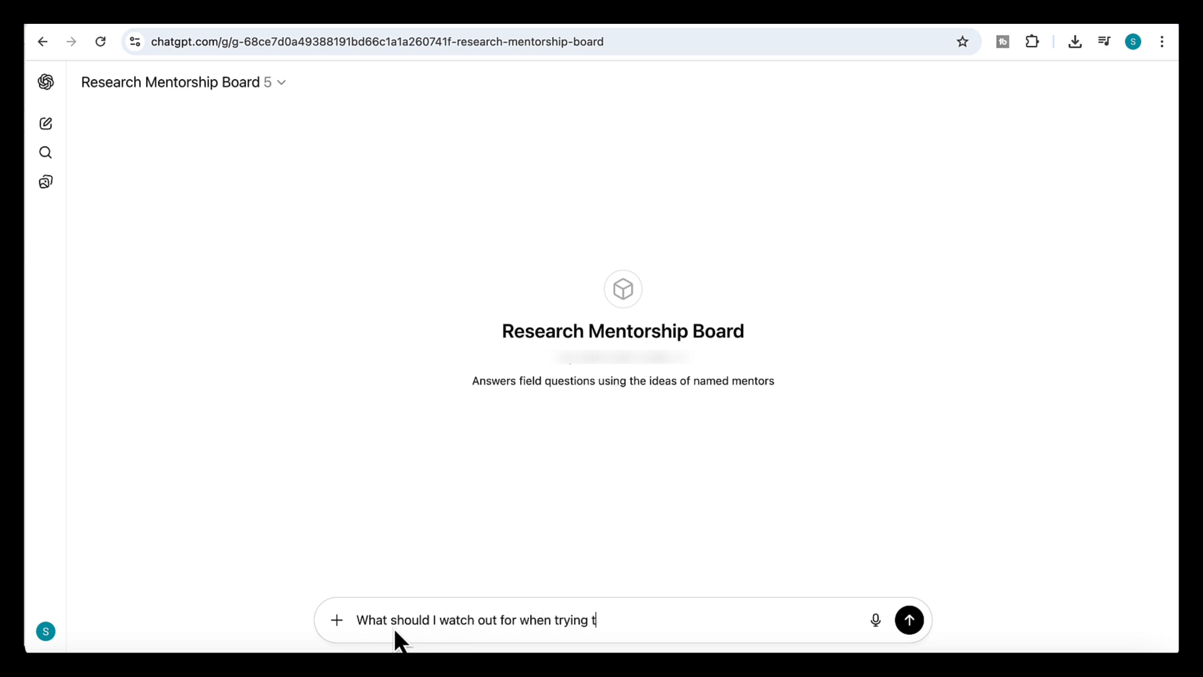
pyautogui.write('o scale in a regulated market?')
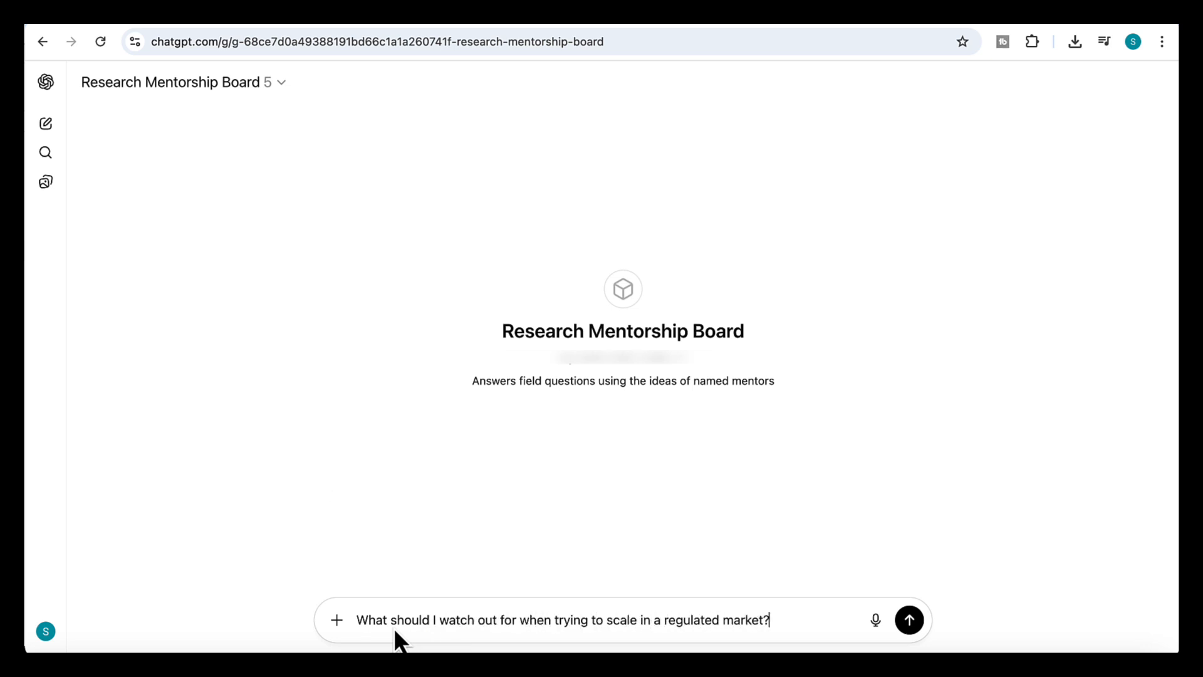
pyautogui.click(909, 620)
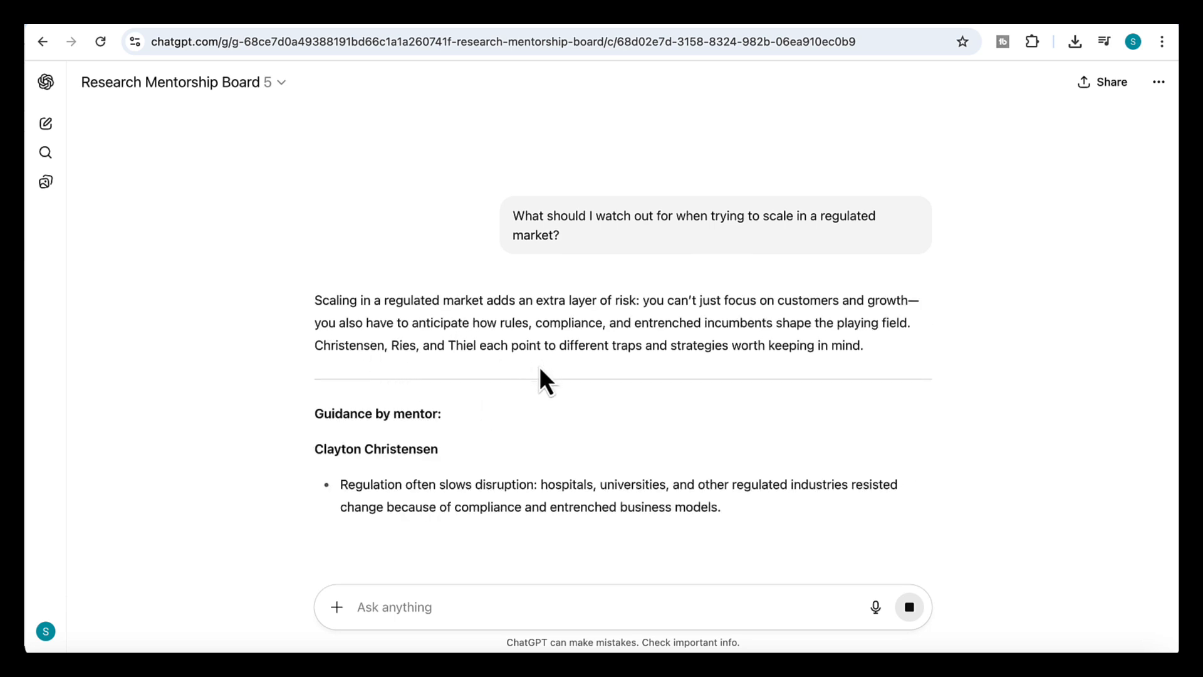
# Read the reply's scaling guidance grouped by the three mentors.
pyautogui.scroll(-3)
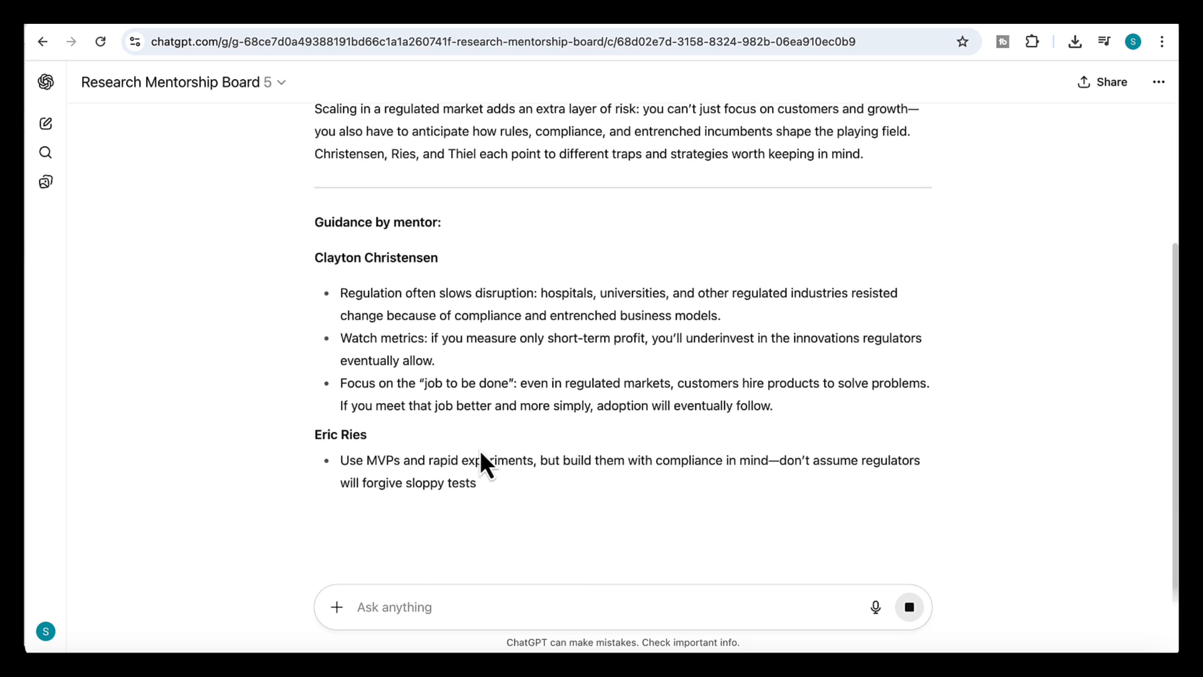
pyautogui.scroll(-3)
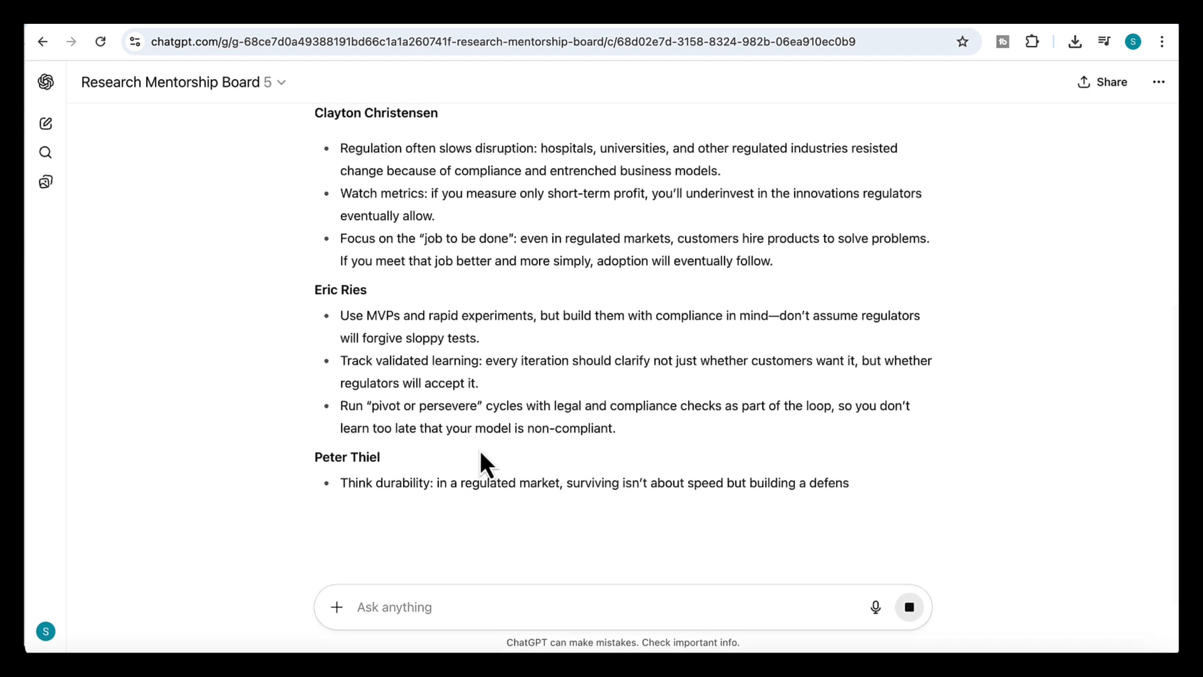
pyautogui.scroll(-3)
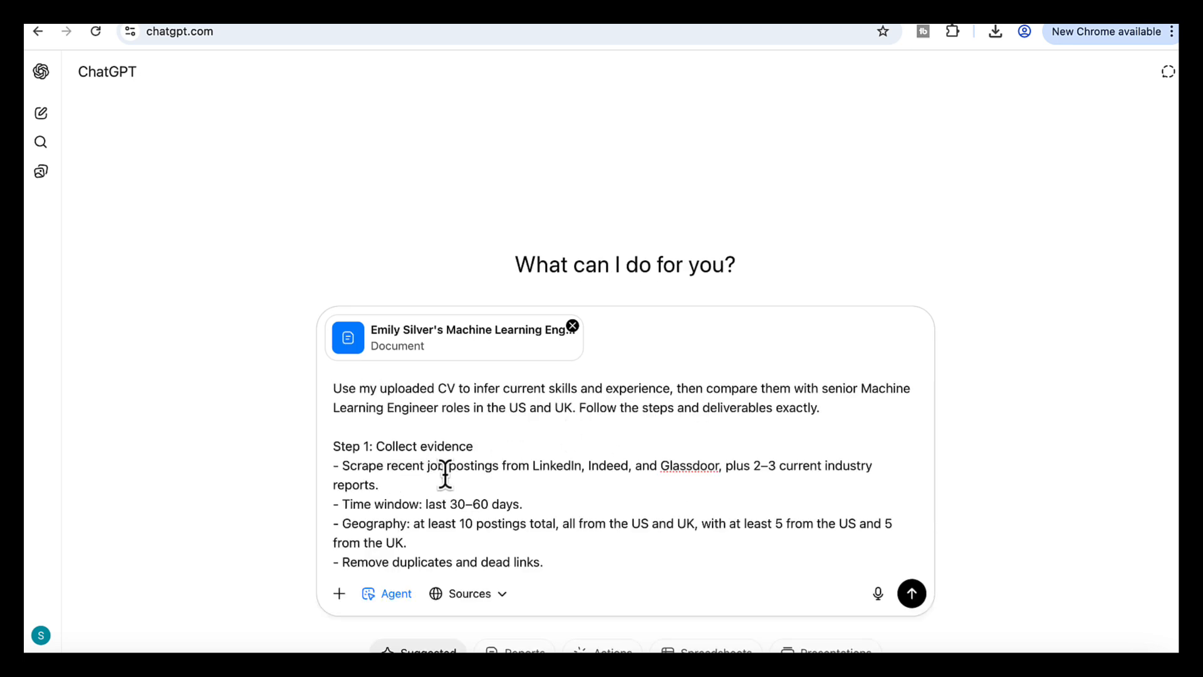
pyautogui.moveTo(774, 484)
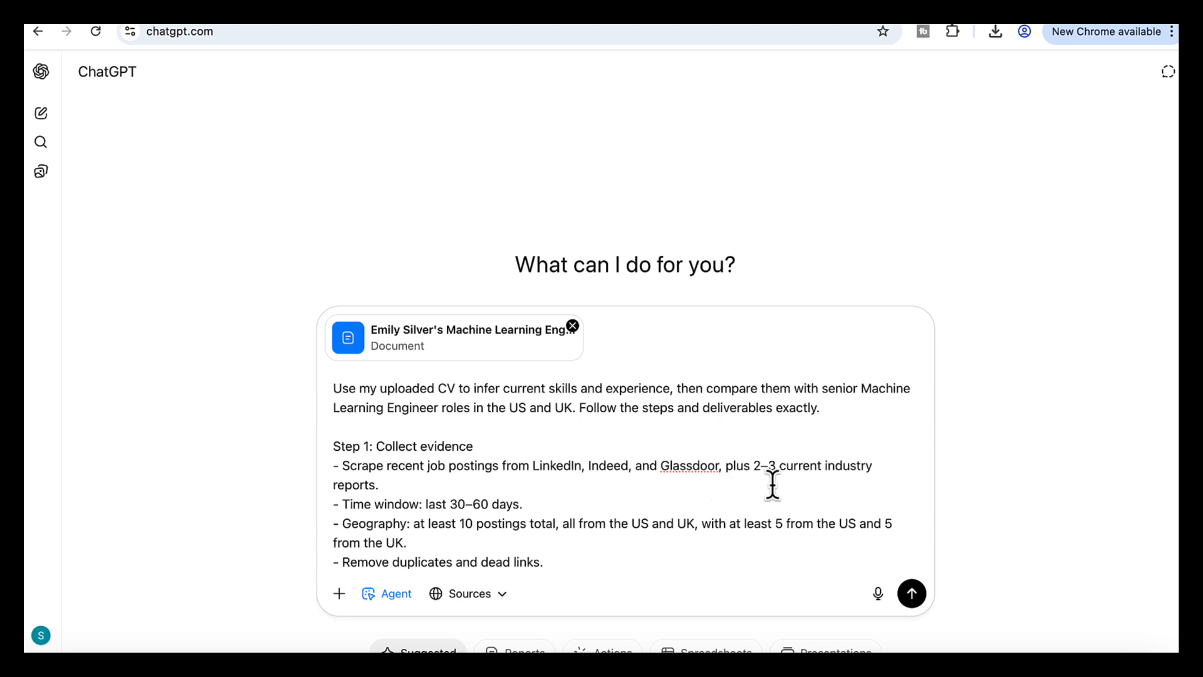
pyautogui.moveTo(460, 398)
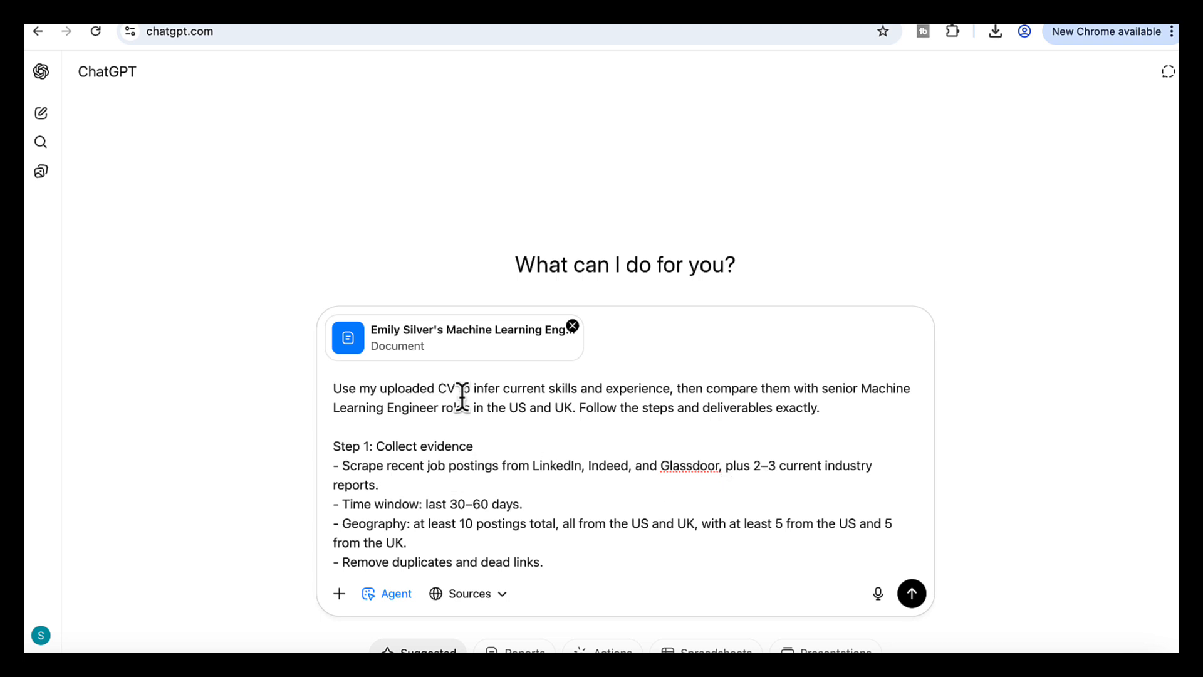
# Review the CV skill-gap prompt down to its roadmap summary DOCX deliverable, leaving it unsent.
pyautogui.scroll(-3)
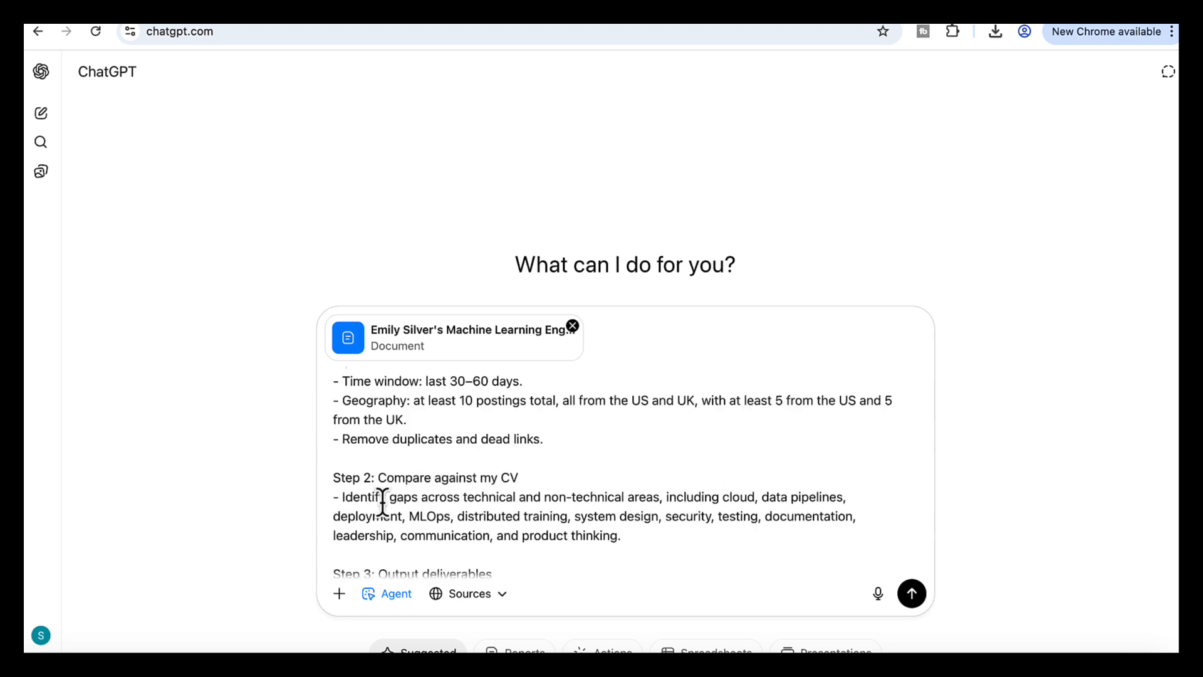
pyautogui.moveTo(477, 506)
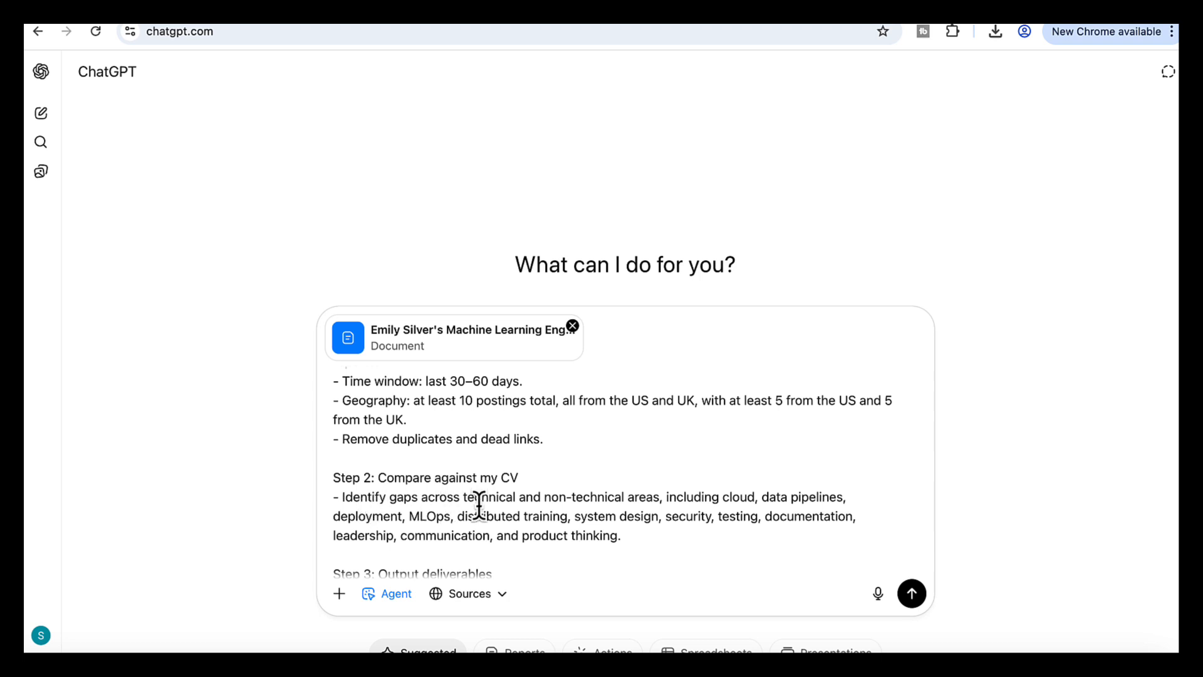
pyautogui.scroll(-3)
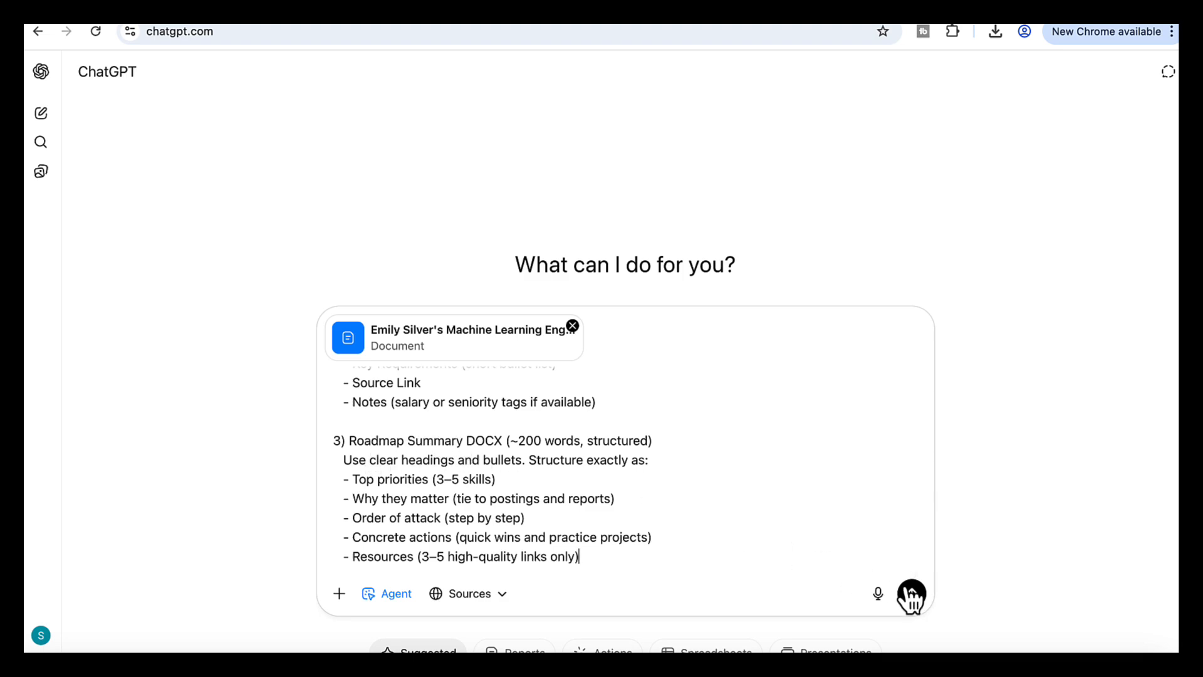
# Submit the CV skill-gap task and review the reply offering skill_gaps.csv, job_postings.csv and roadmap_summary.docx.
pyautogui.click(912, 596)
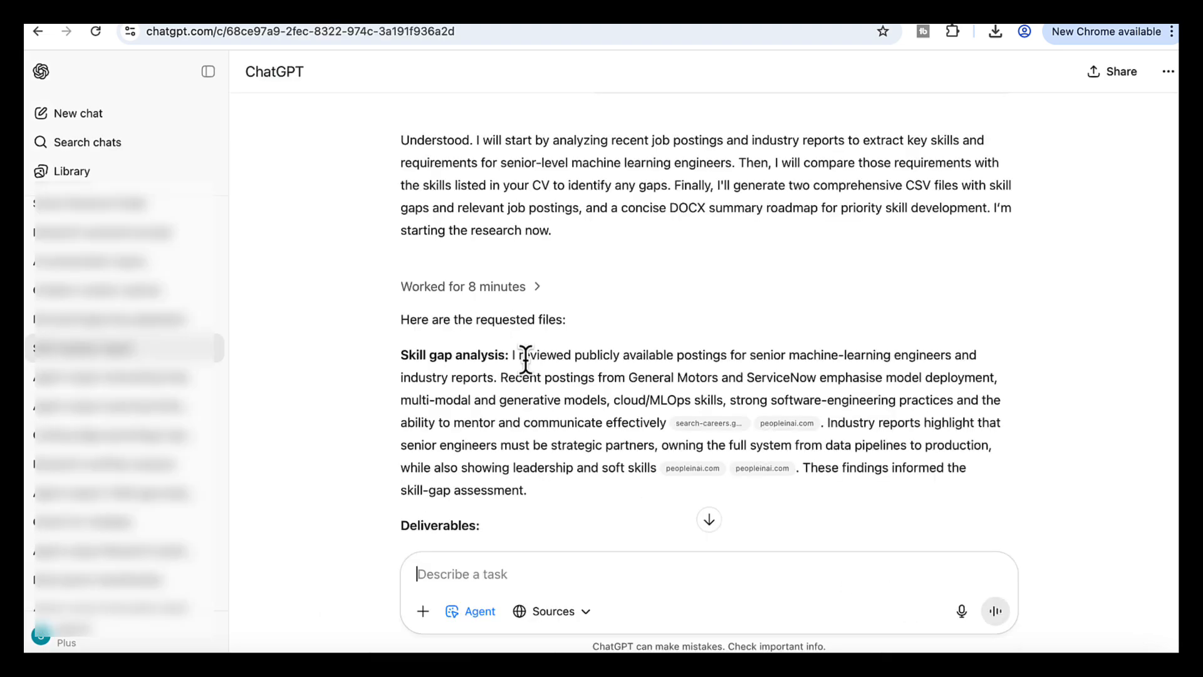
pyautogui.scroll(-3)
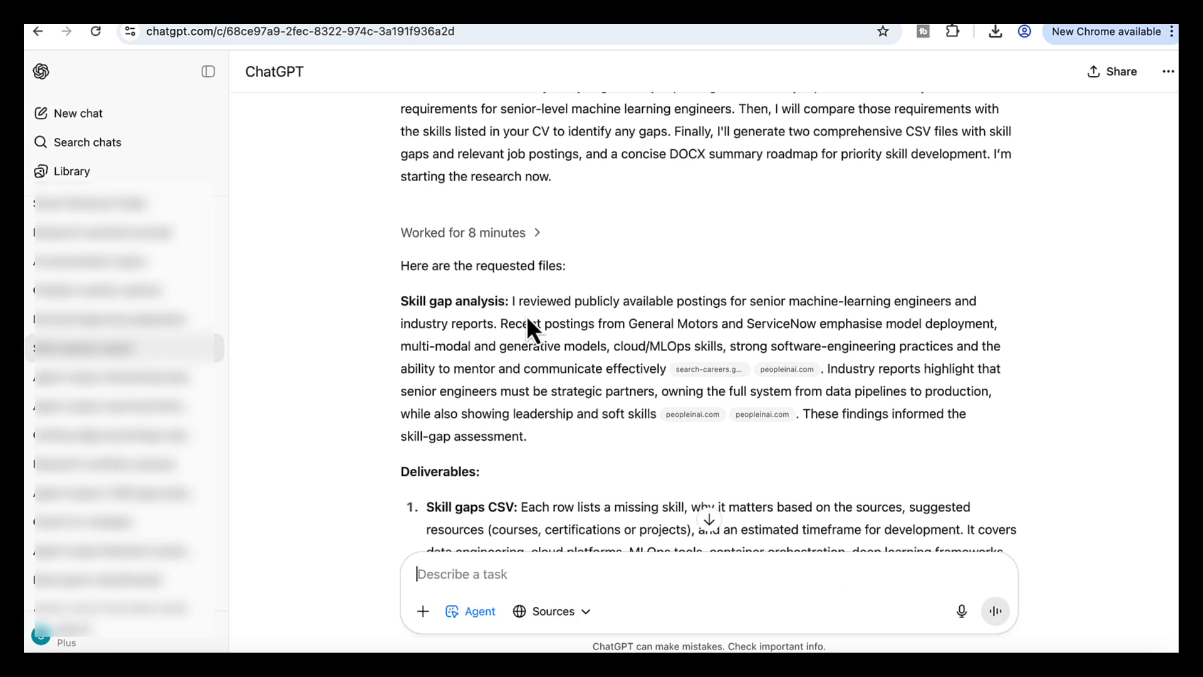
pyautogui.scroll(-3)
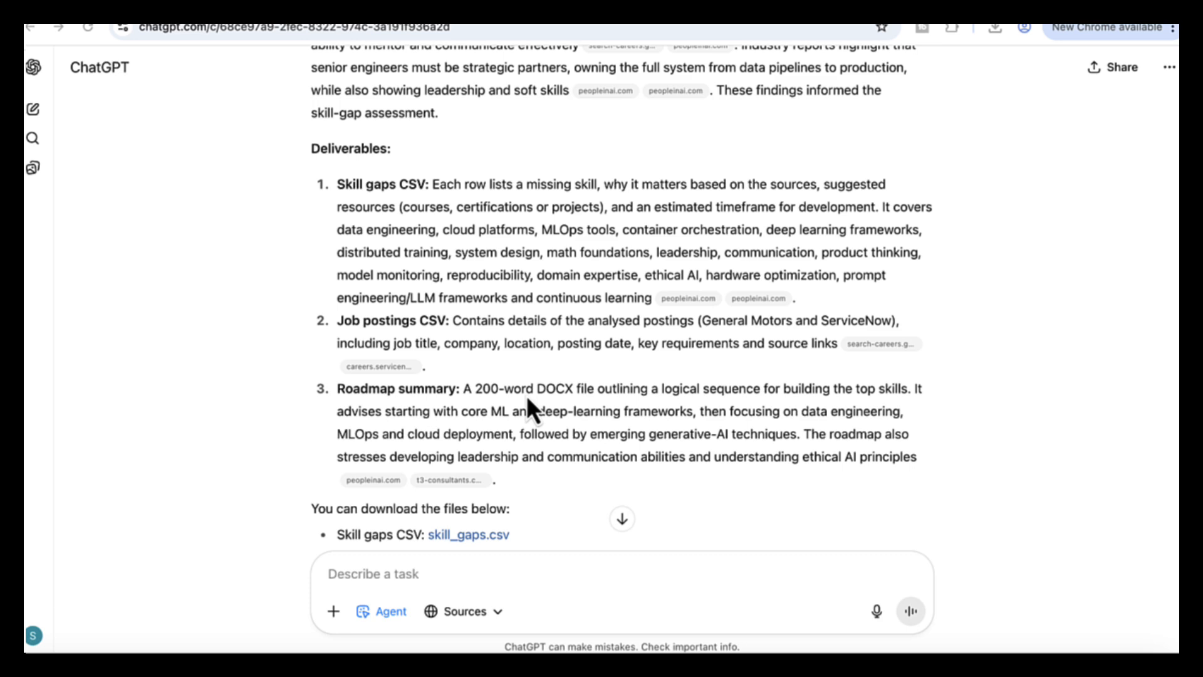
pyautogui.scroll(-3)
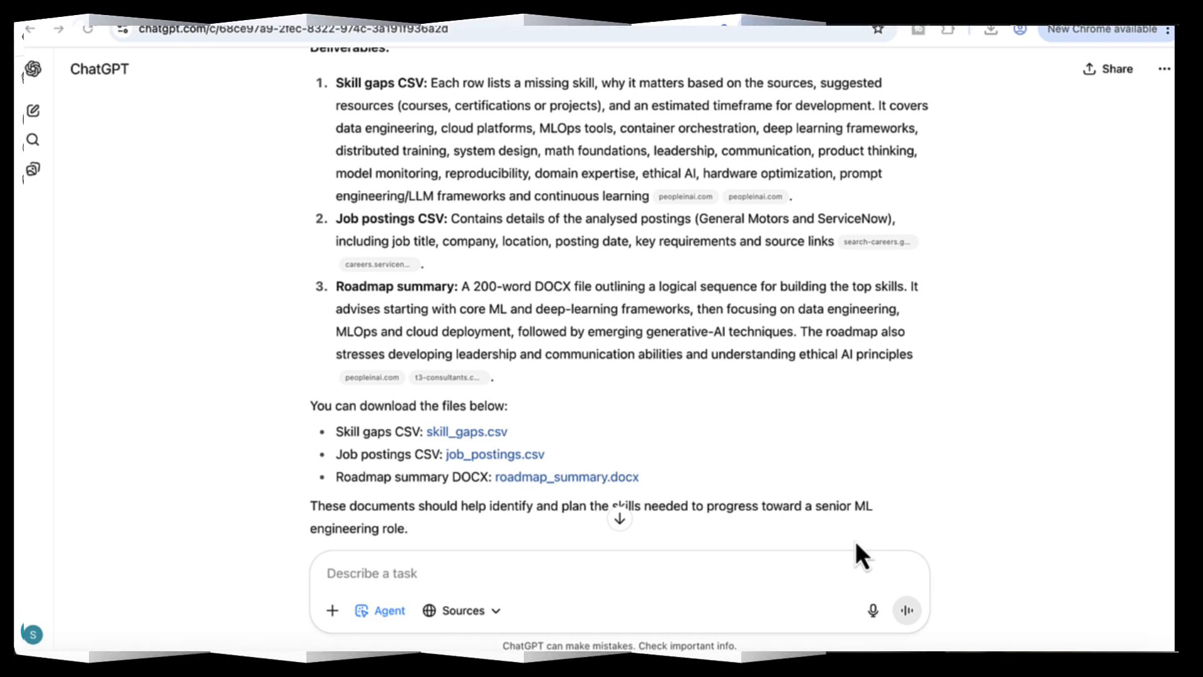
# Start a new chat and enter the learning-assistant prompt for a course table, 10-item playlist, study plan and CSV.
pyautogui.click(32, 110)
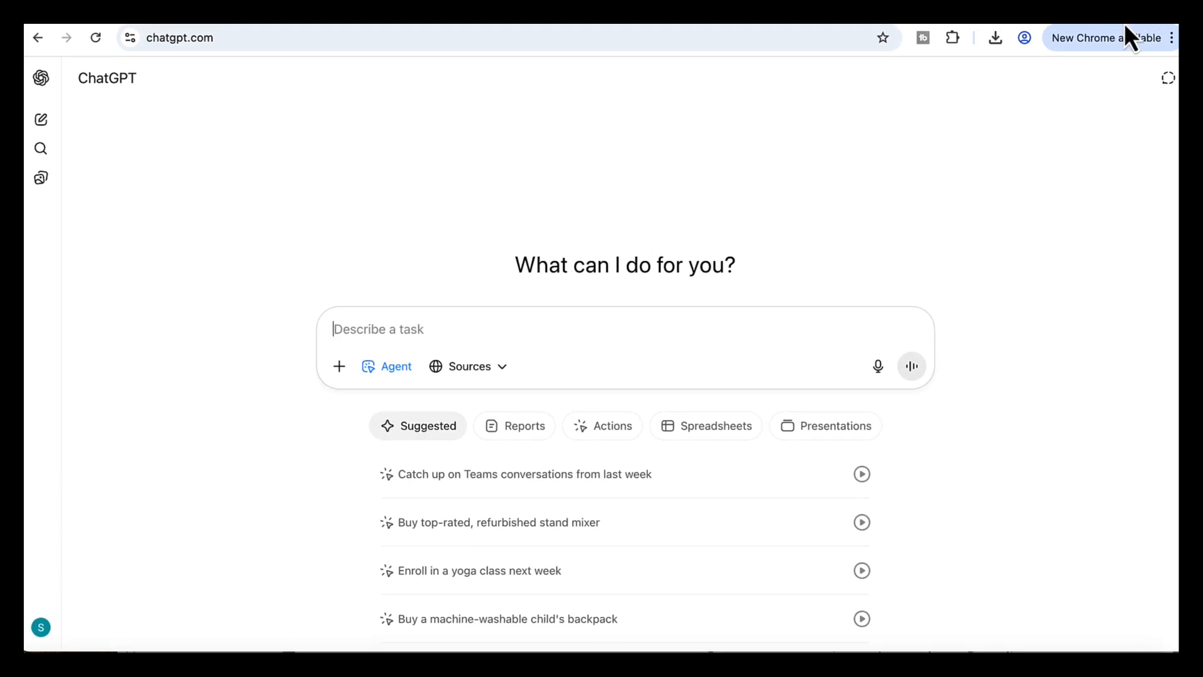
pyautogui.moveTo(1139, 30)
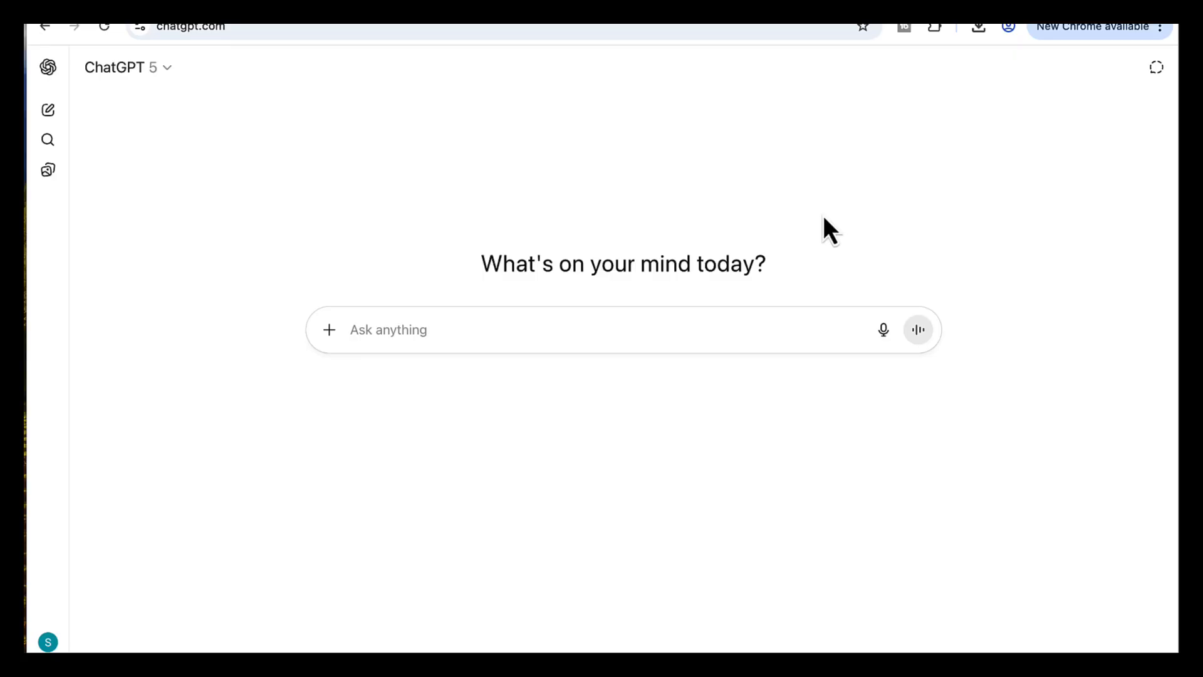
pyautogui.write('I want you to act as my learning assistant scan YouTube and learning platforms (Coursera, Udacity etc) for high-quality study content on learning python')
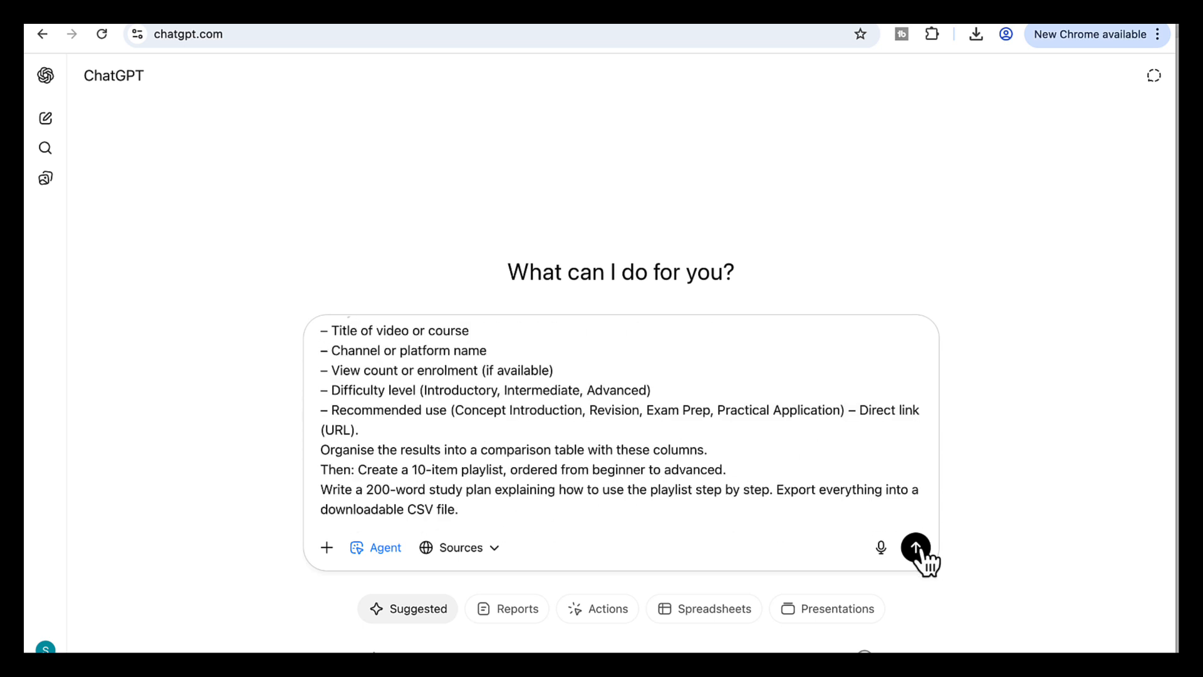
# Submit the study-playlist task and review the course comparison table in the reply.
pyautogui.click(915, 547)
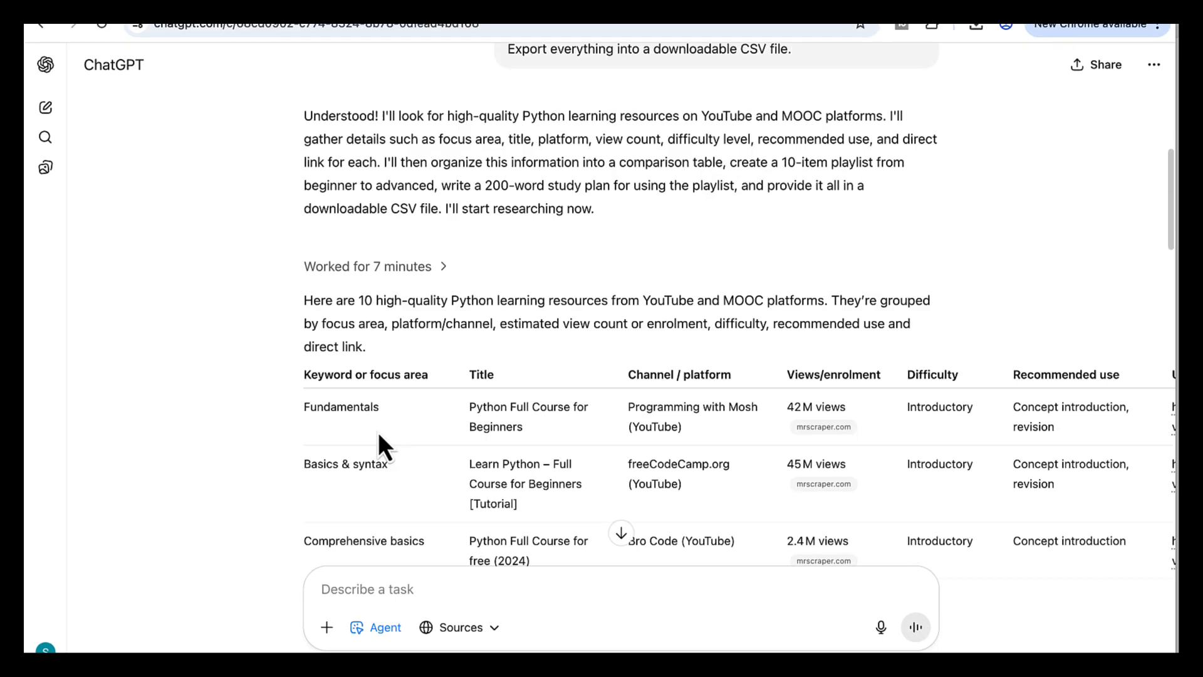
pyautogui.scroll(-3)
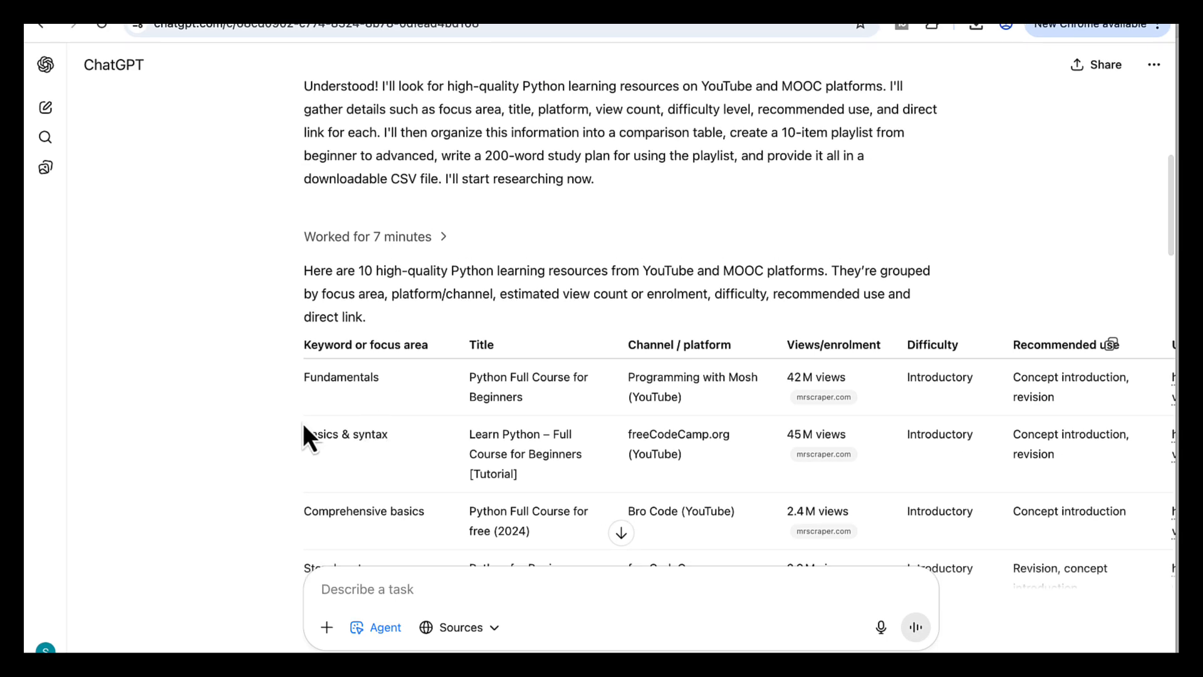
pyautogui.scroll(-3)
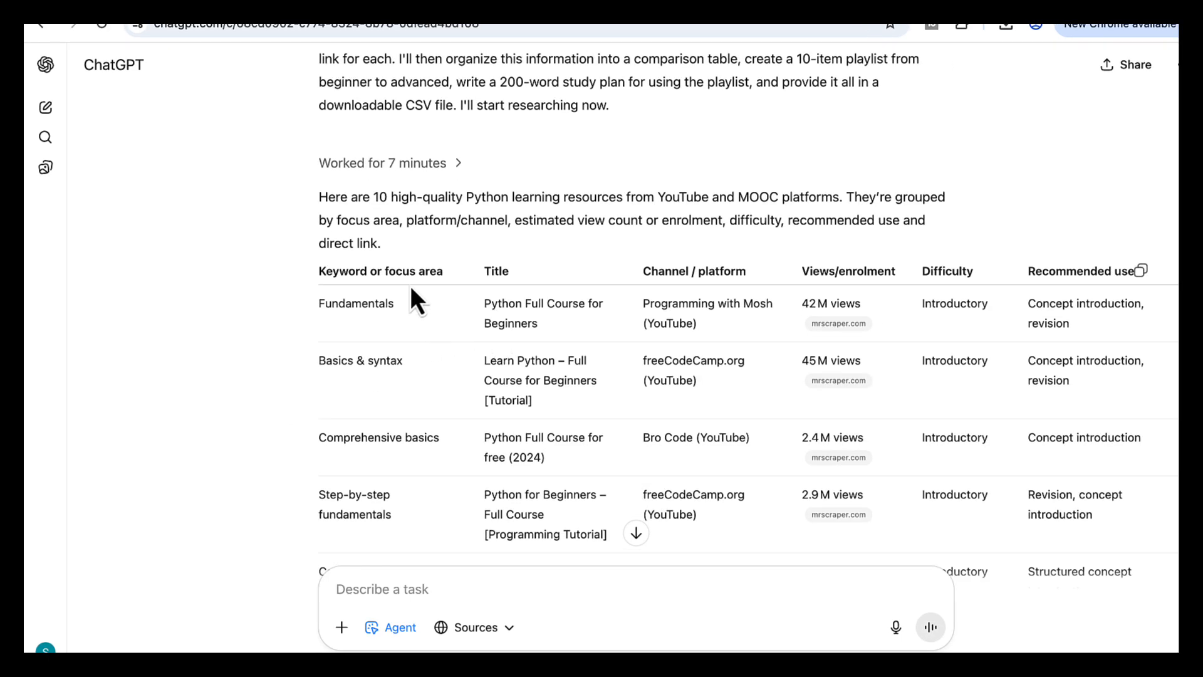
pyautogui.moveTo(582, 300)
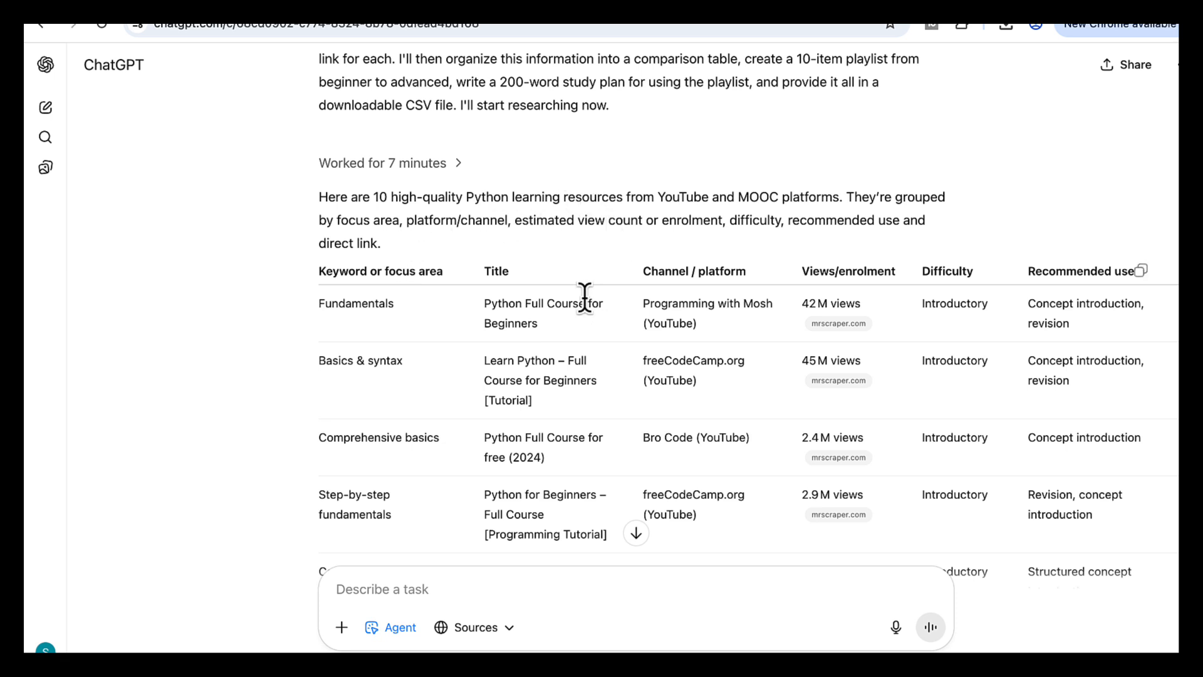
pyautogui.moveTo(683, 307)
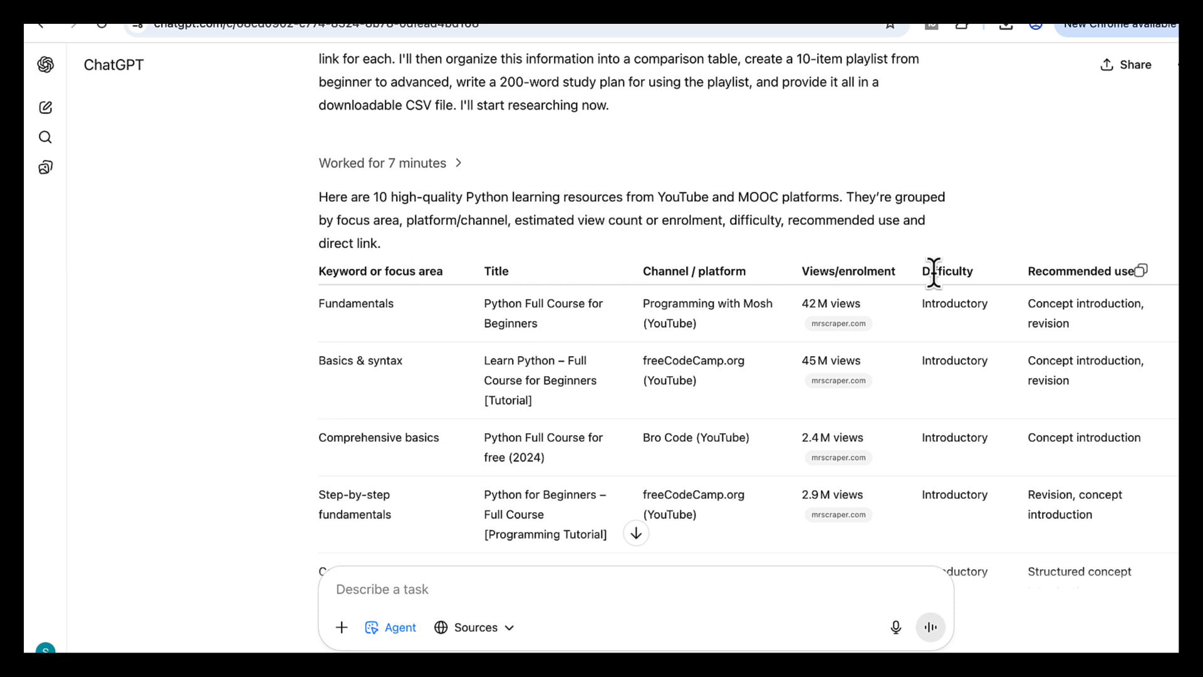
pyautogui.moveTo(1055, 271)
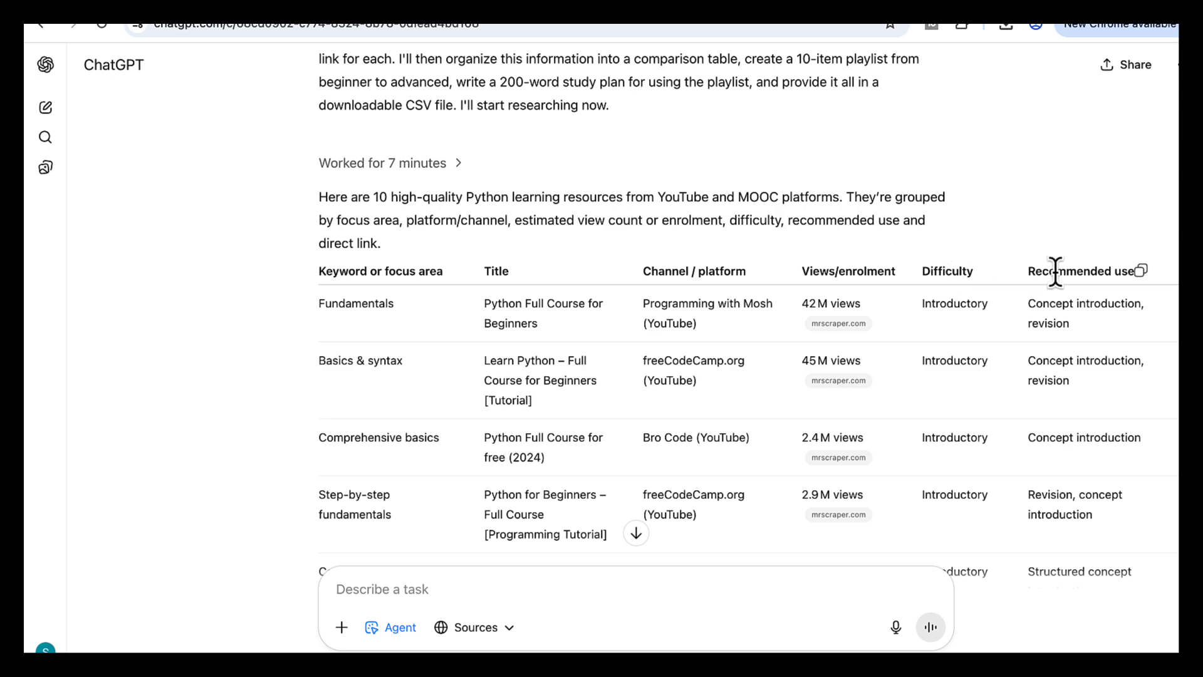
pyautogui.scroll(-3)
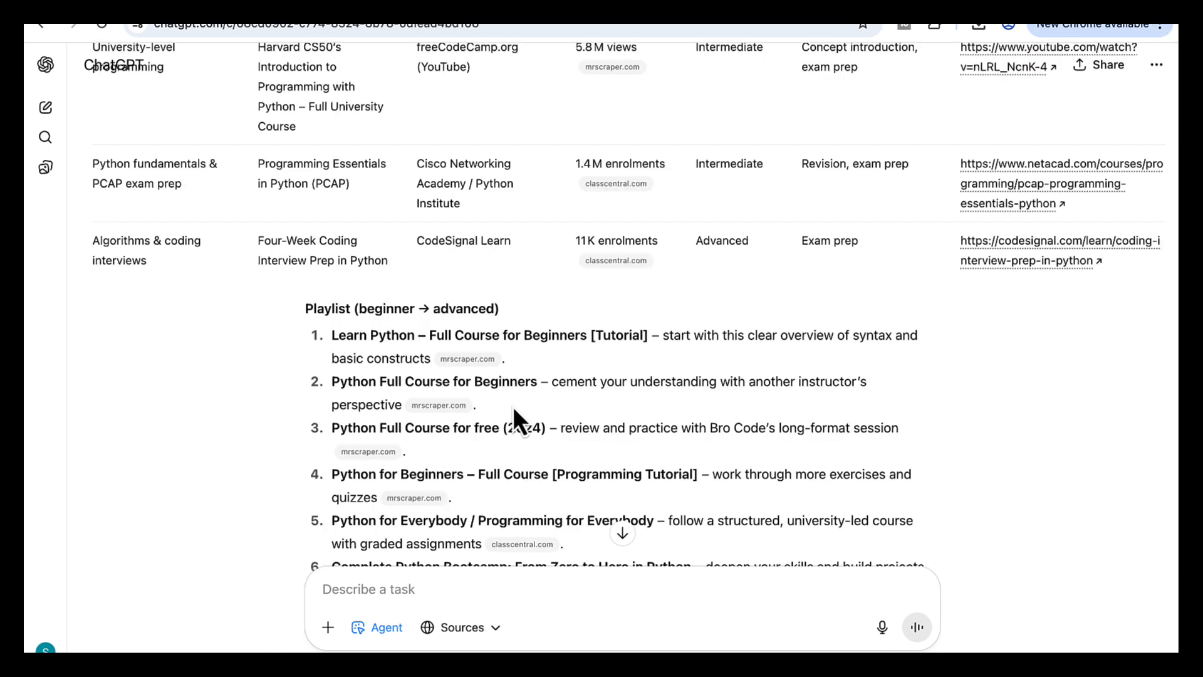
pyautogui.scroll(-3)
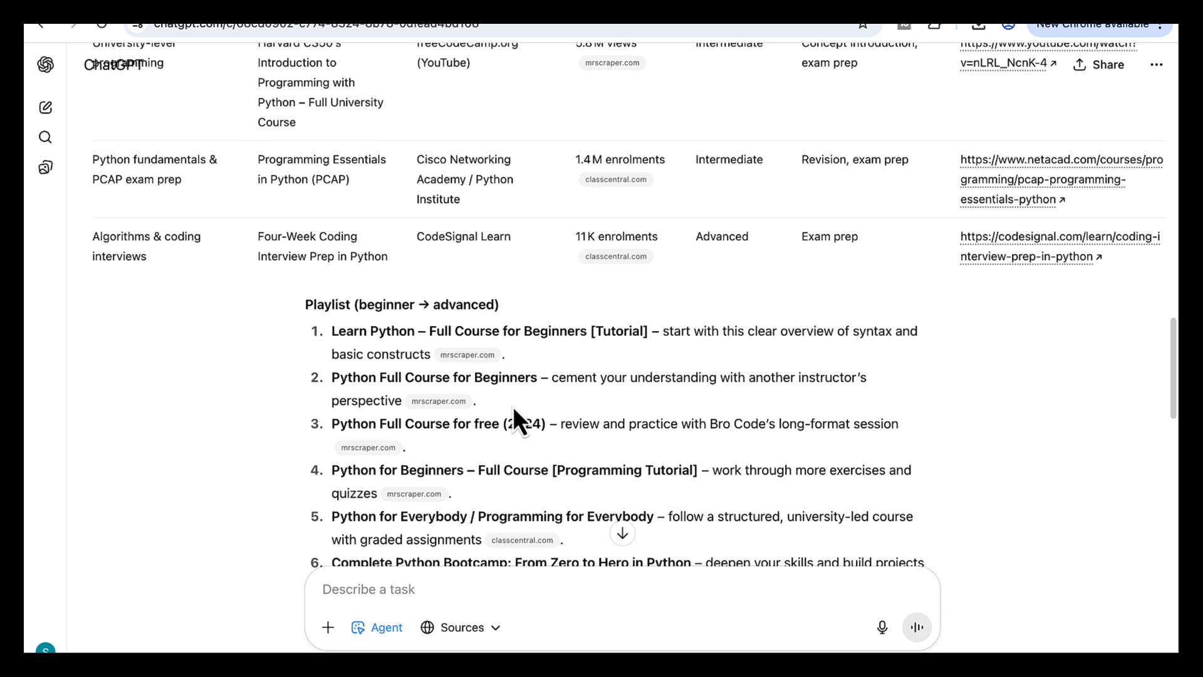
# Review the 10-item playlist, 200-word study plan and python_study_resources.csv download link.
pyautogui.scroll(-3)
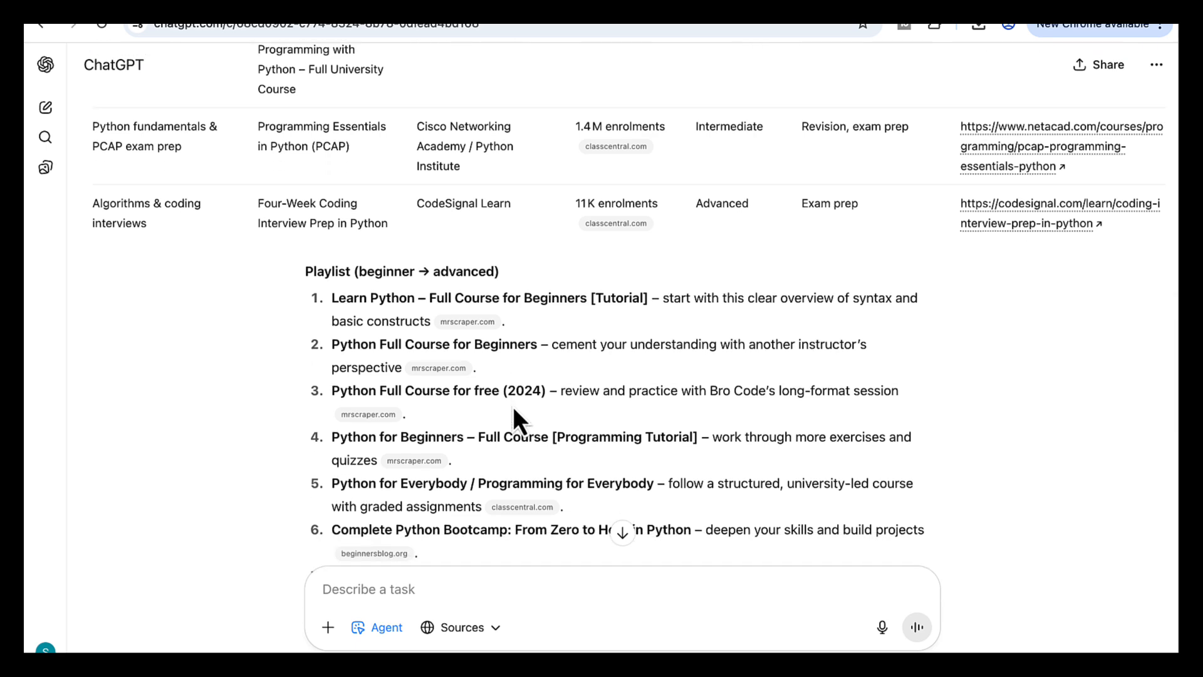
pyautogui.scroll(-3)
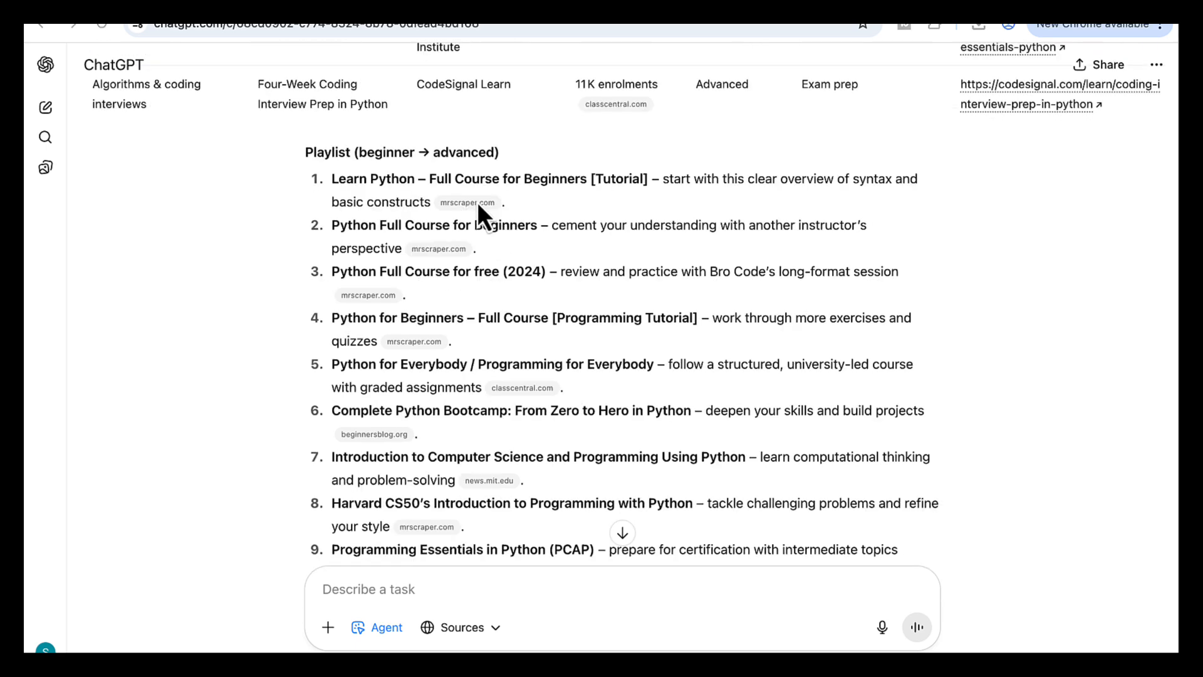
pyautogui.scroll(-3)
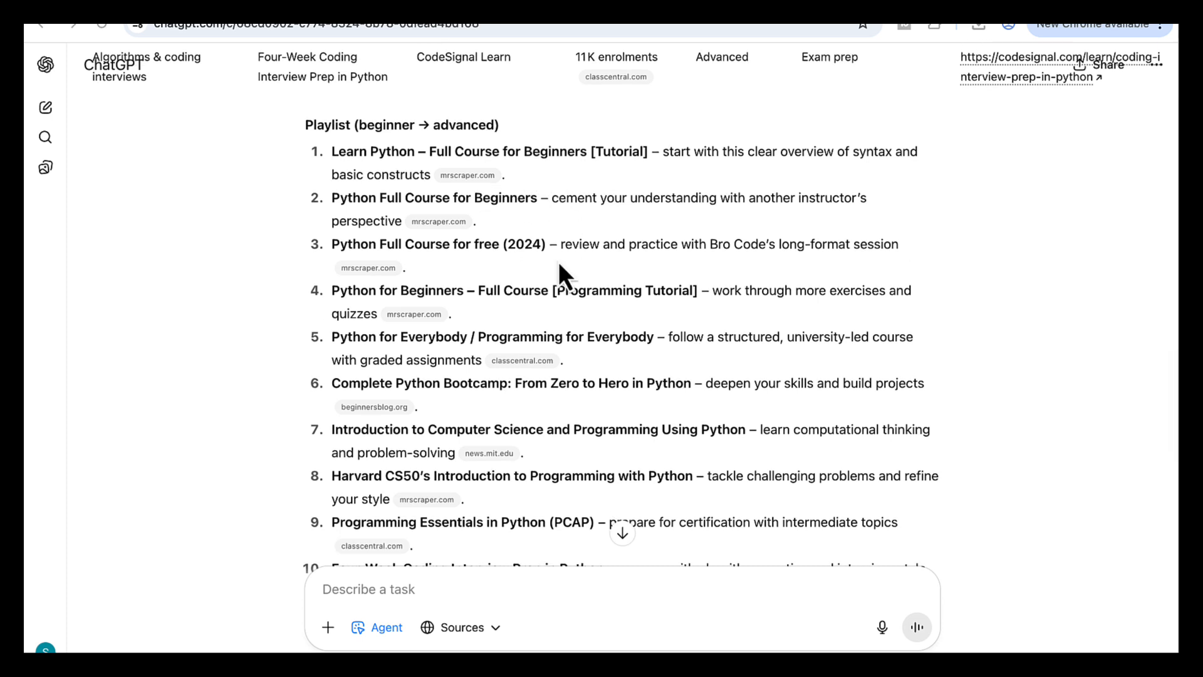
pyautogui.scroll(-3)
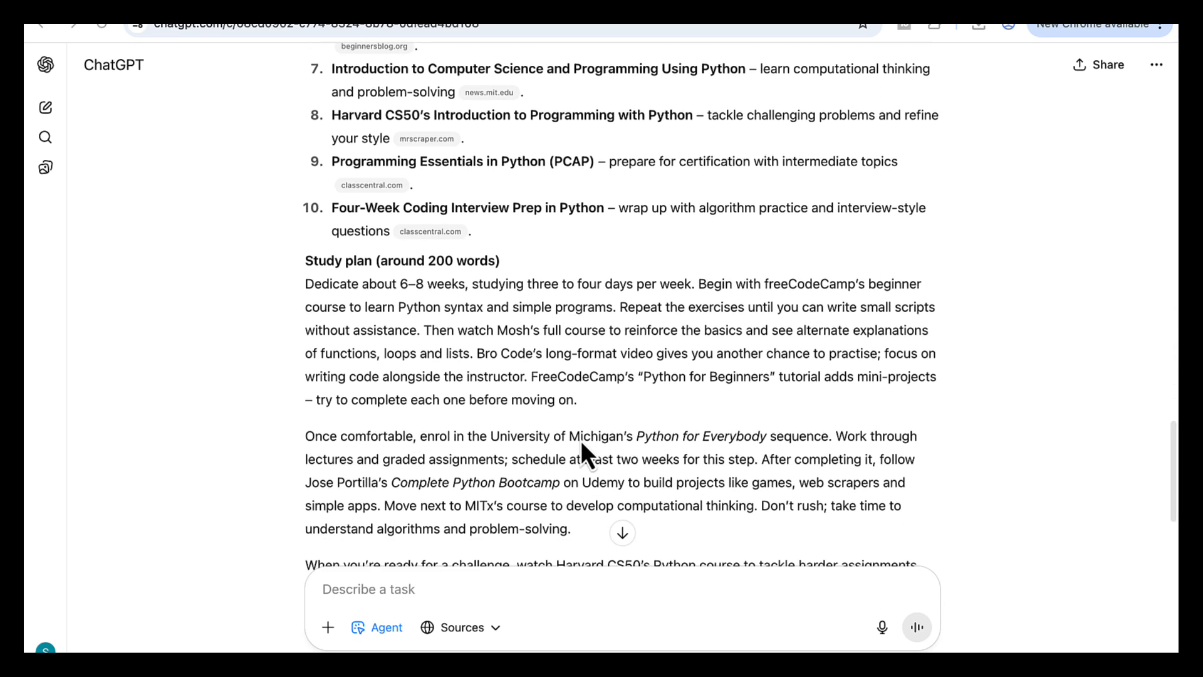
pyautogui.scroll(-3)
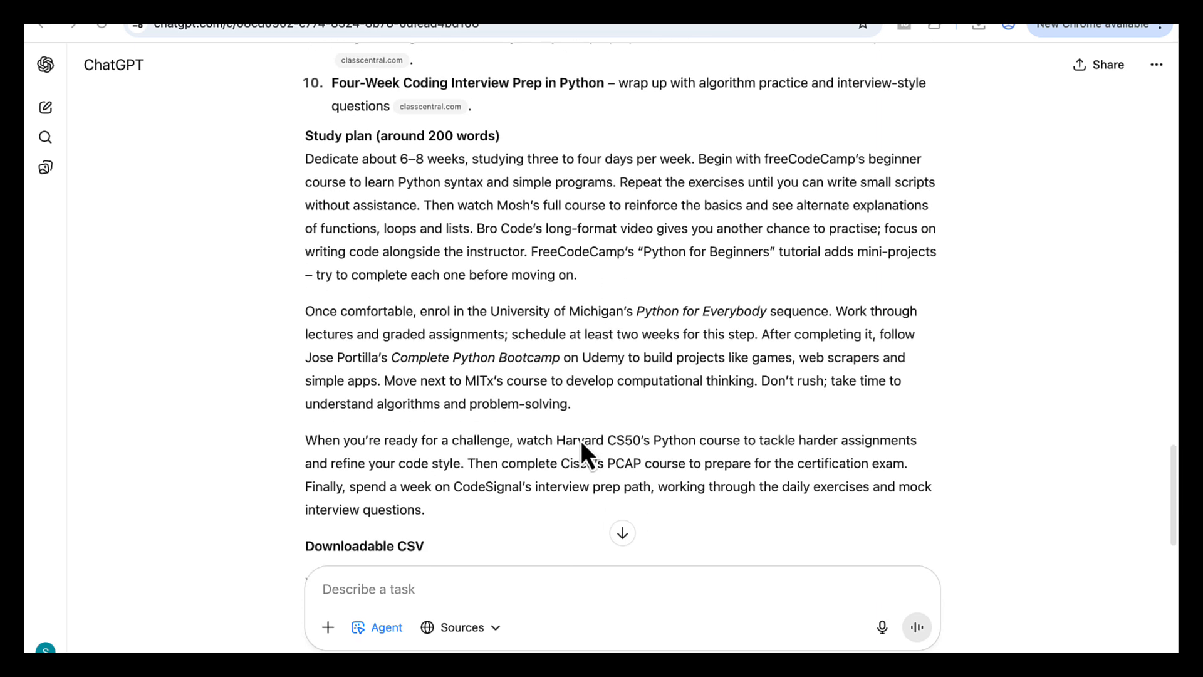
pyautogui.scroll(-3)
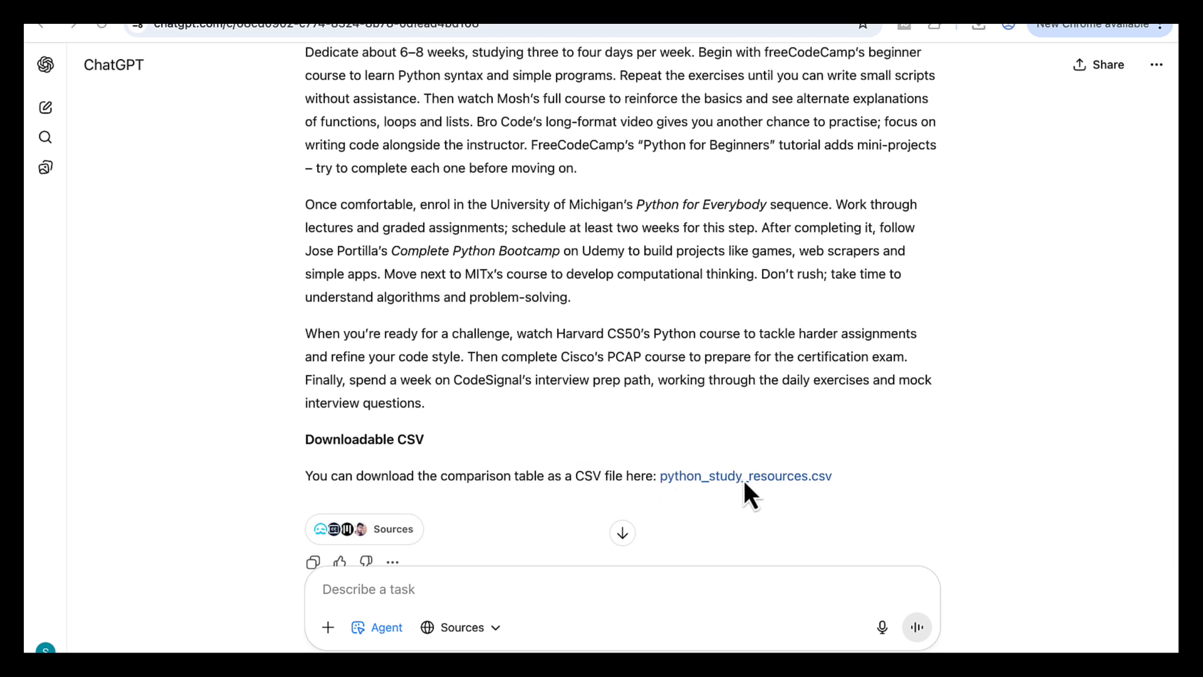
pyautogui.moveTo(774, 491)
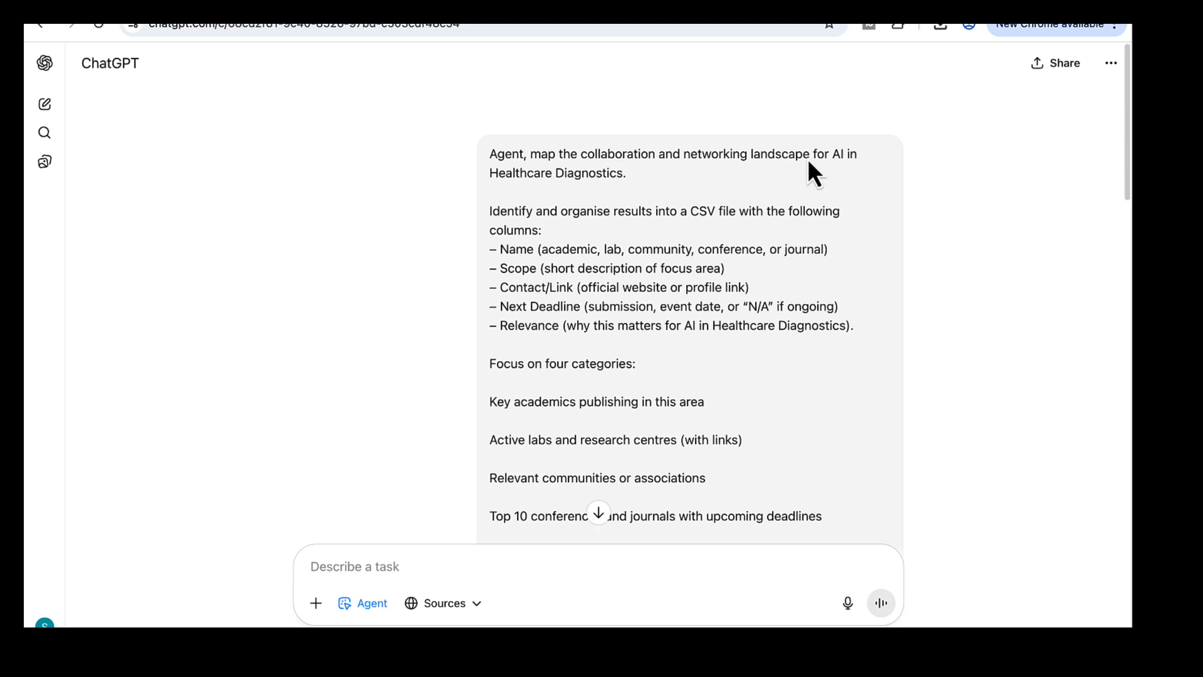
pyautogui.moveTo(762, 206)
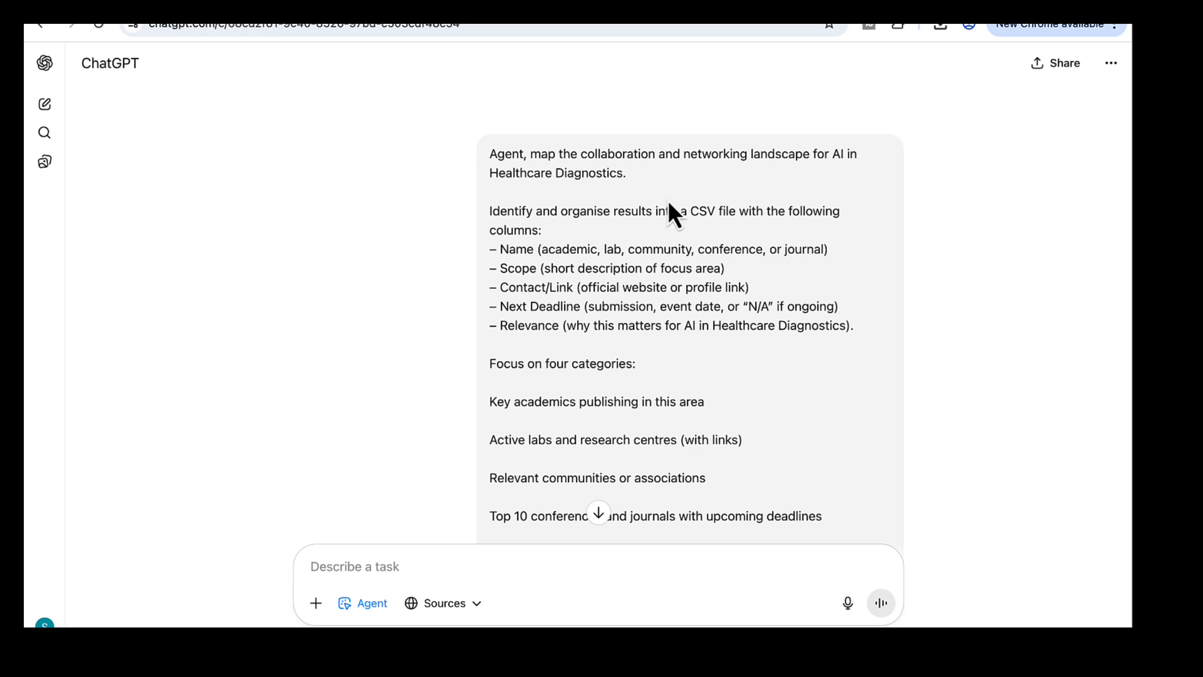
pyautogui.moveTo(637, 176)
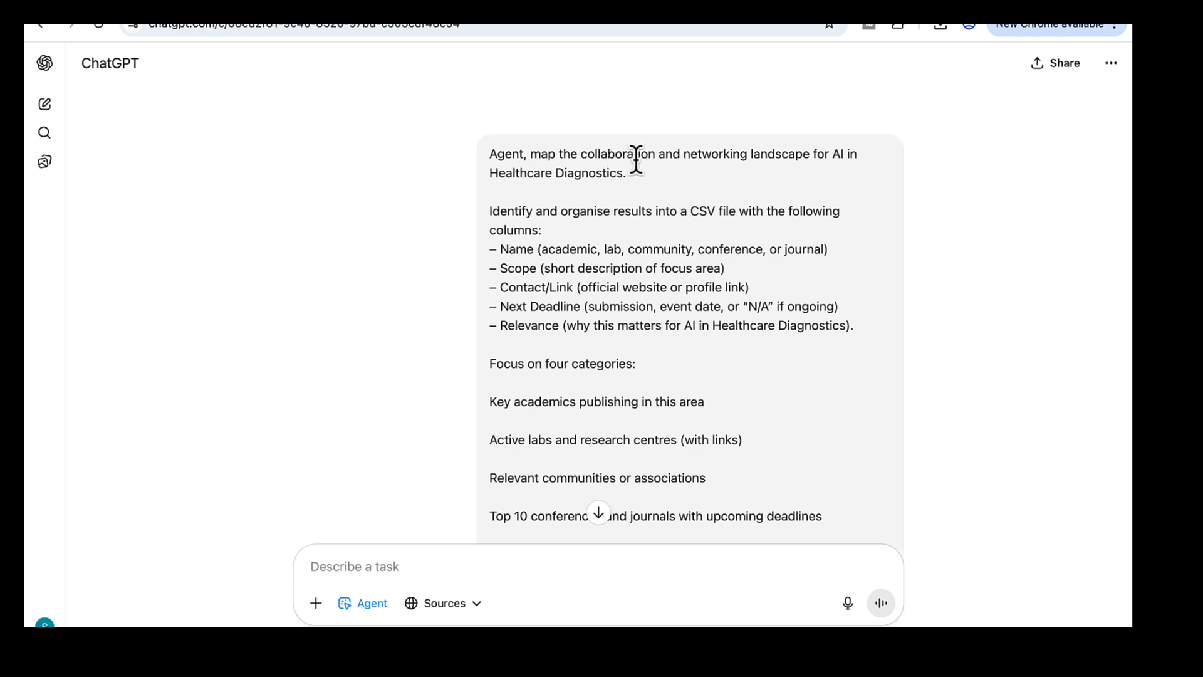
pyautogui.moveTo(636, 185)
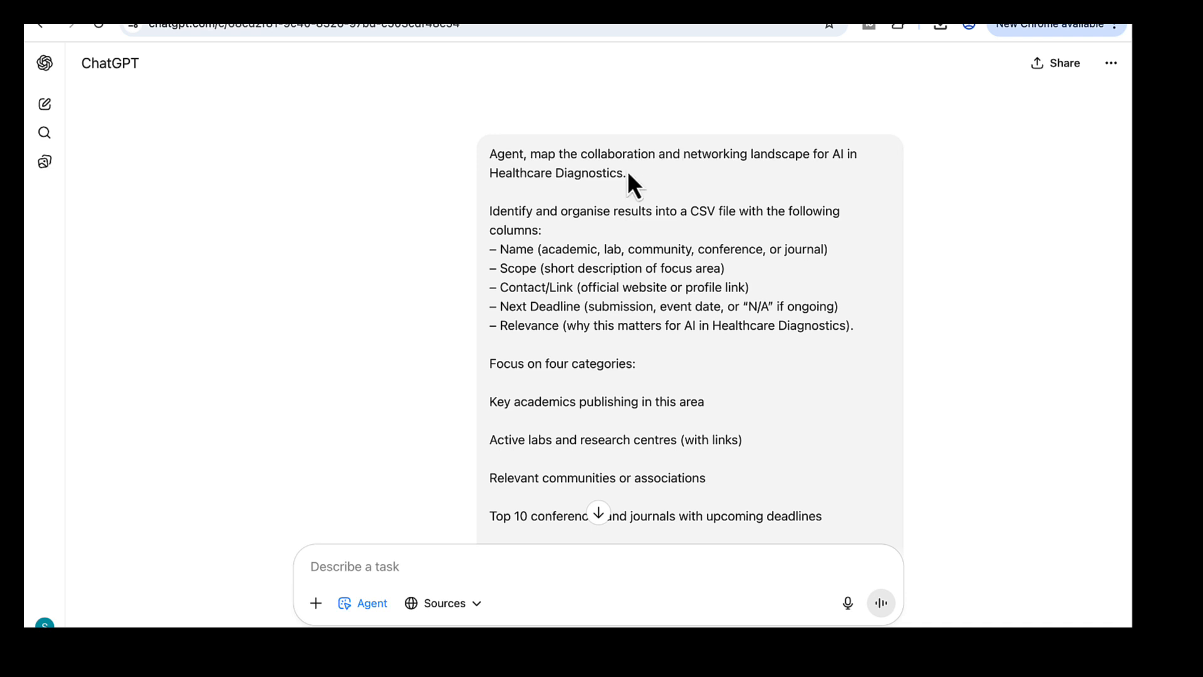
pyautogui.moveTo(719, 180)
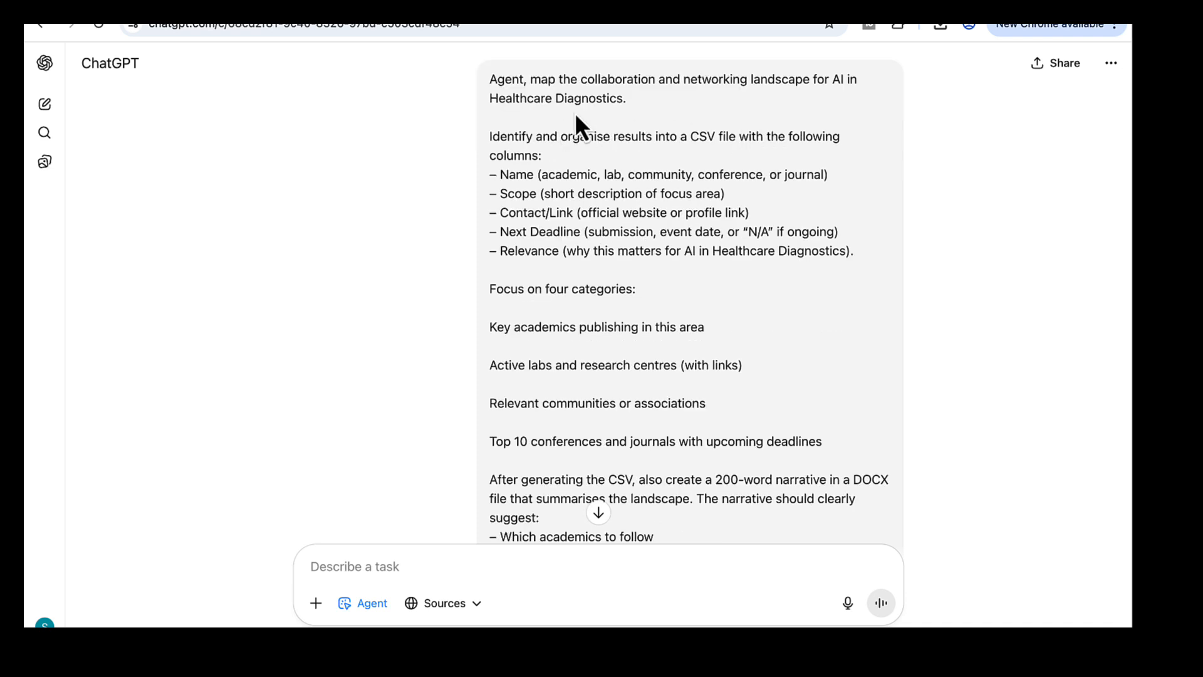
pyautogui.scroll(-3)
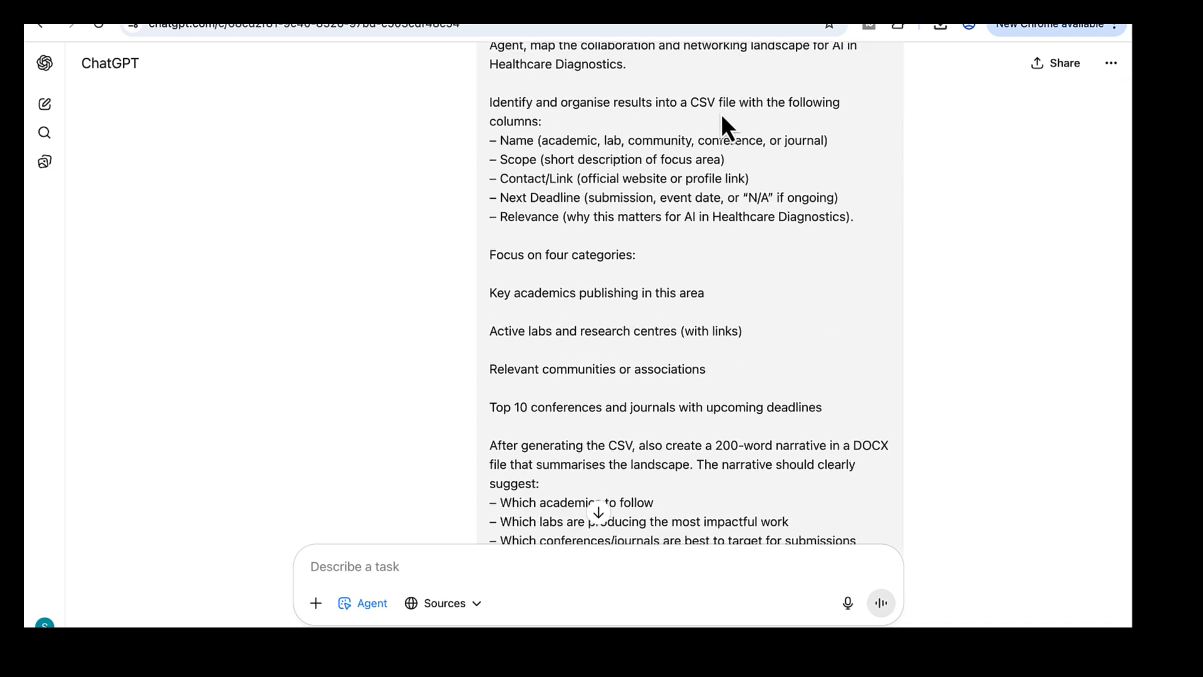
pyautogui.moveTo(537, 203)
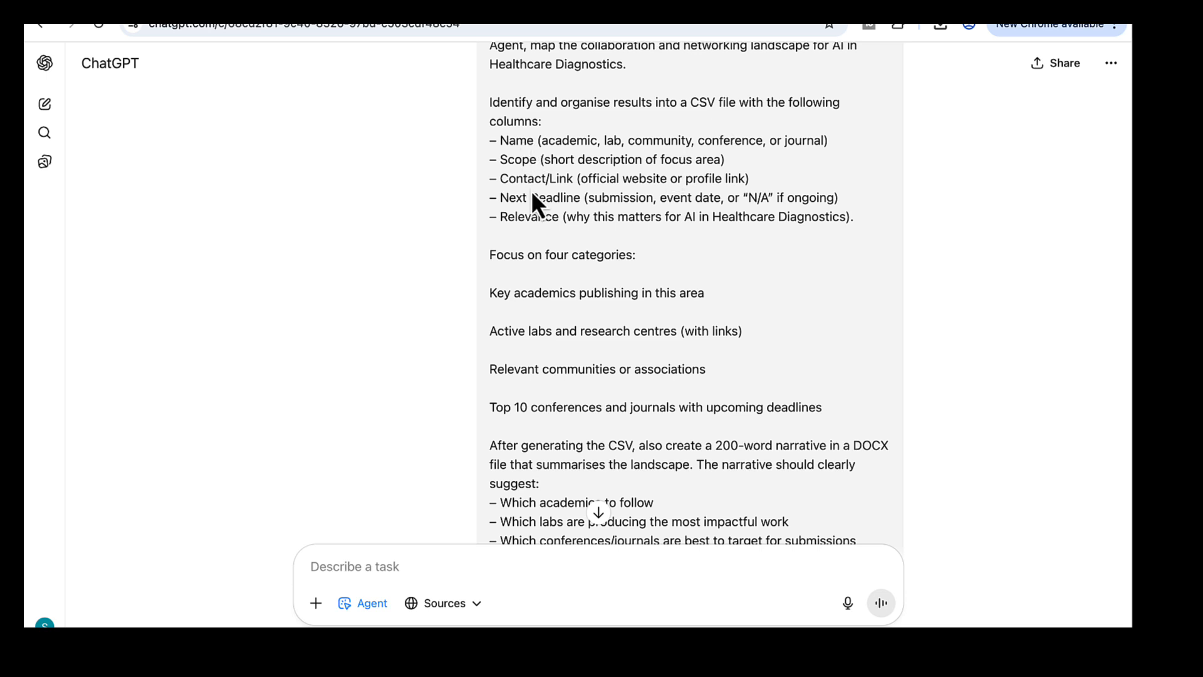
pyautogui.scroll(-3)
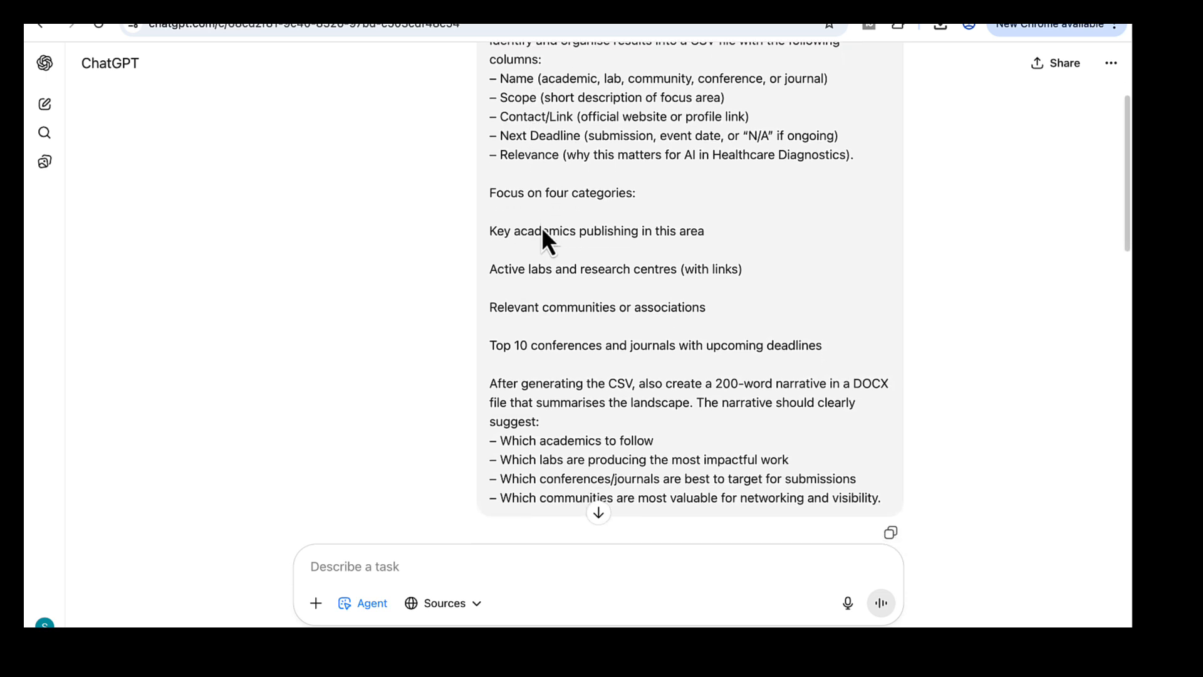
pyautogui.scroll(-3)
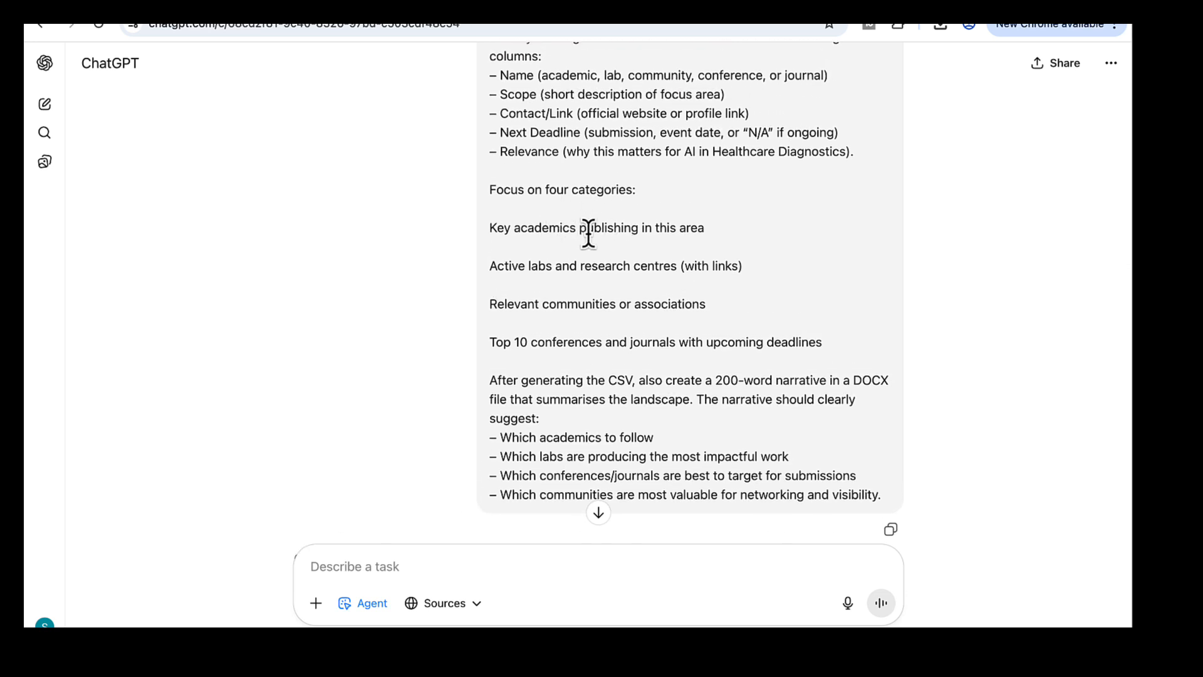
pyautogui.moveTo(676, 307)
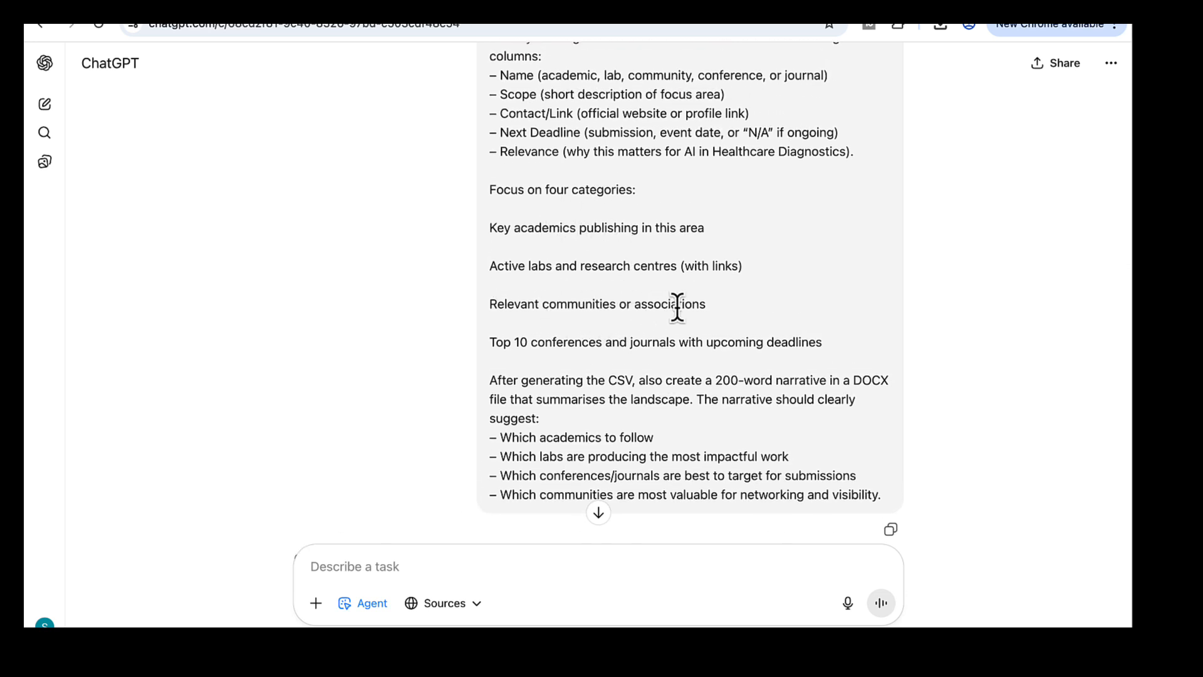
pyautogui.moveTo(719, 367)
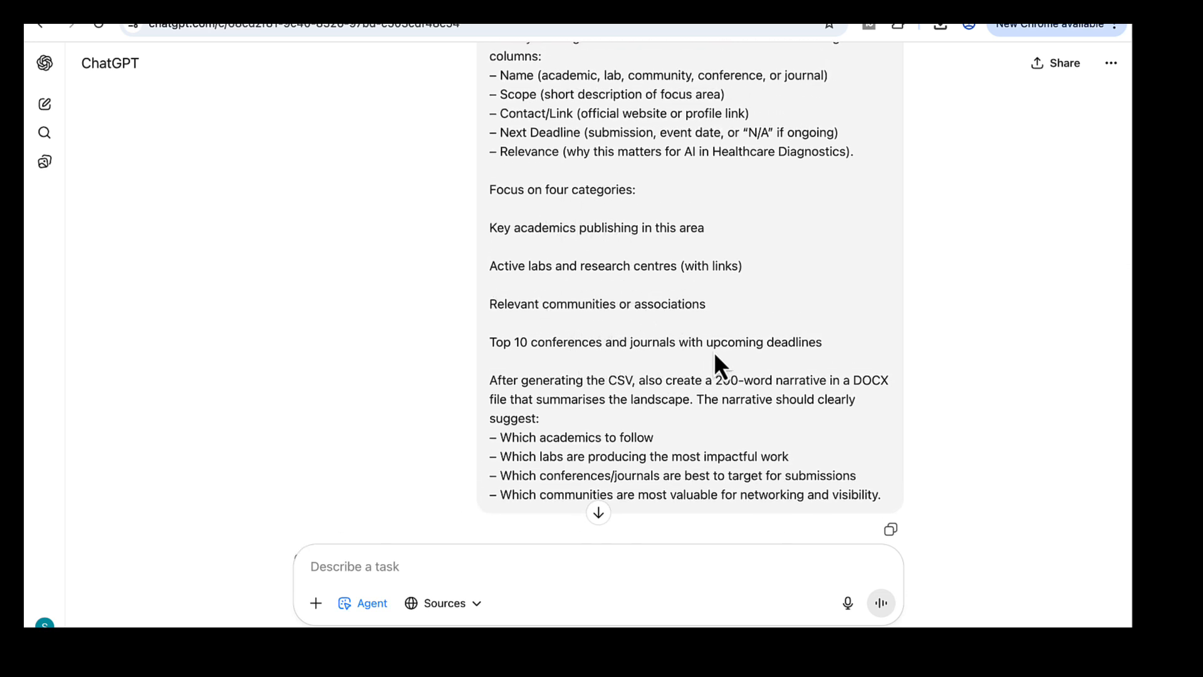
pyautogui.moveTo(782, 347)
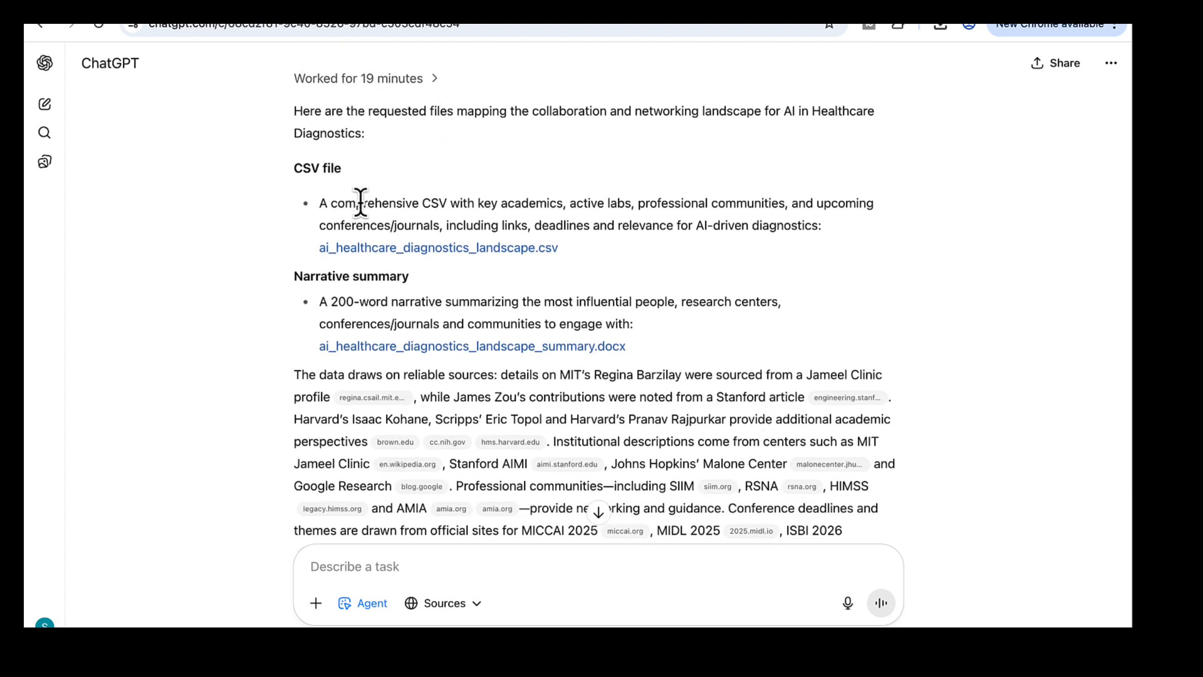
pyautogui.moveTo(678, 223)
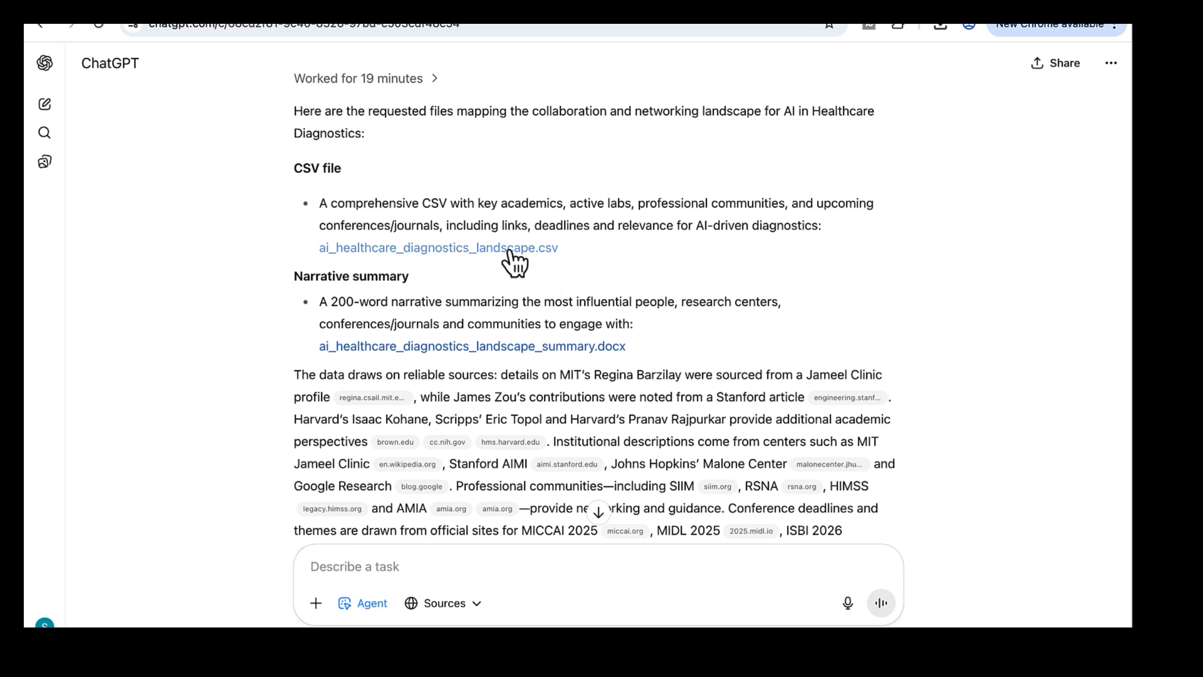
pyautogui.click(439, 247)
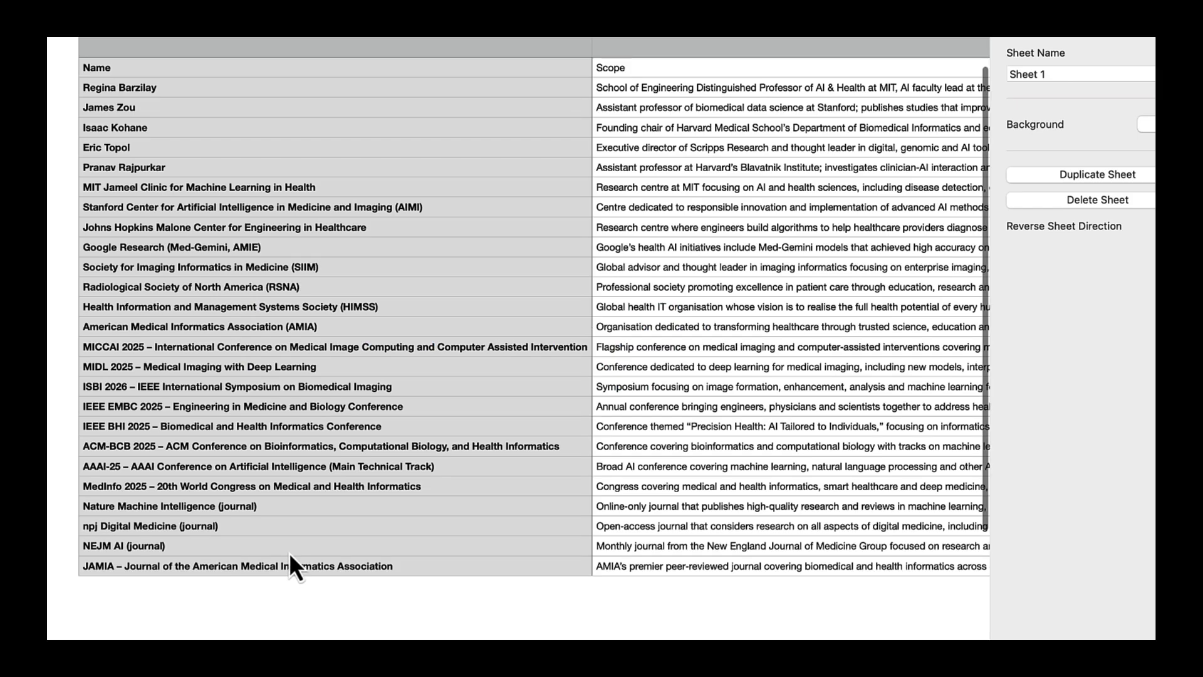
pyautogui.hscroll(3)
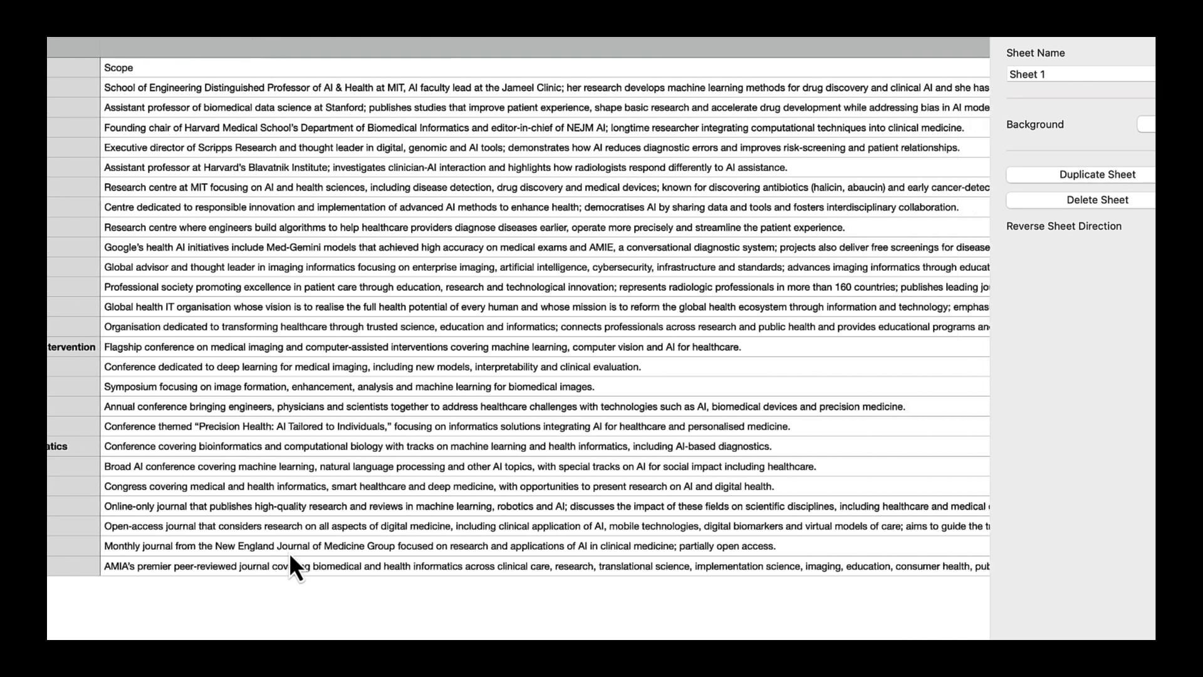
pyautogui.hscroll(3)
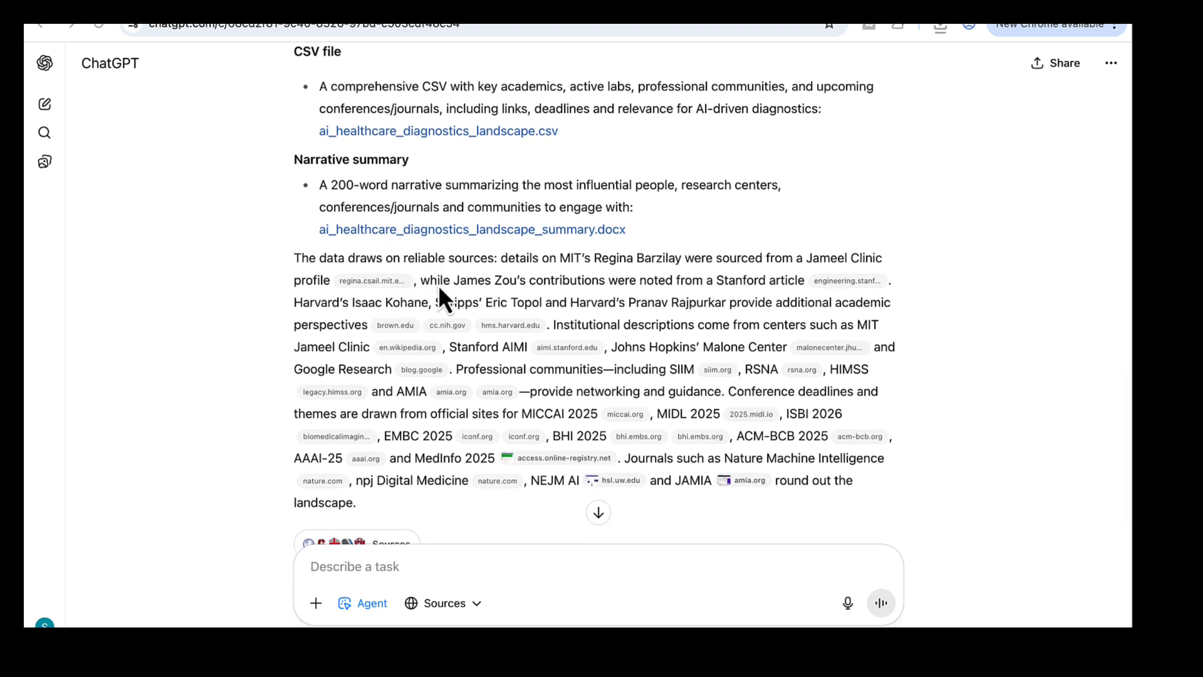
pyautogui.moveTo(456, 341)
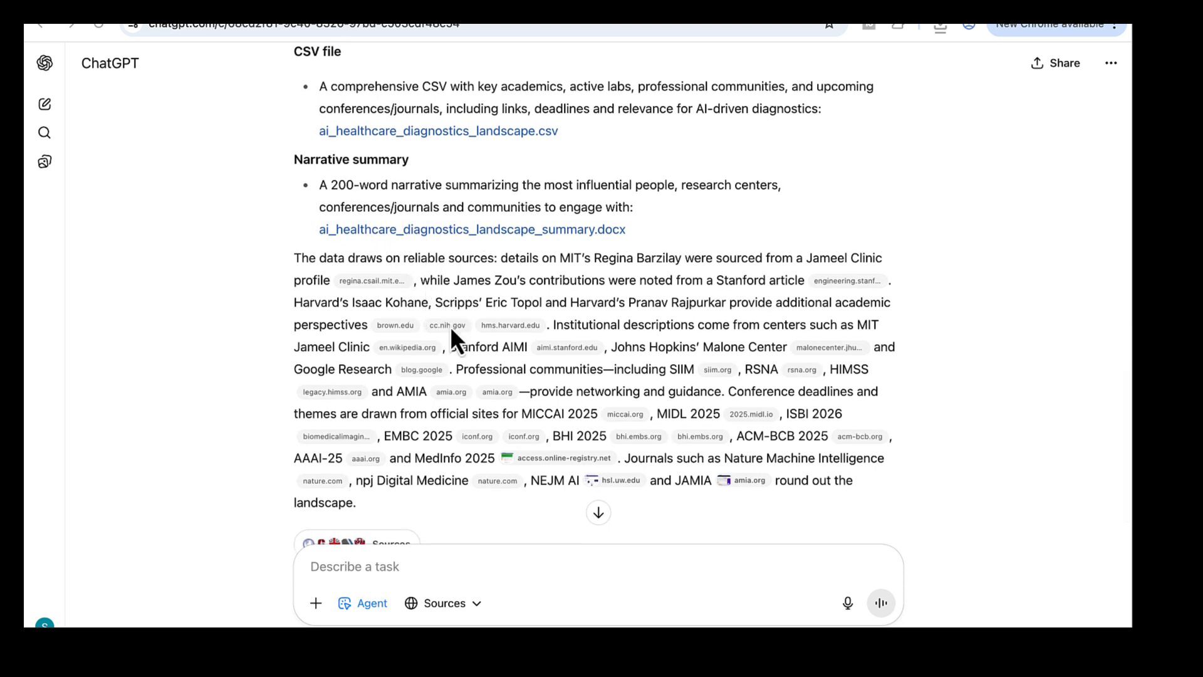
pyautogui.moveTo(674, 452)
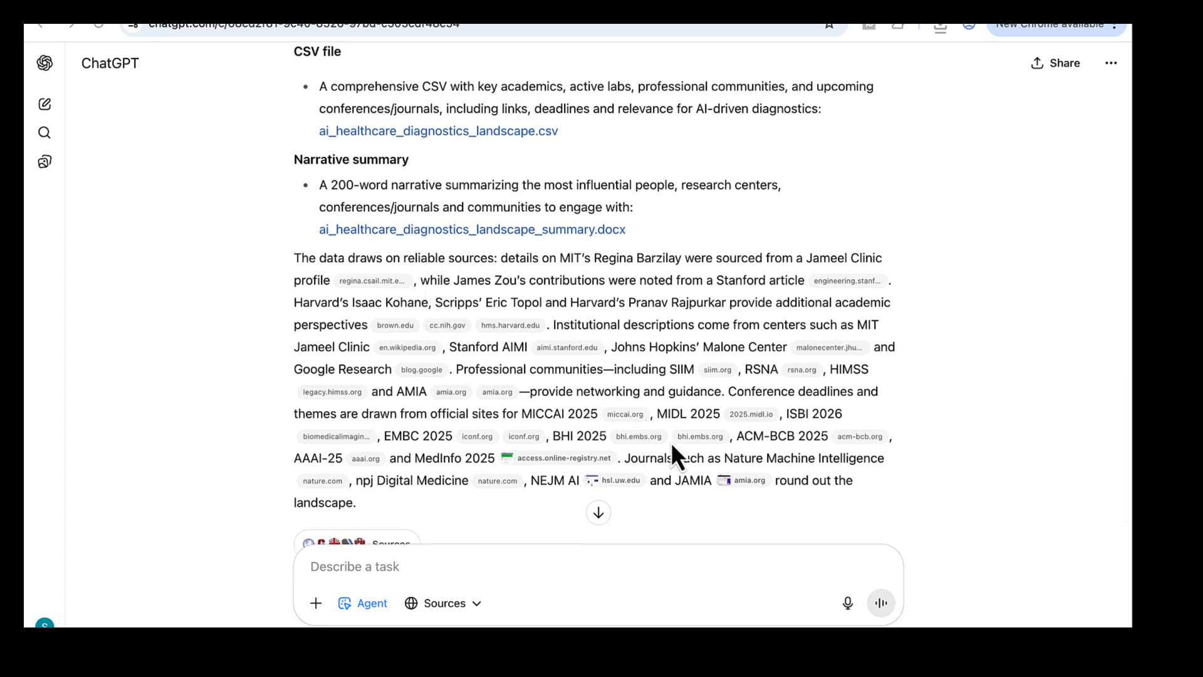
pyautogui.scroll(-3)
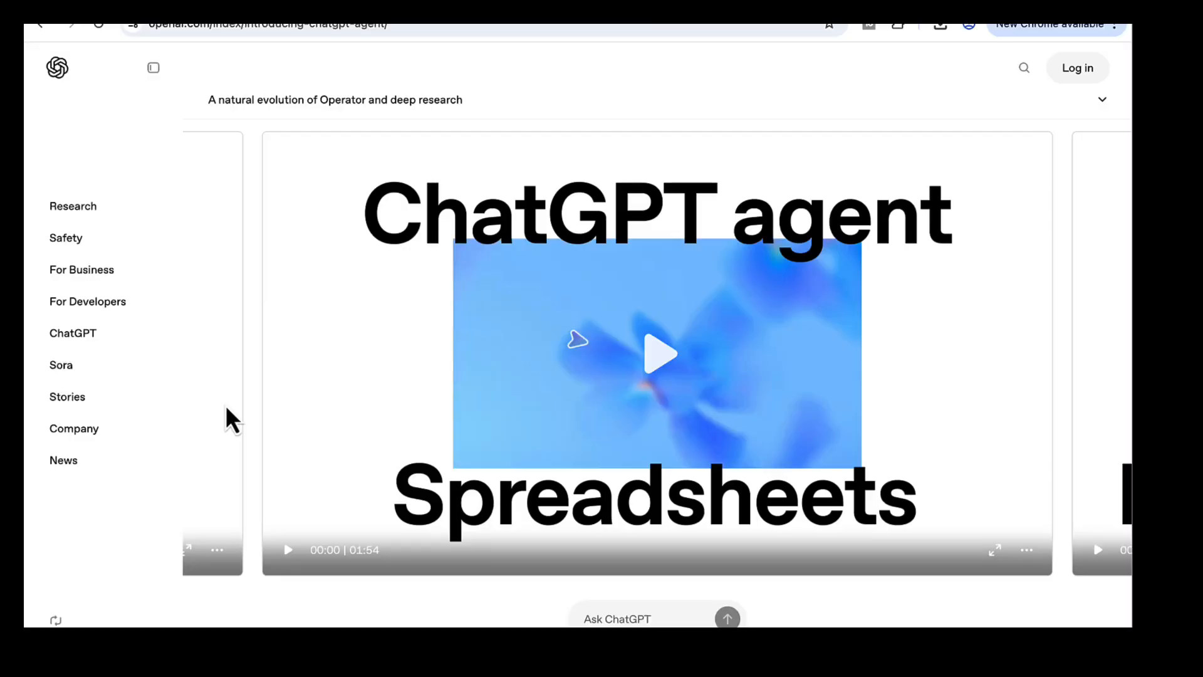
pyautogui.moveTo(245, 432)
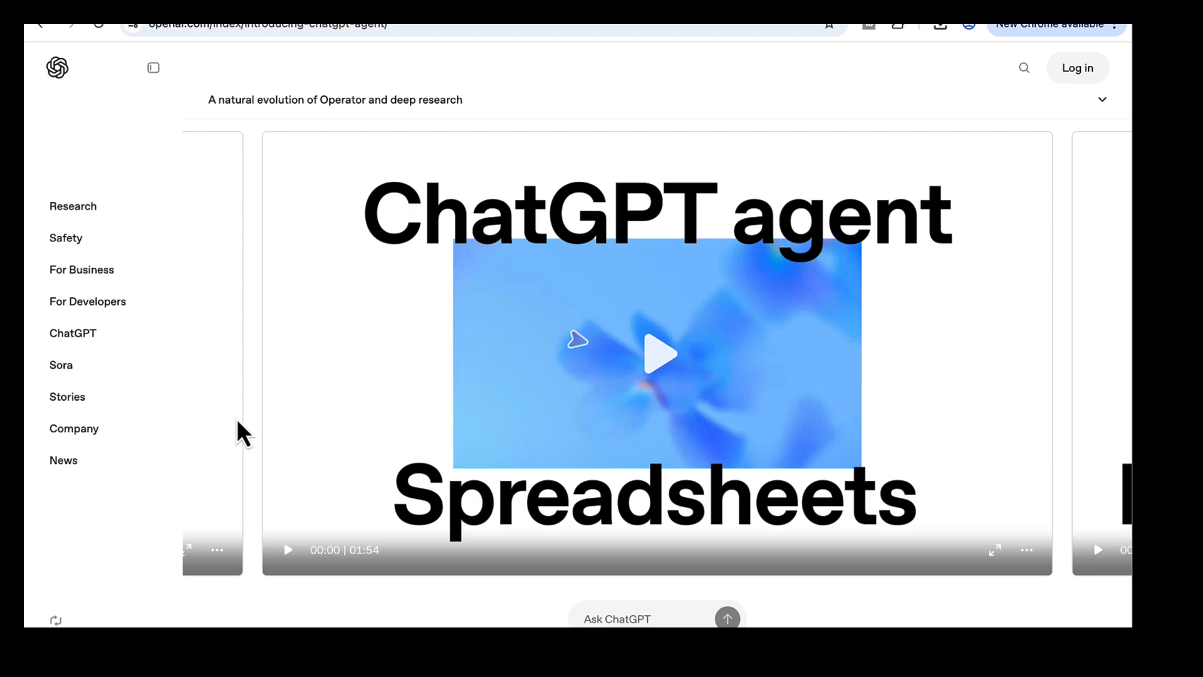